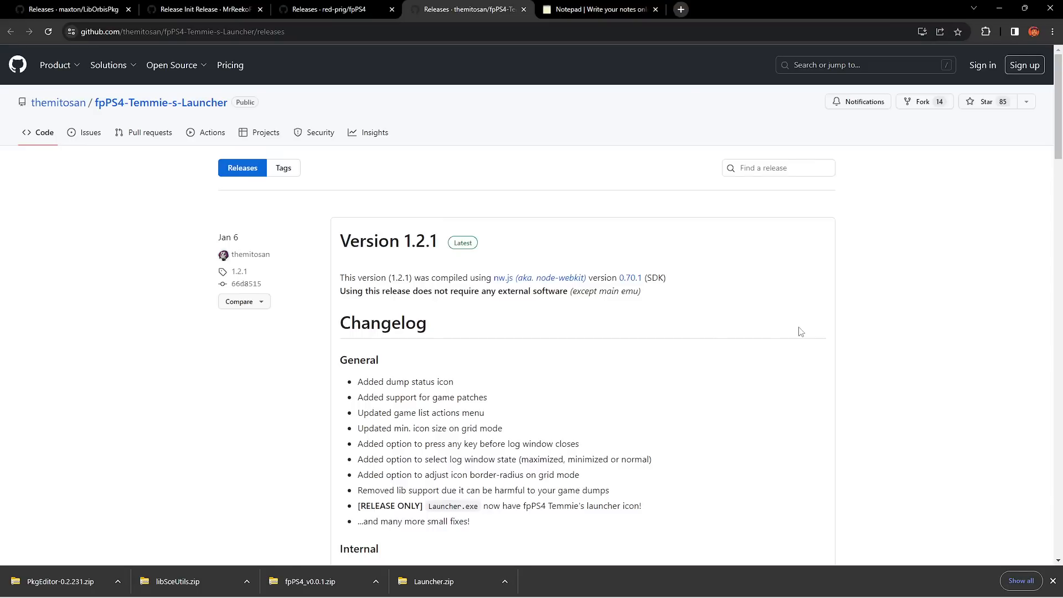
mouse_move(689, 305)
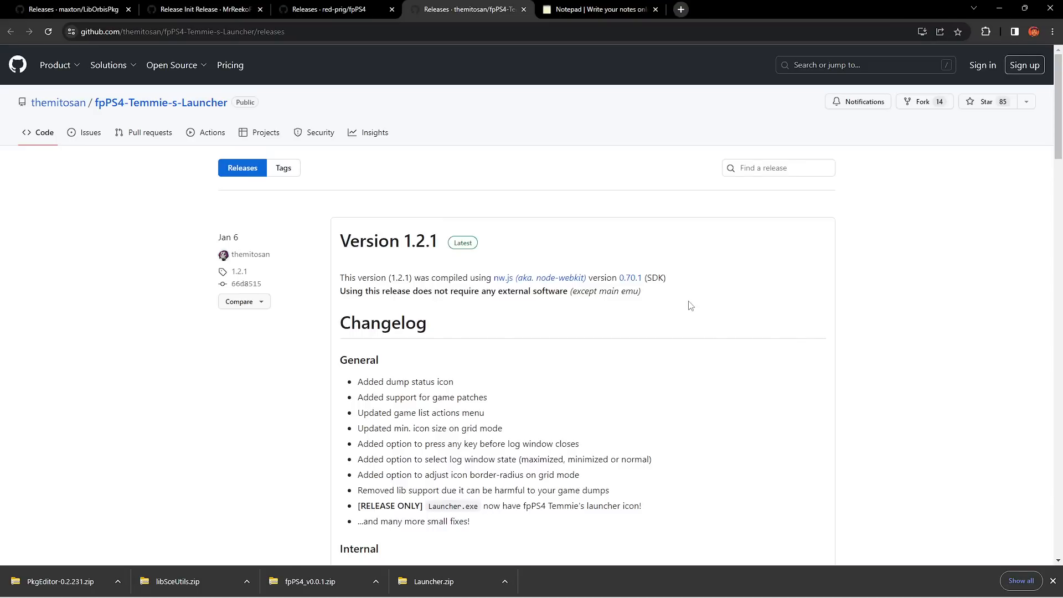
mouse_move(647, 258)
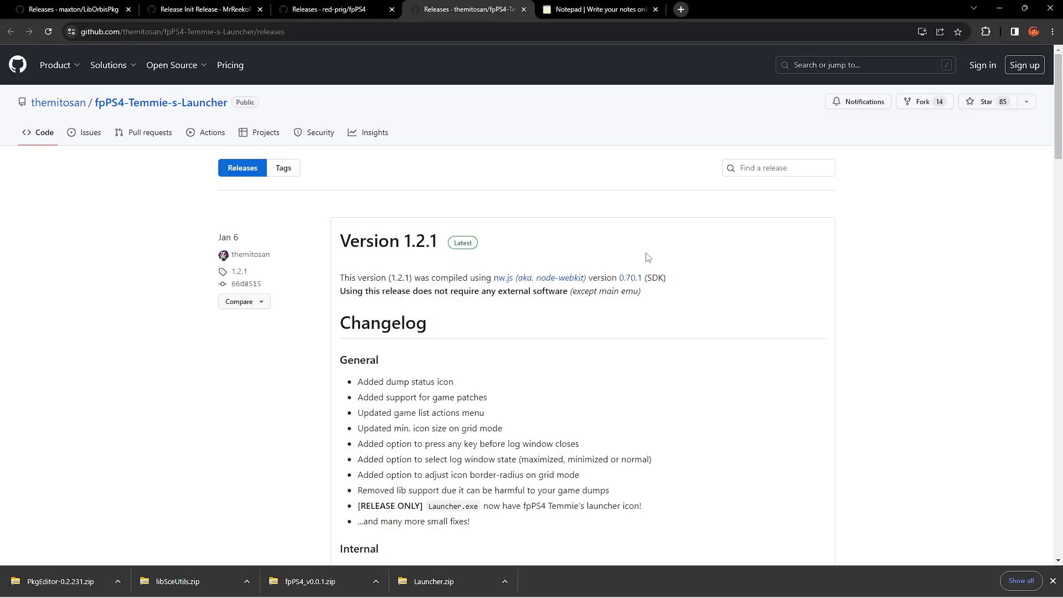
mouse_move(597, 254)
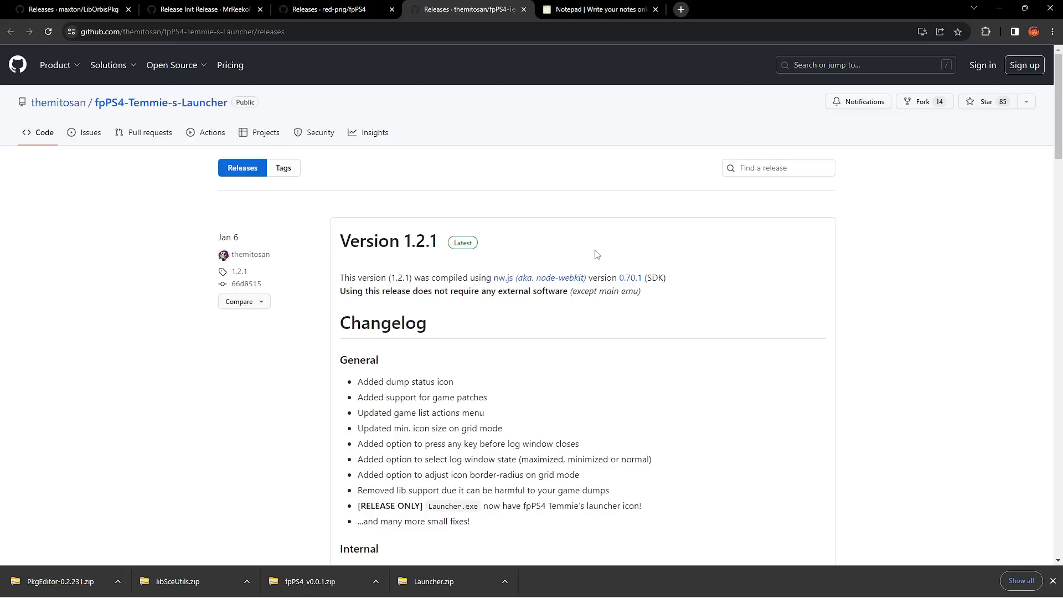
mouse_move(590, 253)
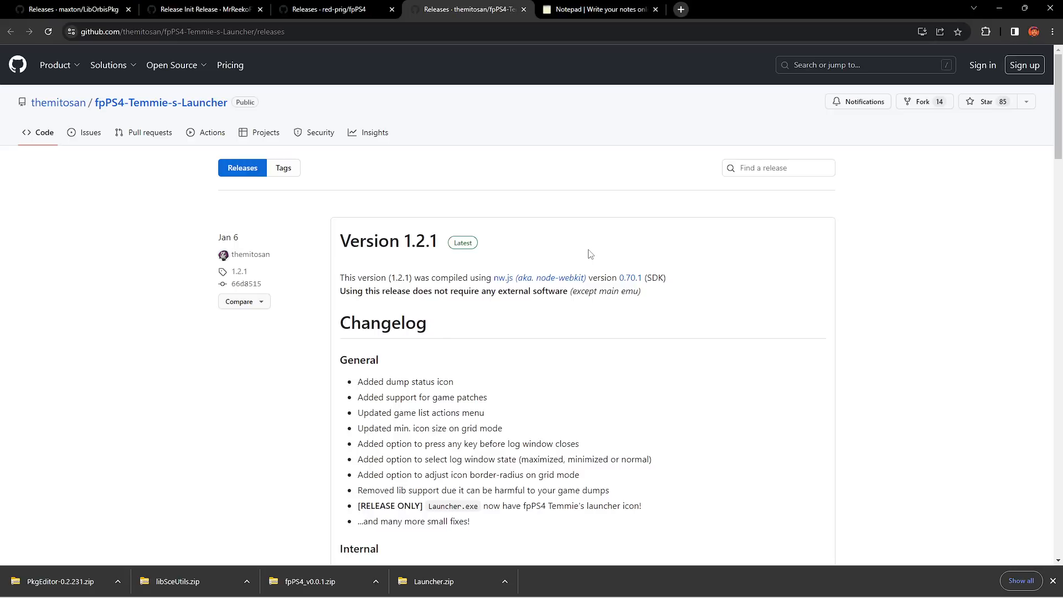
mouse_move(495, 188)
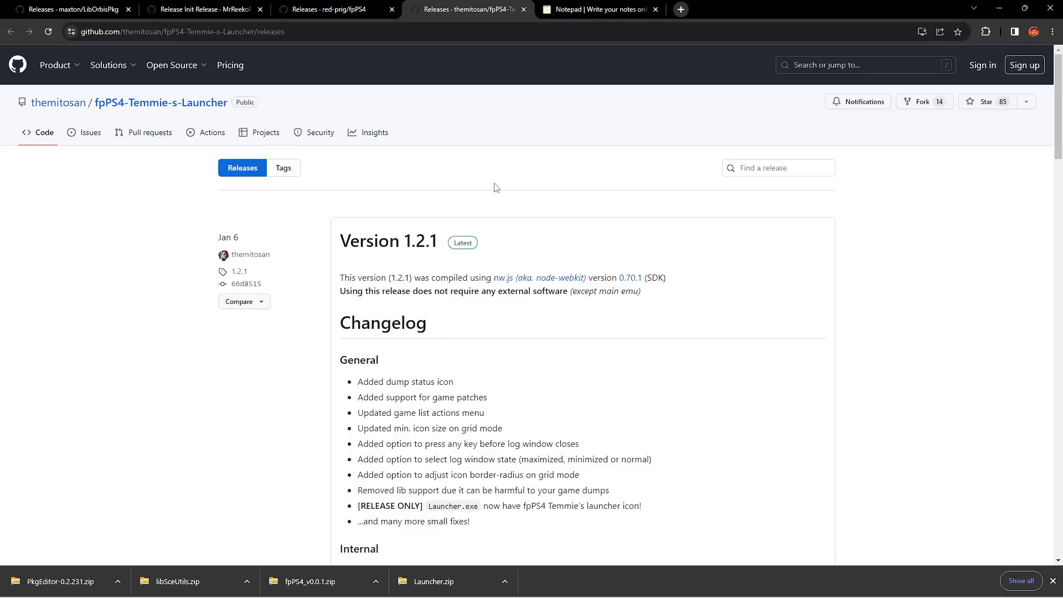
mouse_move(589, 209)
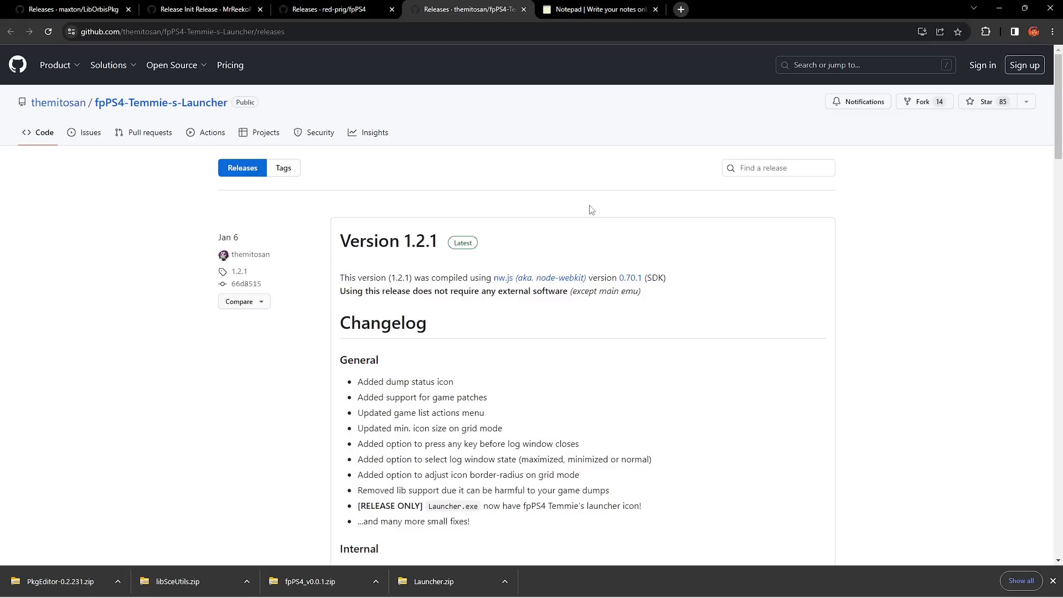
mouse_move(630, 215)
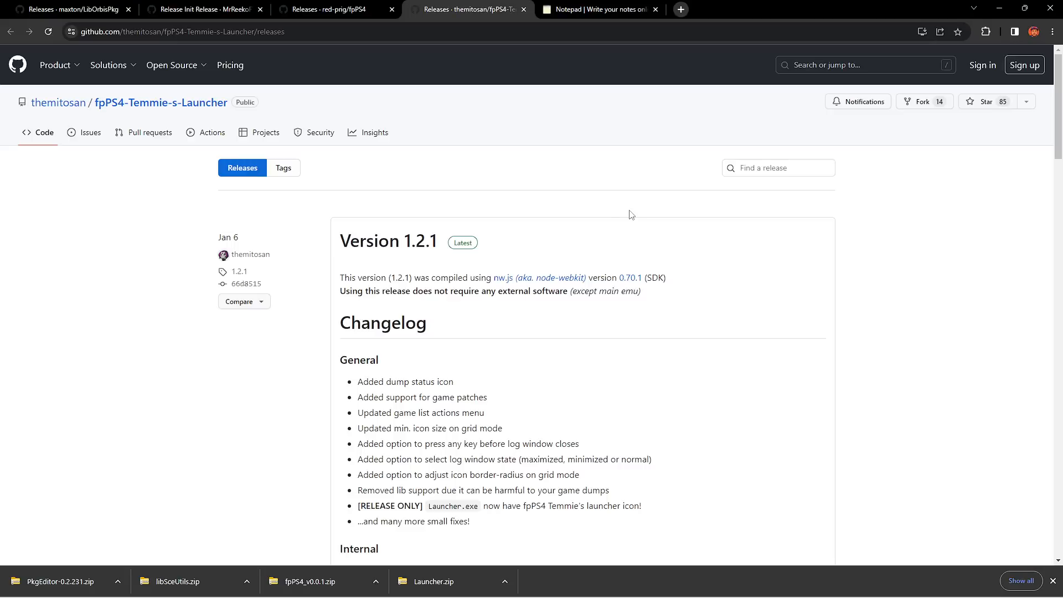
mouse_move(612, 216)
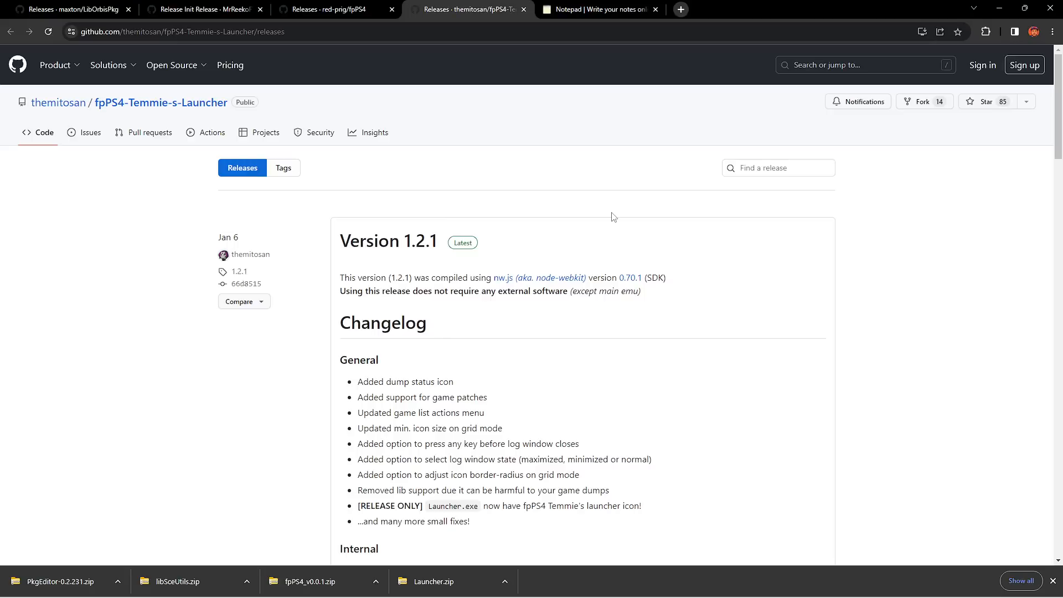
mouse_move(667, 295)
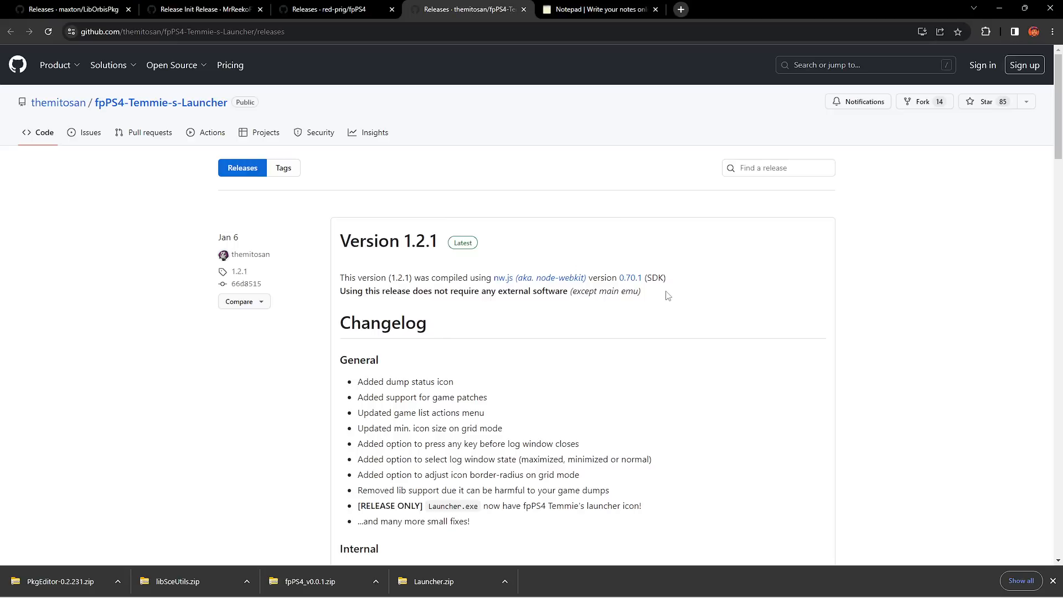
mouse_move(615, 325)
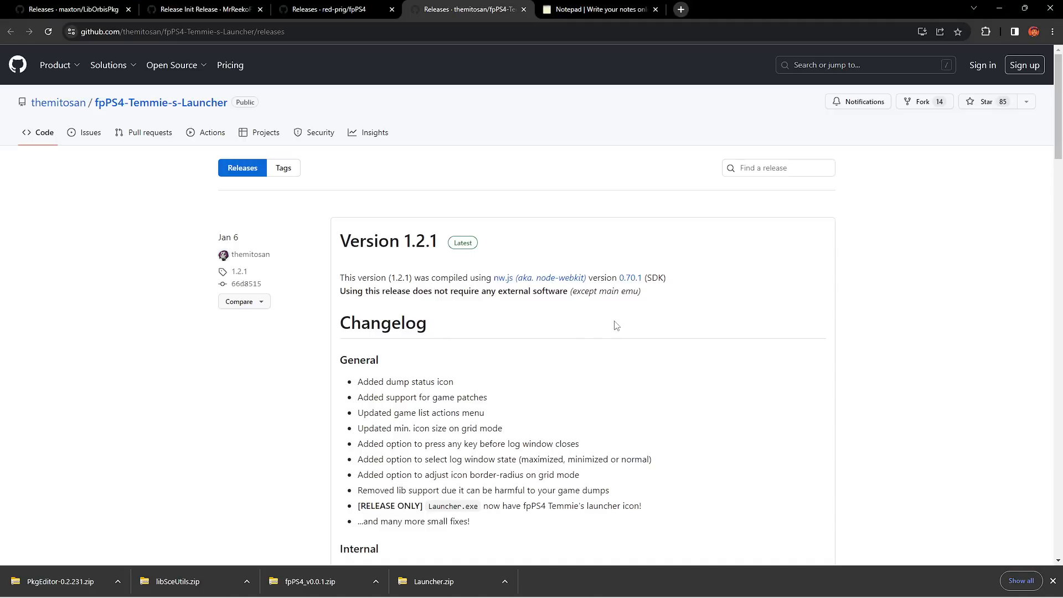
mouse_move(687, 358)
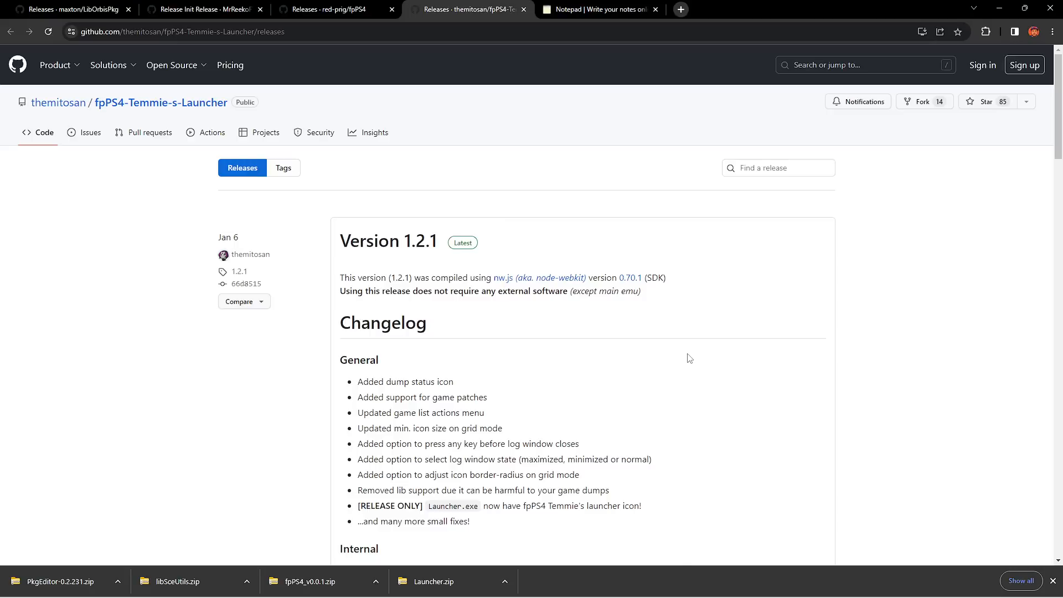
mouse_move(583, 250)
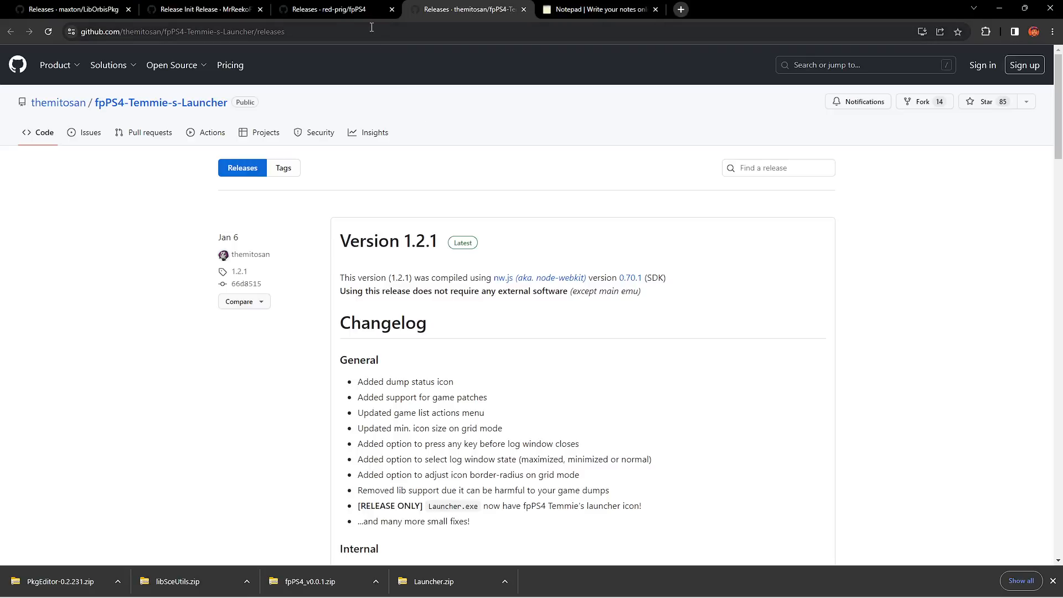
mouse_move(578, 310)
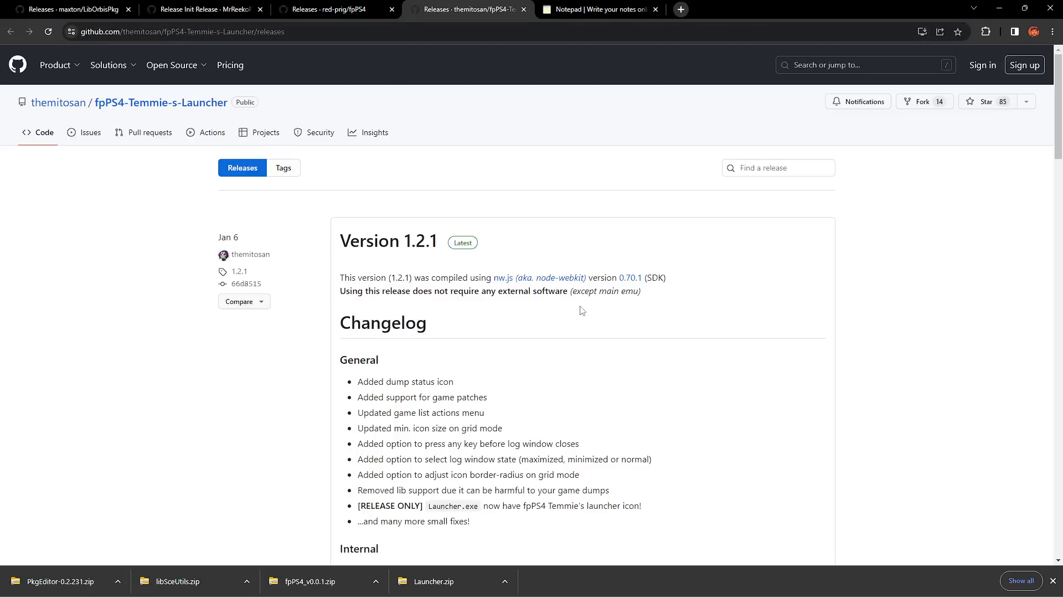
mouse_move(518, 313)
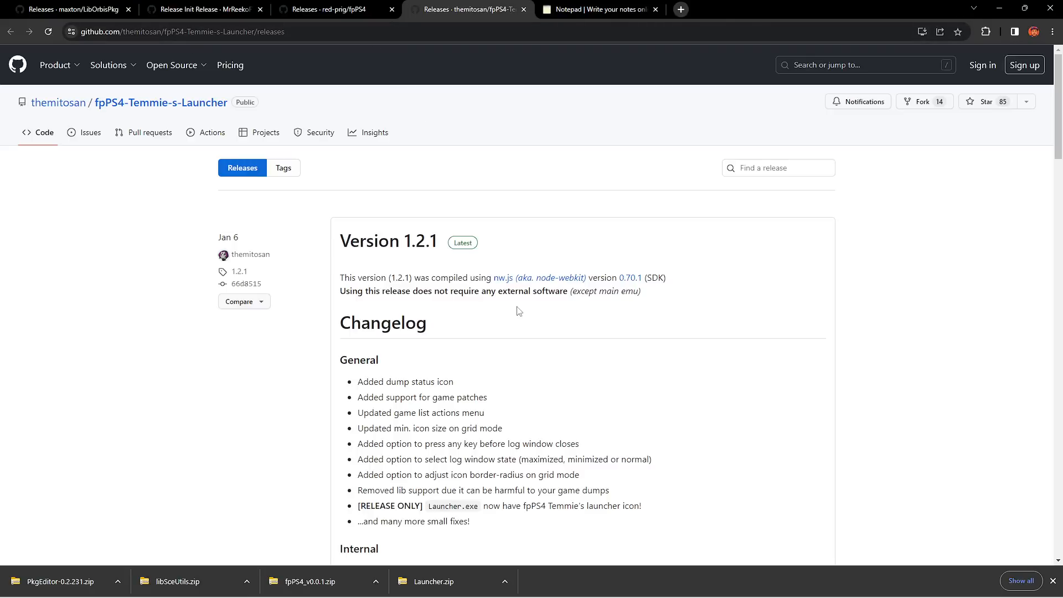
mouse_move(197, 144)
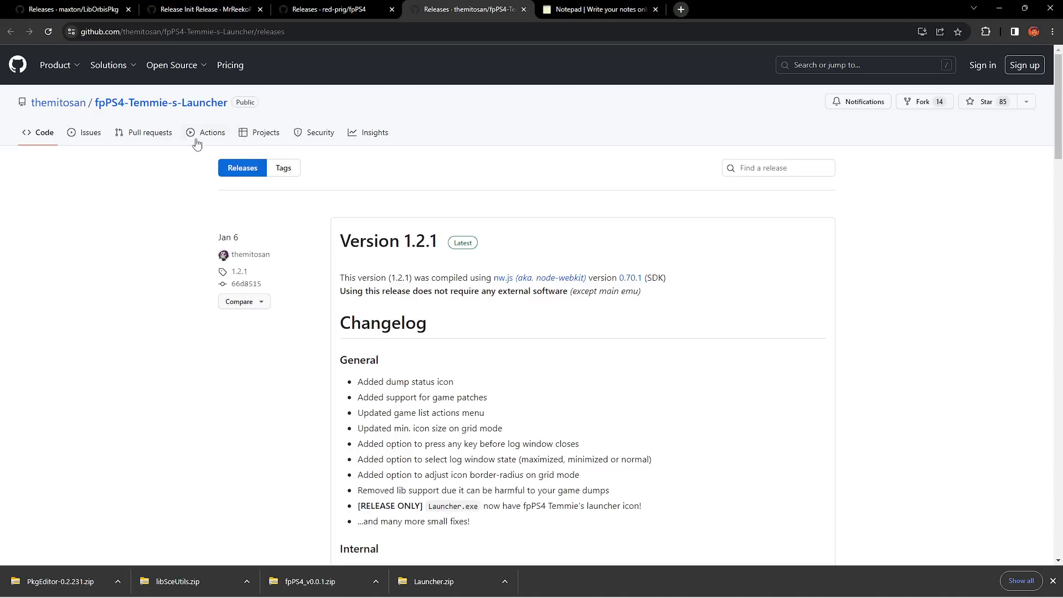
mouse_move(161, 102)
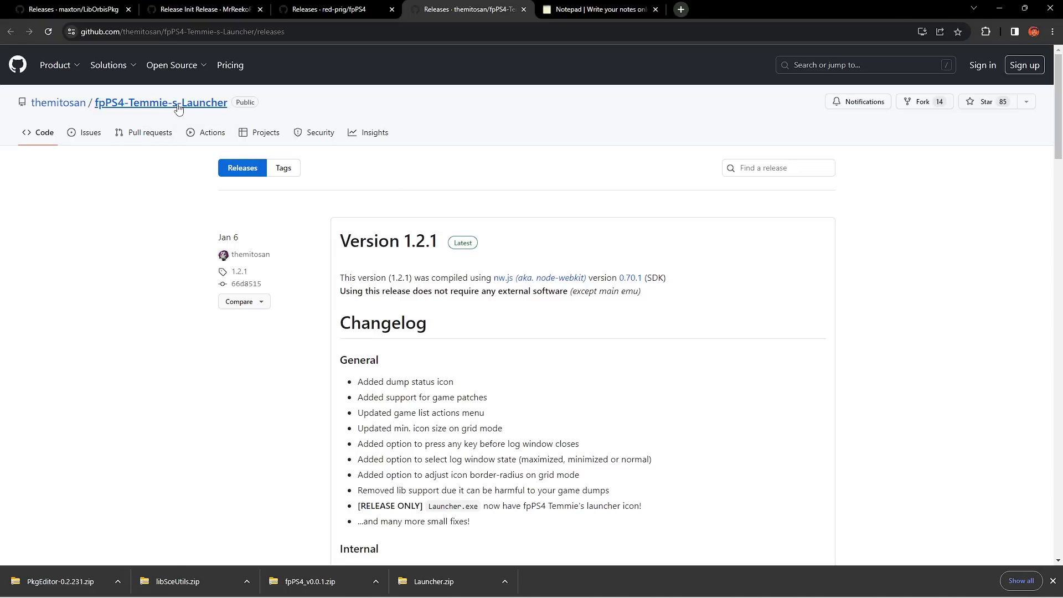
- Review the launcher release's Assets list, then switch to the red-prig fpPS4 releases page
scroll(down, 3)
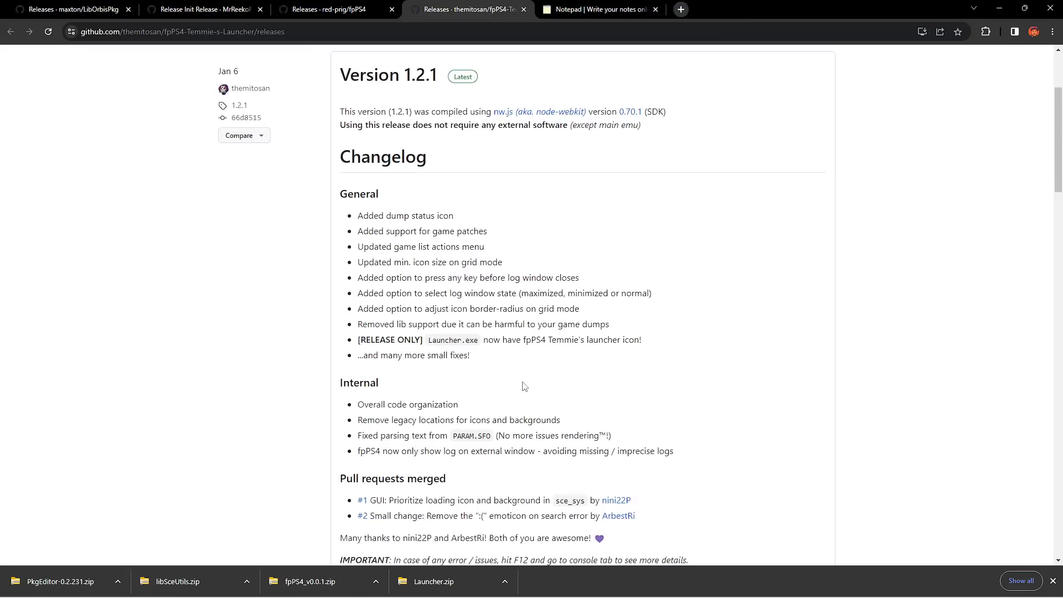
scroll(down, 3)
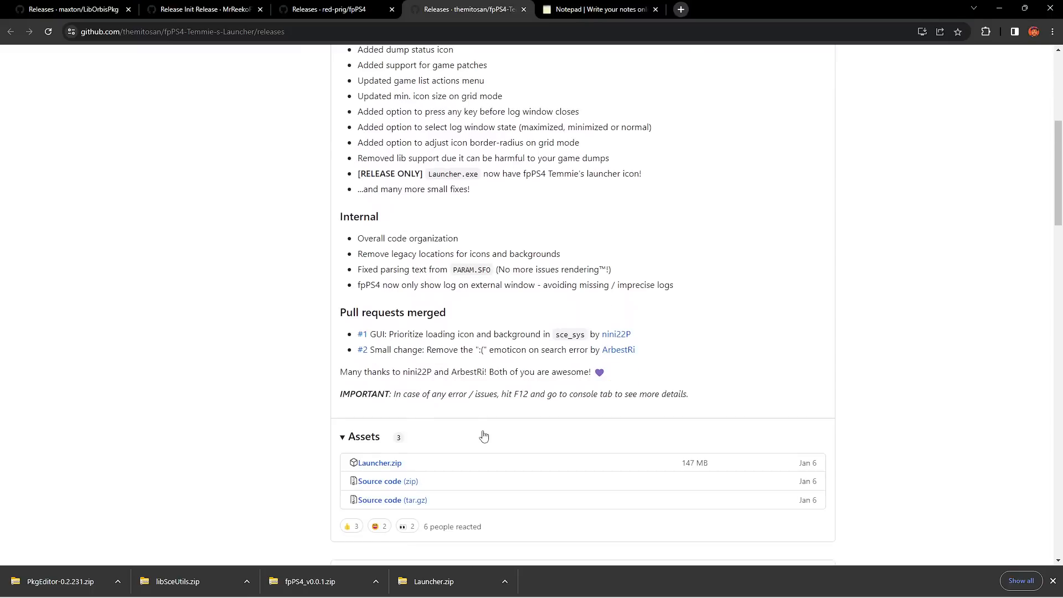
scroll(up, 3)
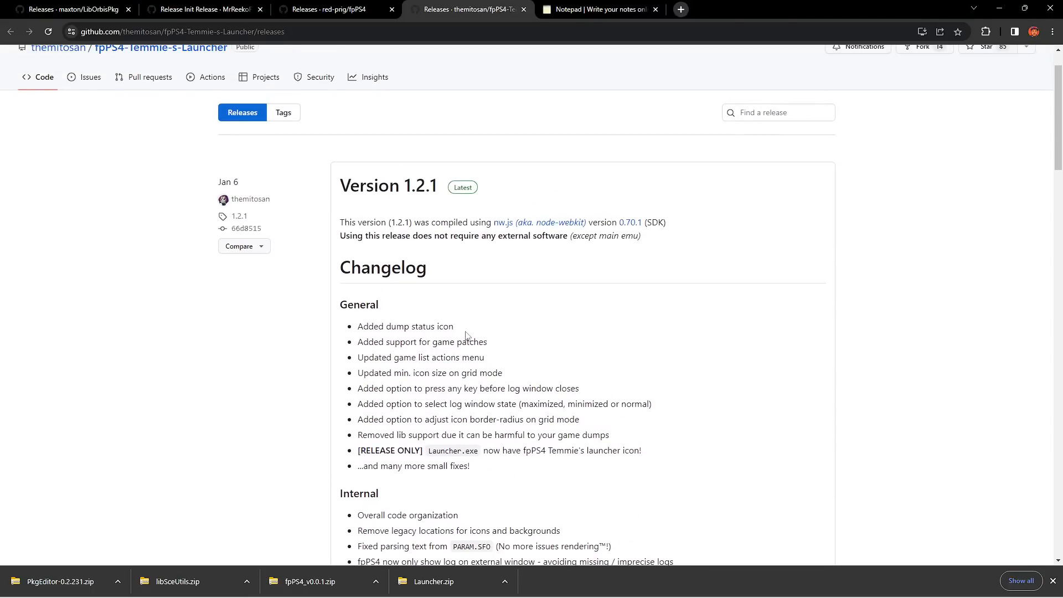
scroll(down, 3)
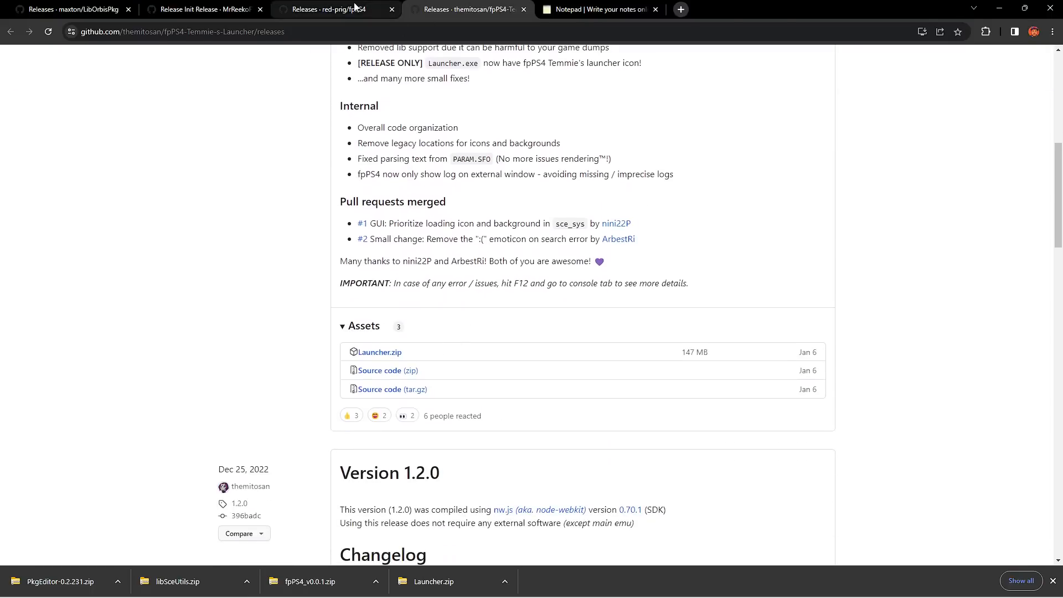
click(332, 9)
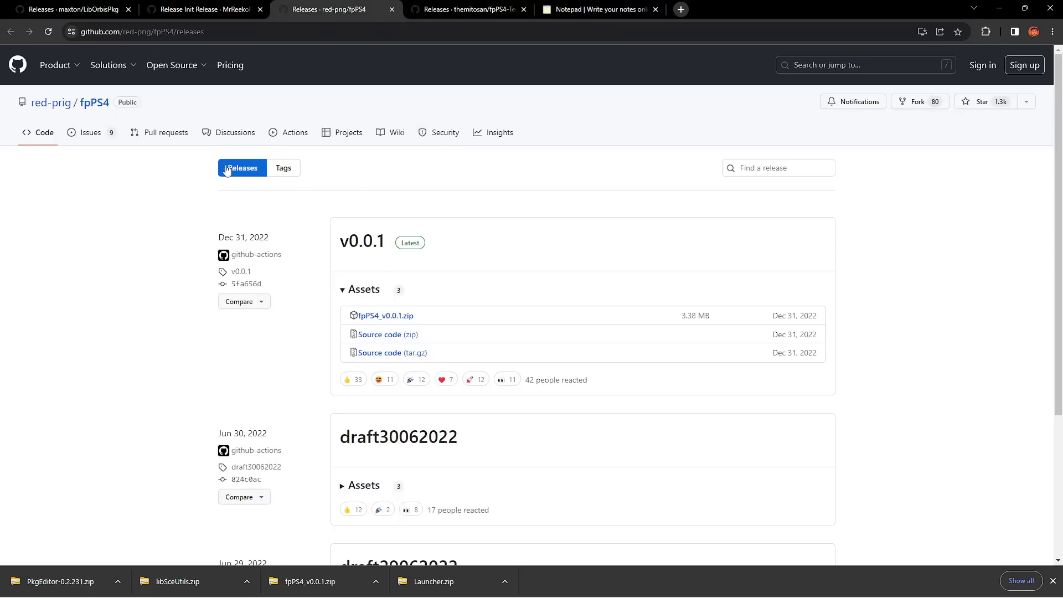
mouse_move(94, 102)
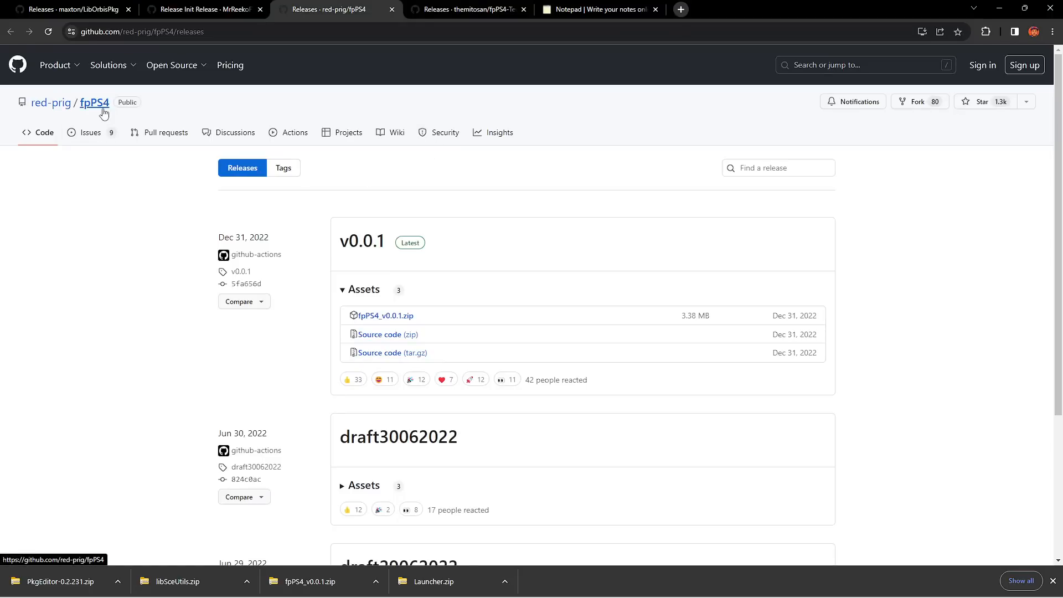
mouse_move(485, 302)
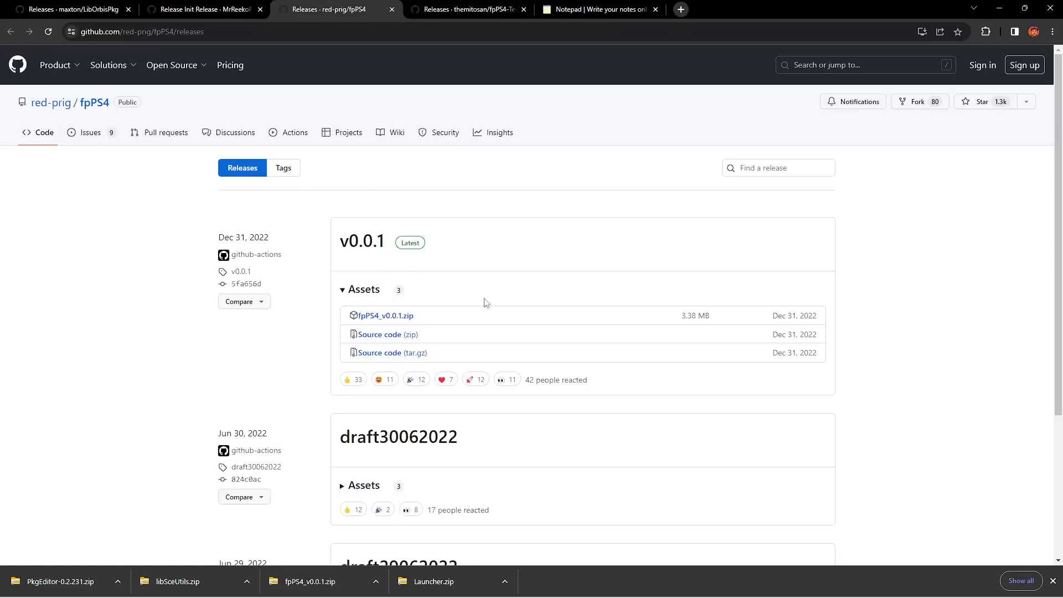
mouse_move(478, 289)
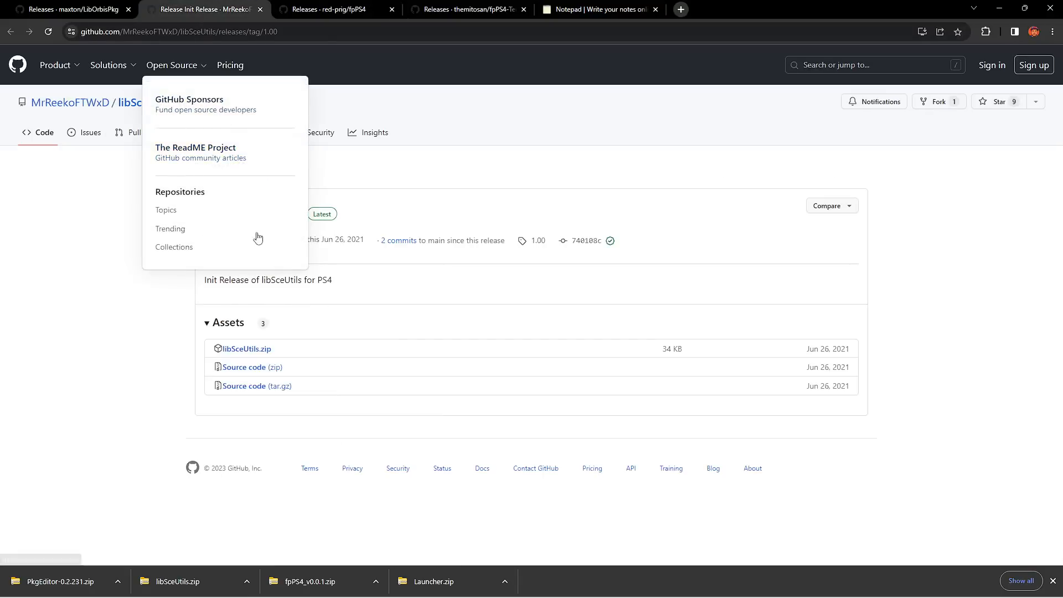
- Switch to the maxton LibOrbisPkg v0.2 release and review its Assets list including PkgEditor-0.2.231.zip
click(436, 162)
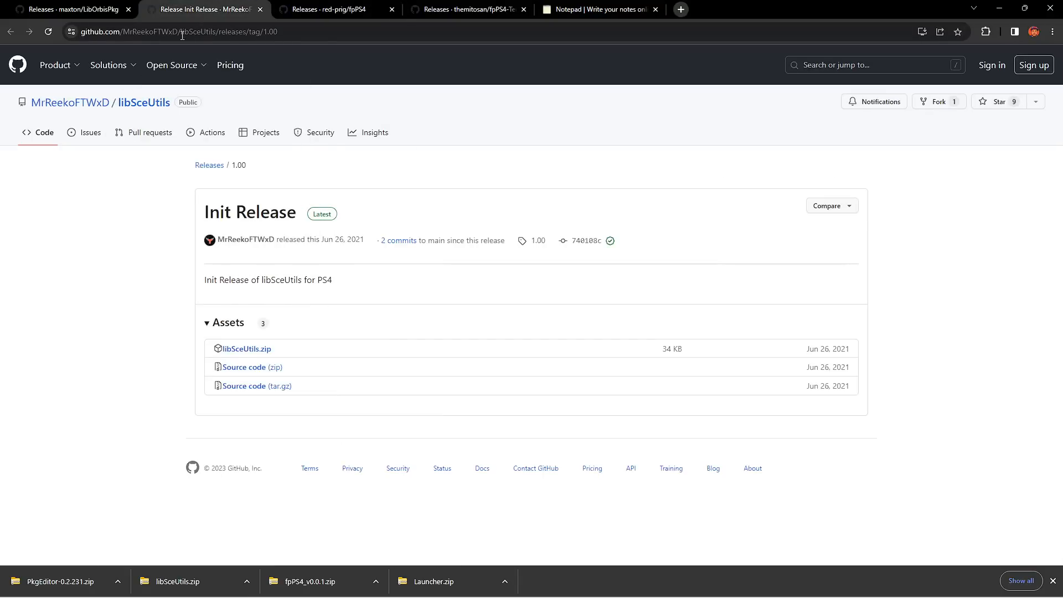
click(71, 9)
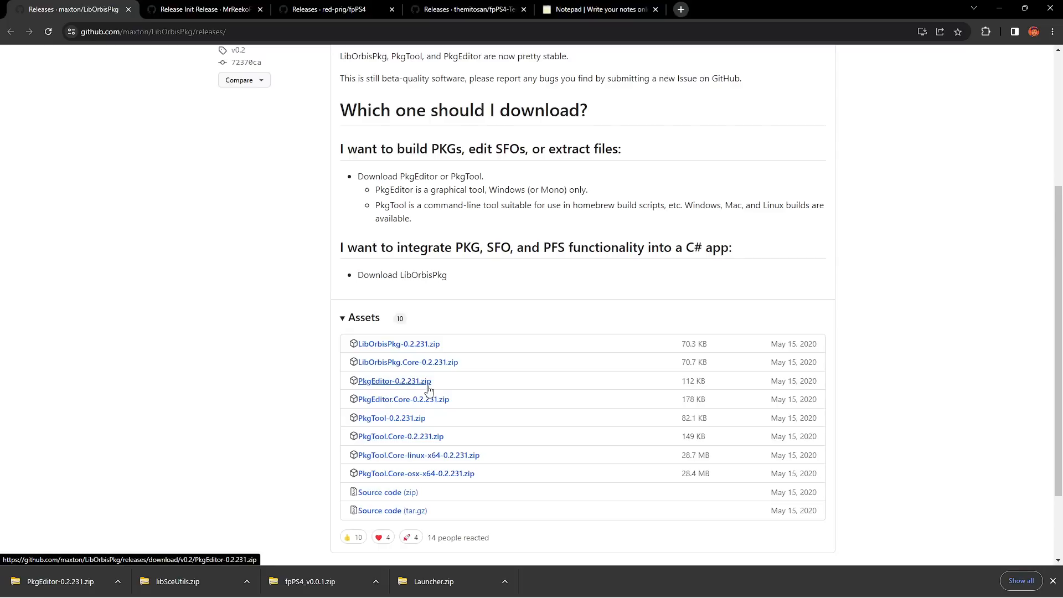
scroll(up, 3)
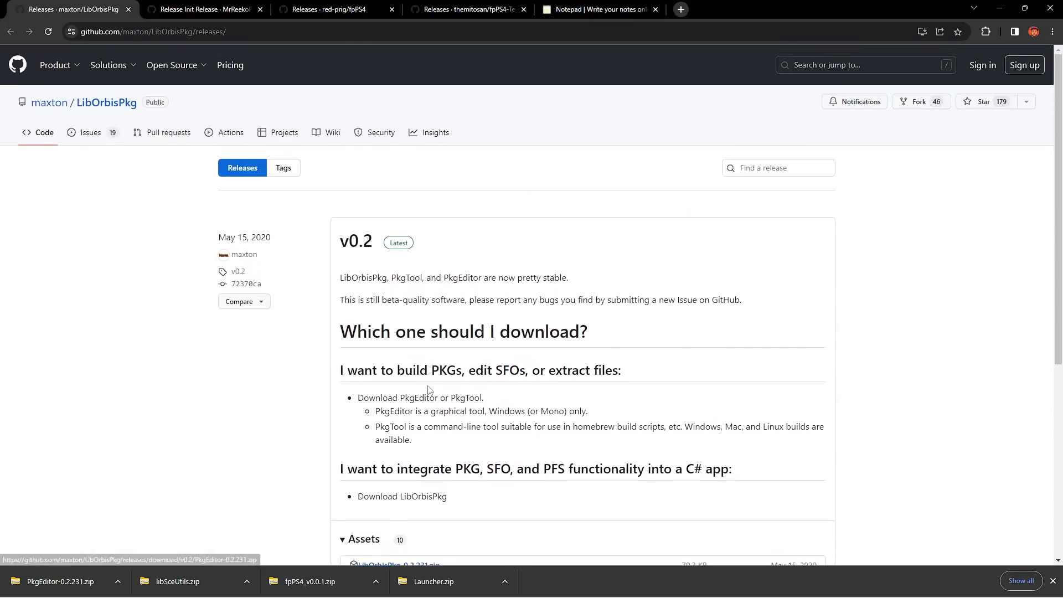
scroll(down, 3)
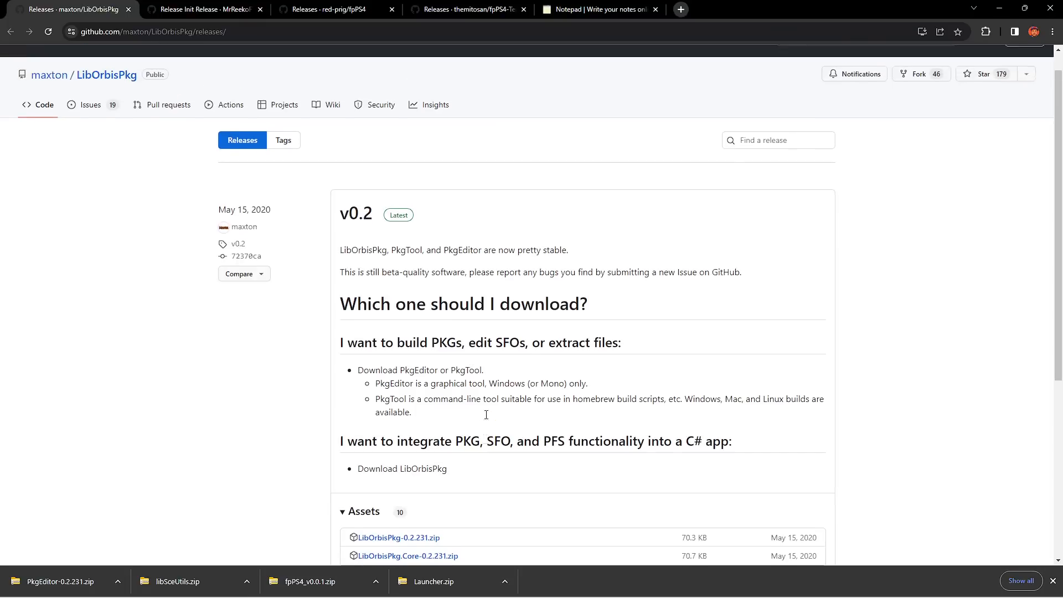
scroll(up, 3)
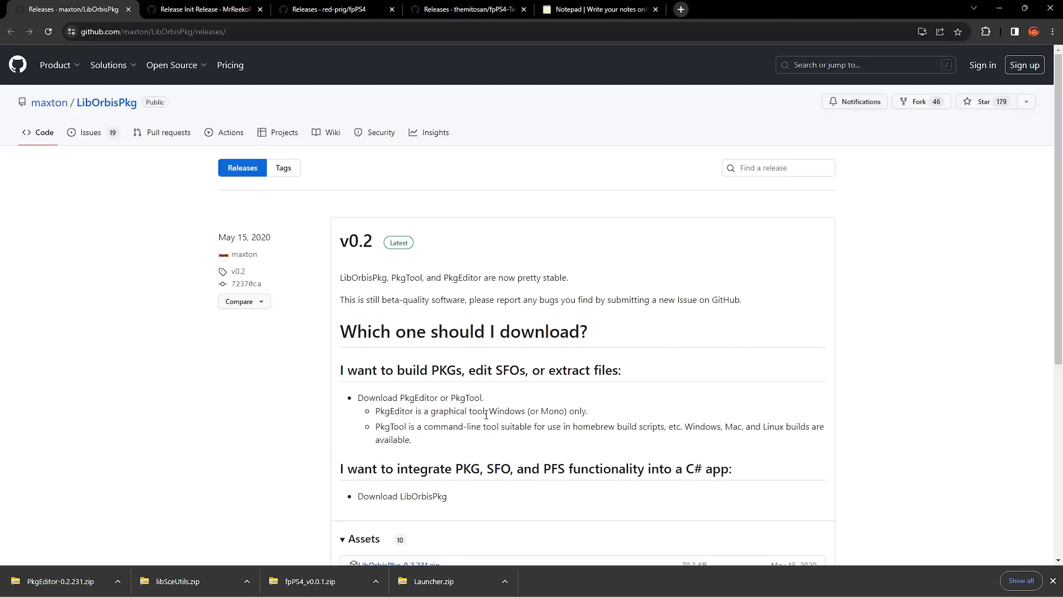
mouse_move(517, 388)
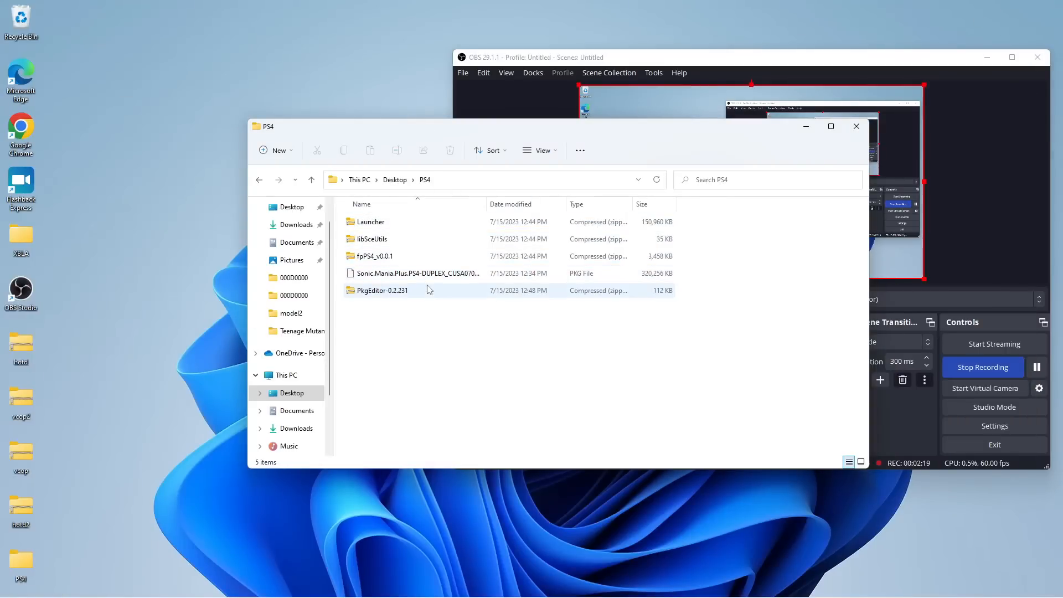
- Extract the Launcher and libSceUtils archives into their own folders inside PS4
click(413, 273)
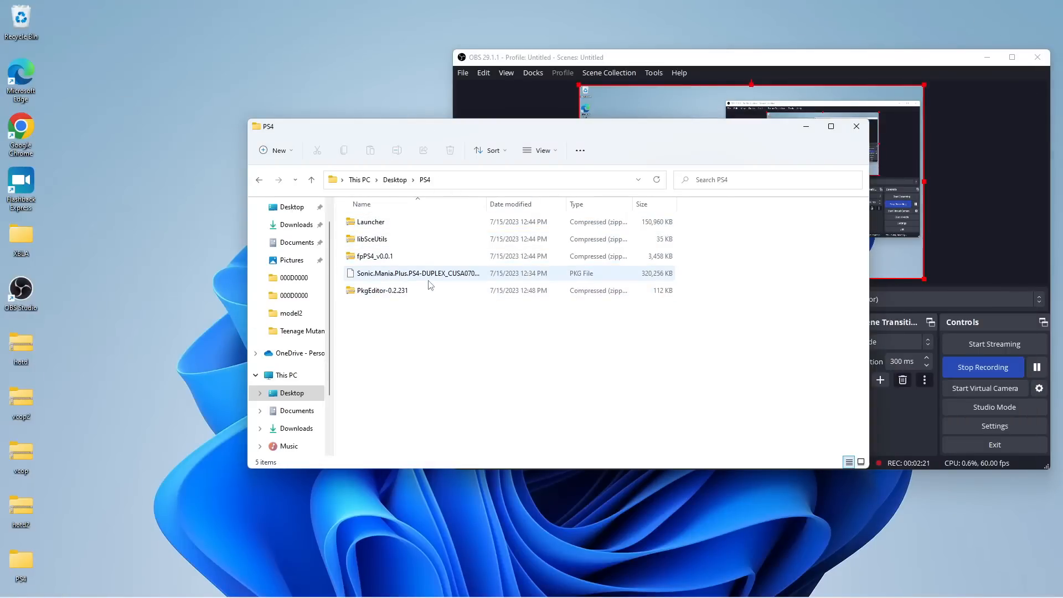
mouse_move(632, 282)
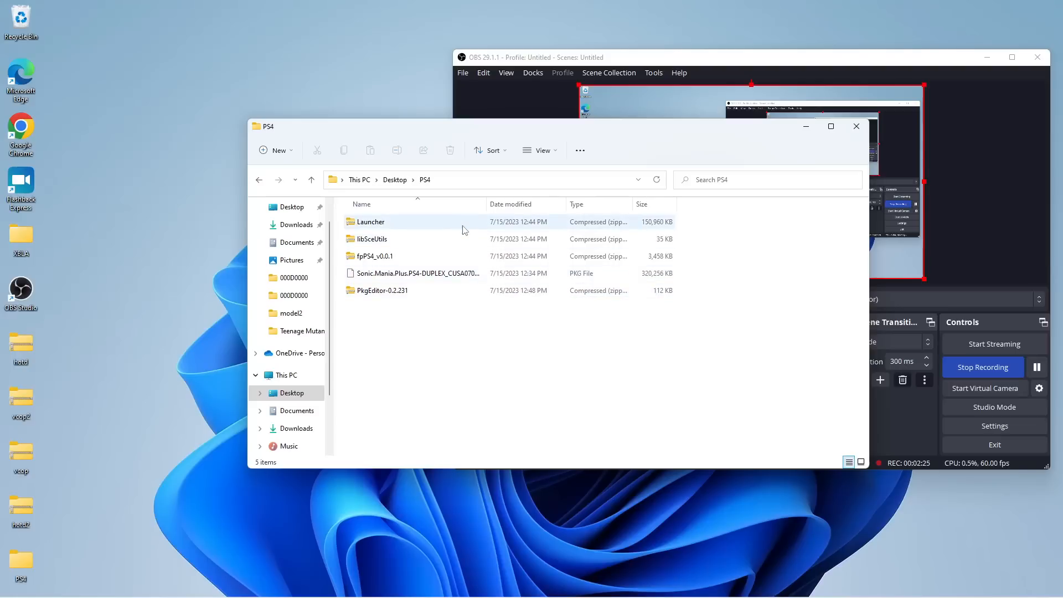
click(372, 222)
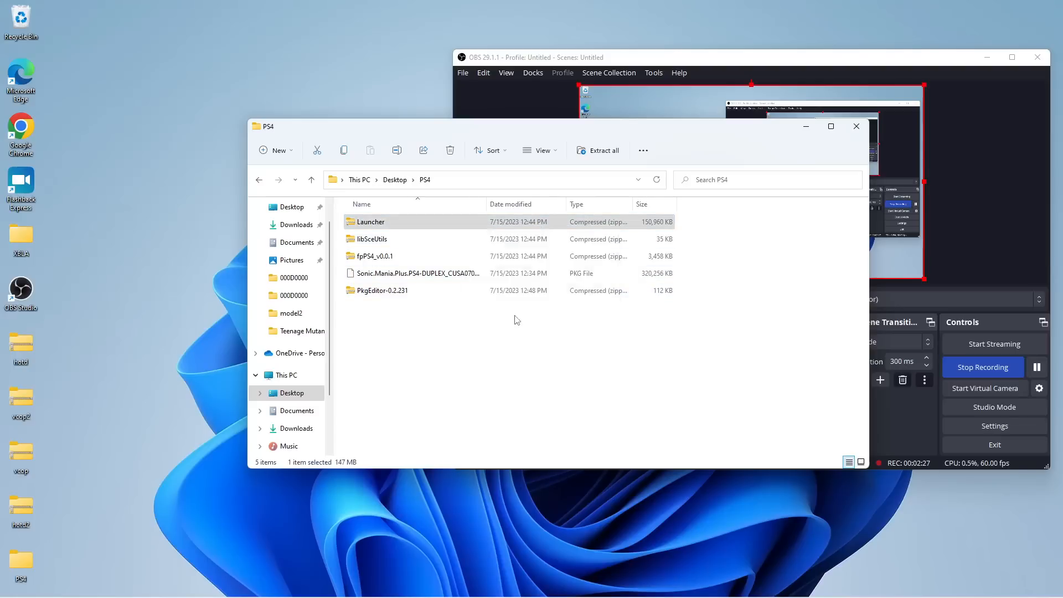
click(602, 150)
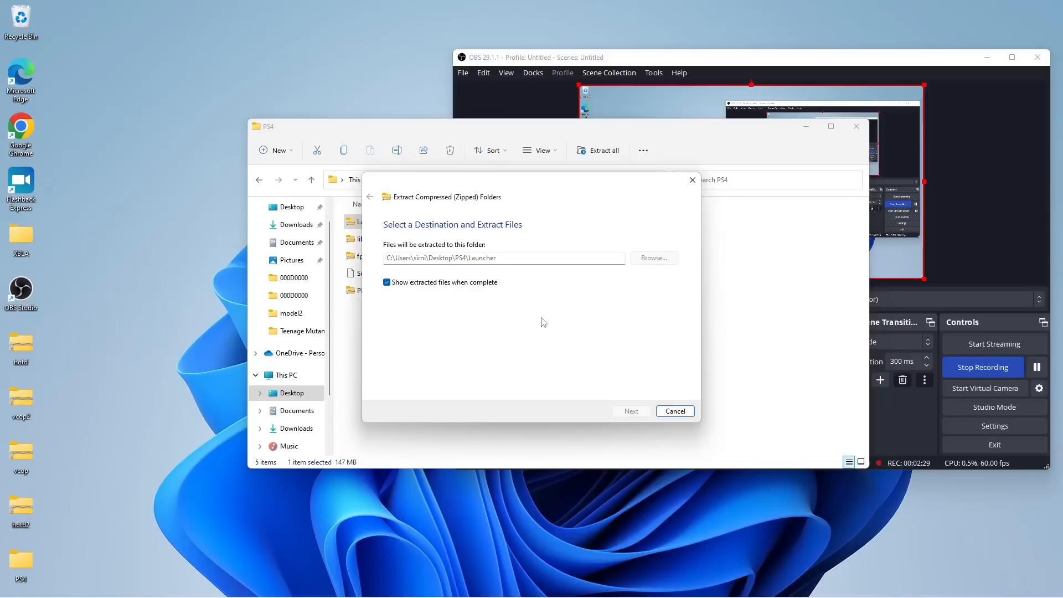
click(630, 411)
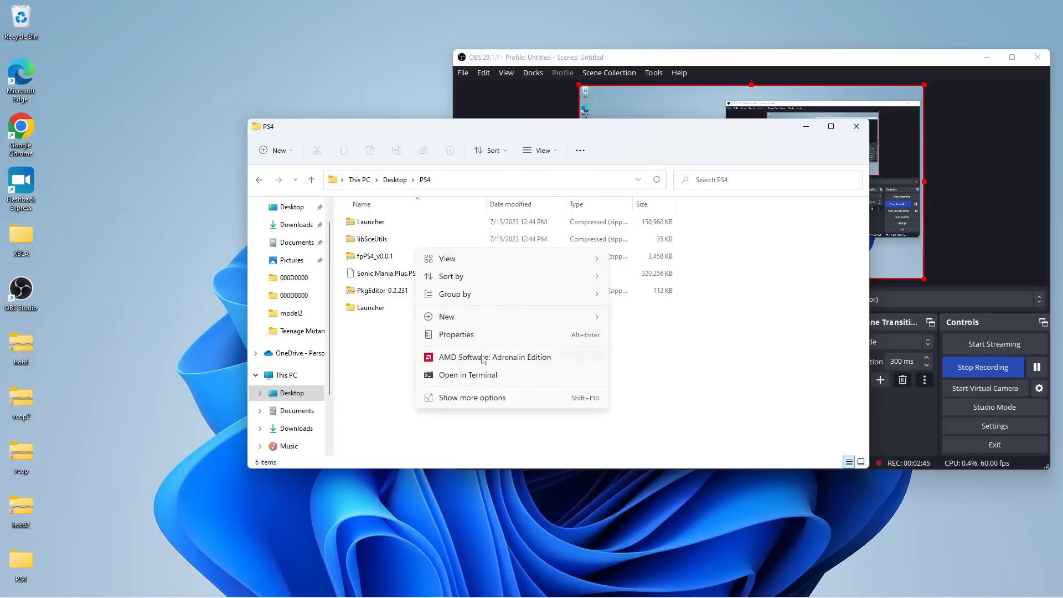
right_click(372, 239)
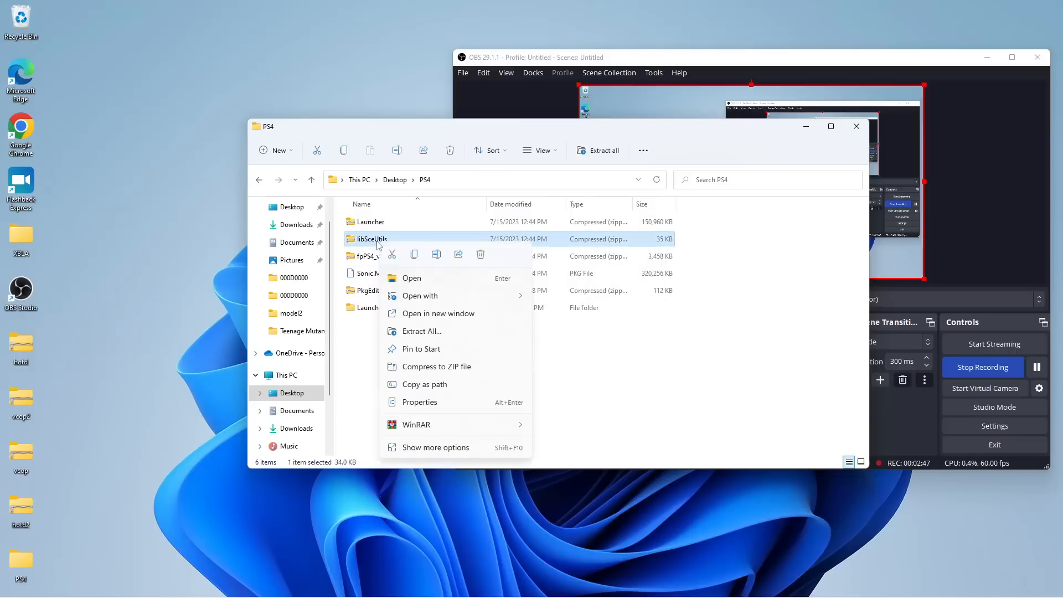
mouse_move(446, 332)
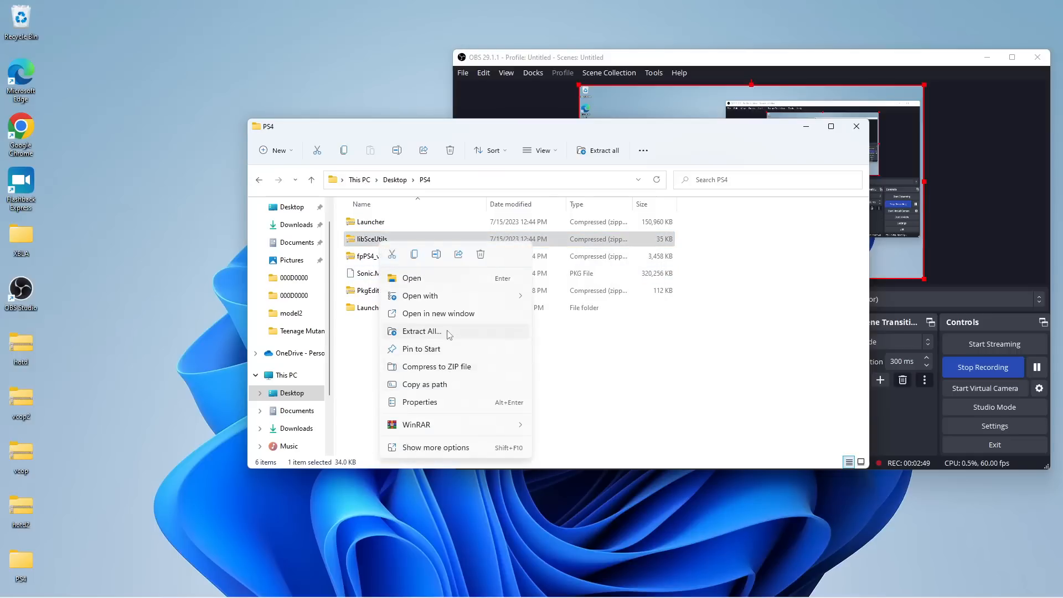
click(420, 331)
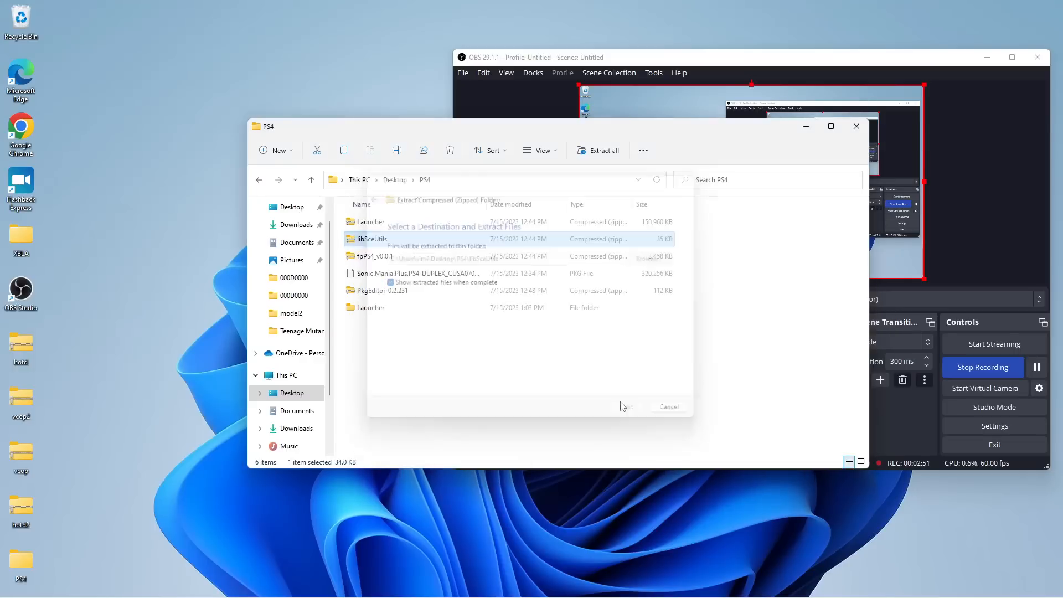
click(623, 406)
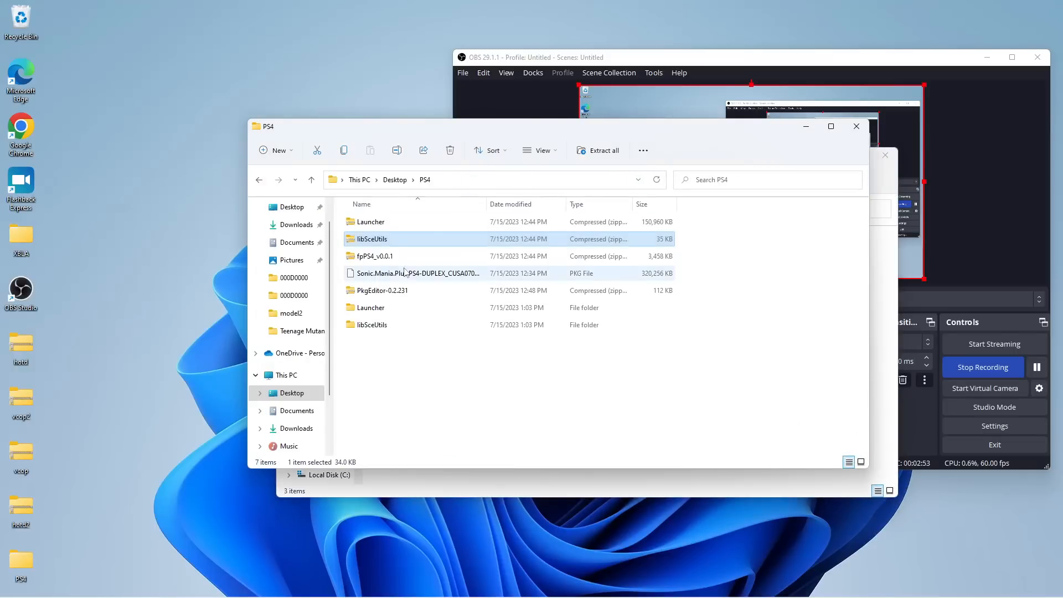
- Extract the fpPS4_v0.0.1 and PkgEditor-0.2.231 archives into their own folders inside PS4
right_click(375, 256)
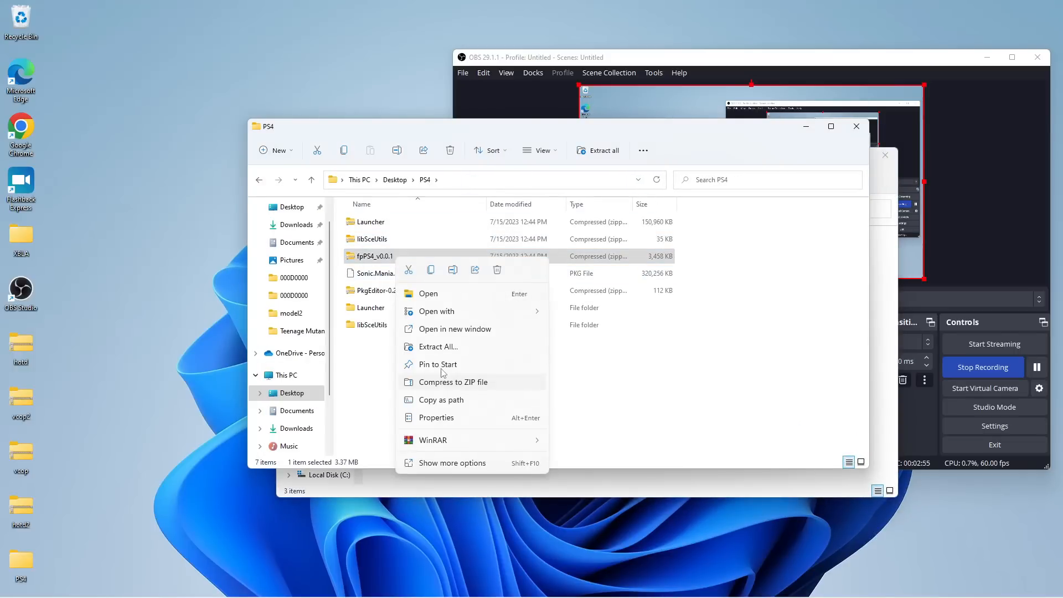
click(439, 347)
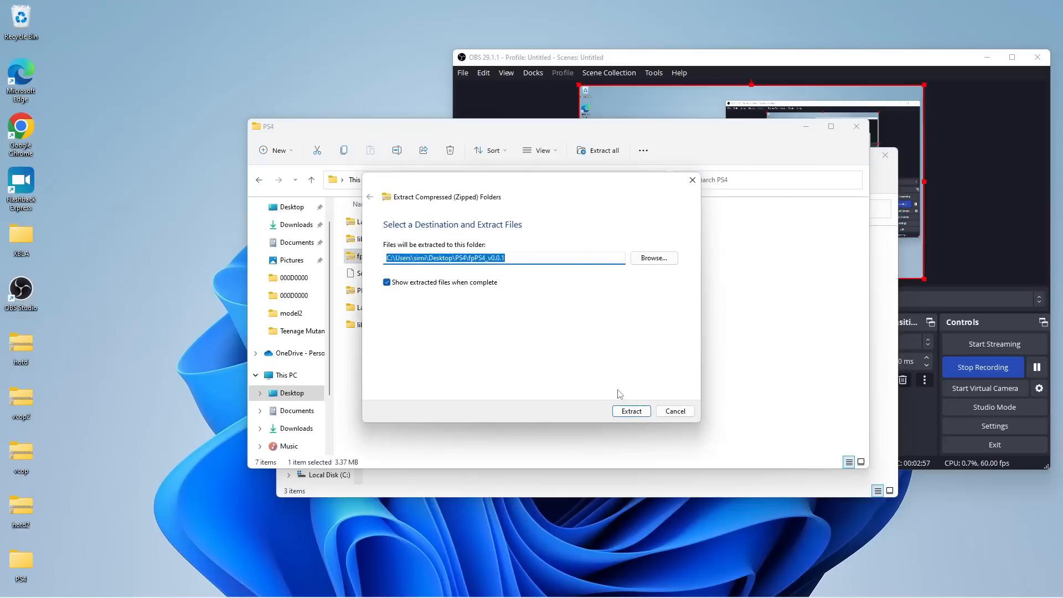
click(630, 410)
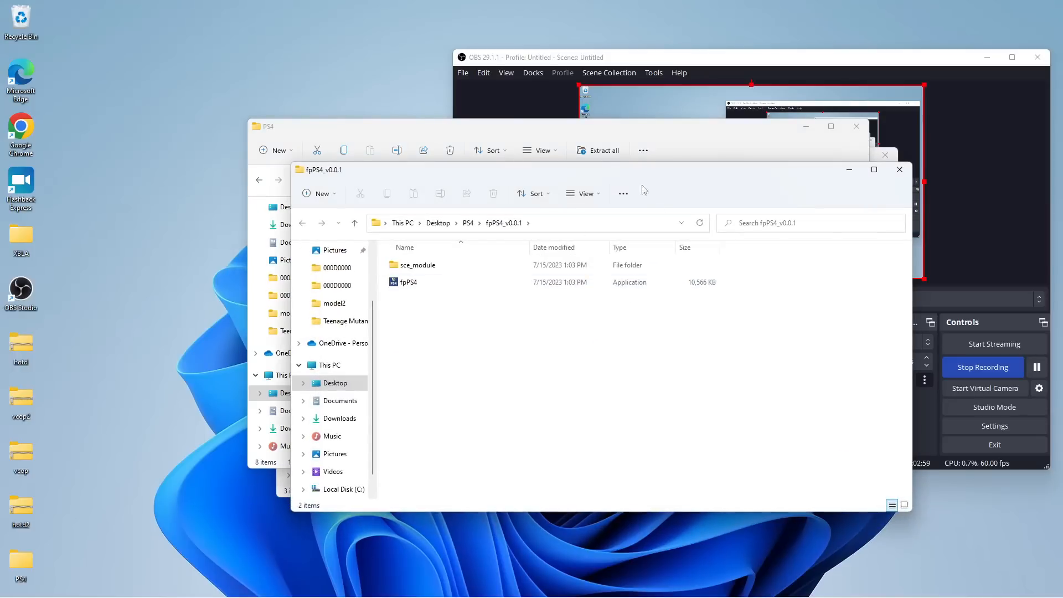
click(899, 169)
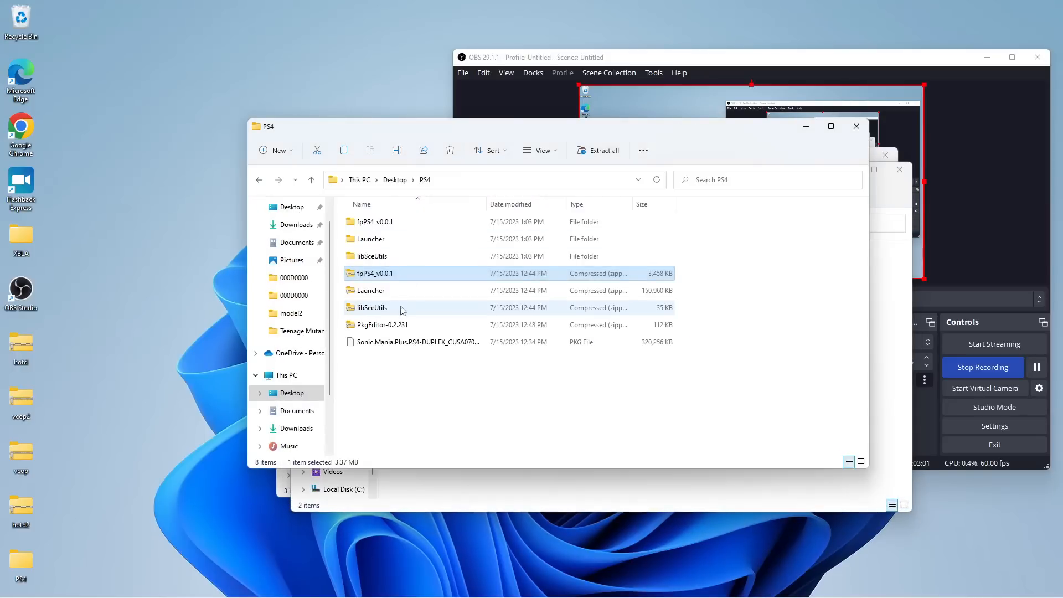
click(383, 324)
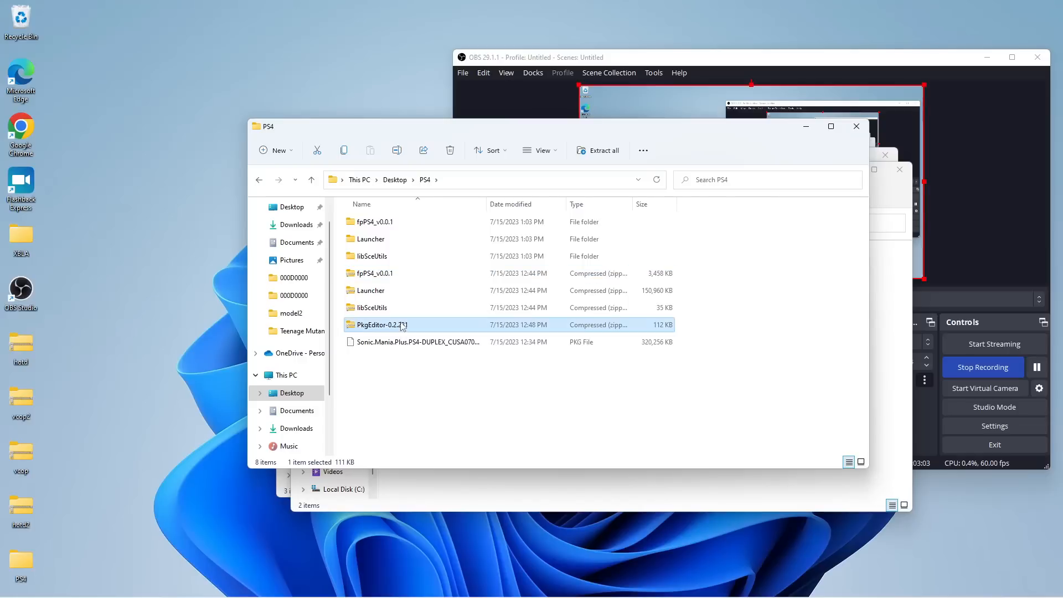
right_click(380, 324)
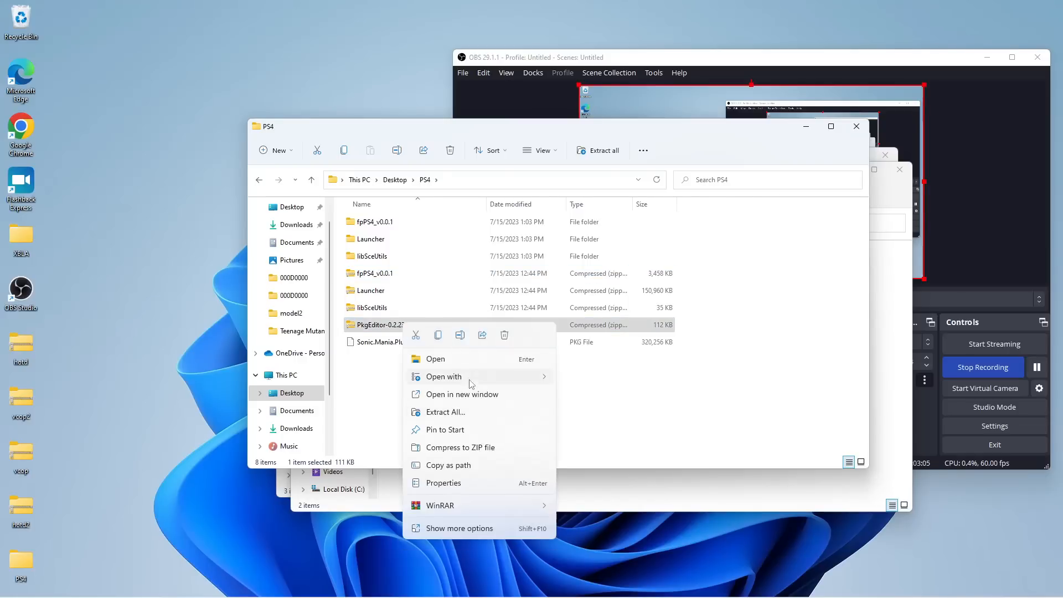
click(445, 411)
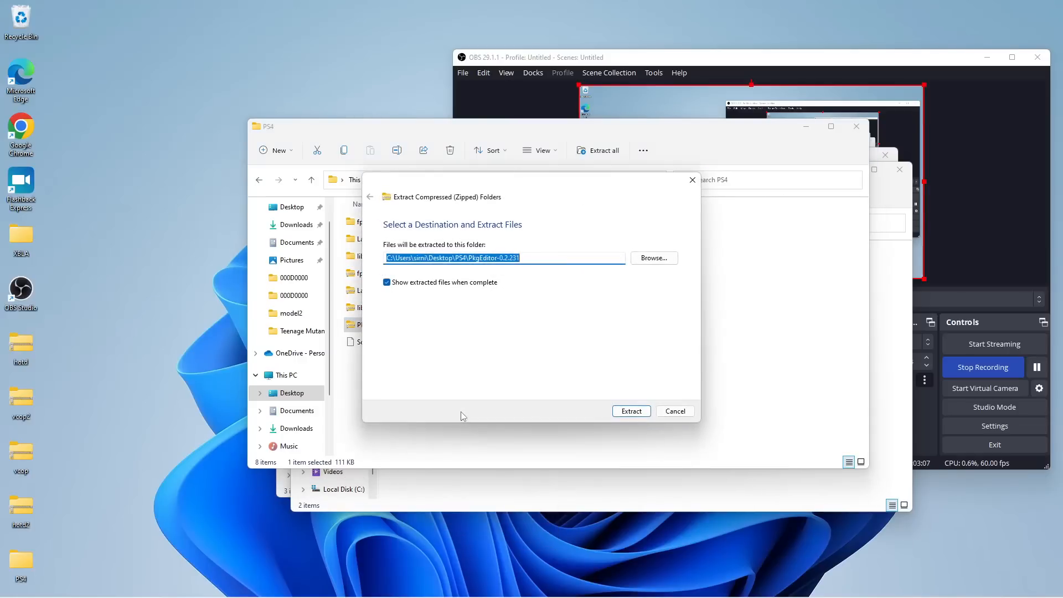
click(630, 410)
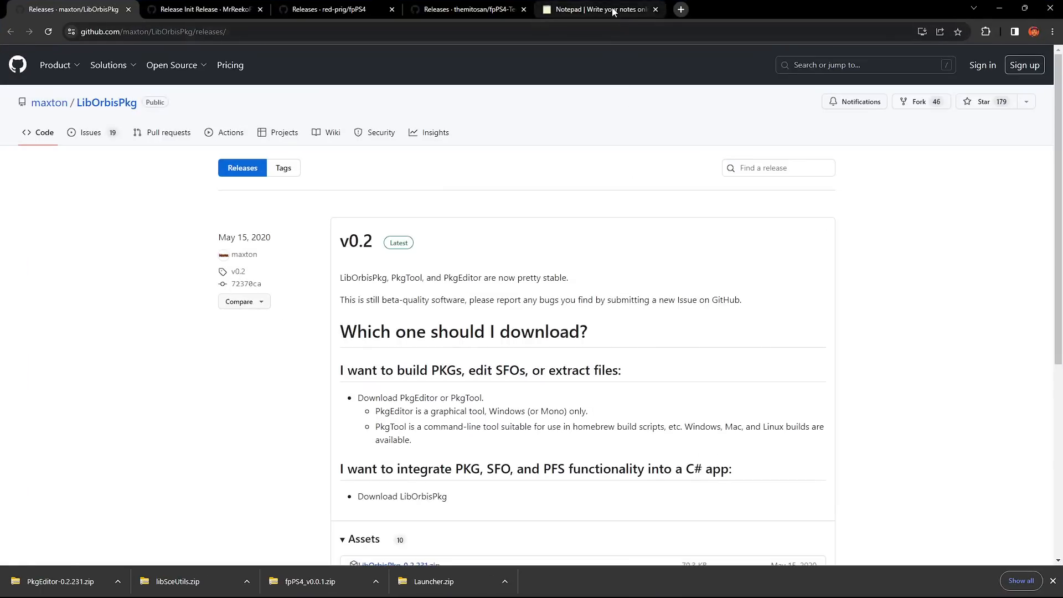
- Retype the first Notepad line from EMU to Emu above LIB and GAMES
click(599, 8)
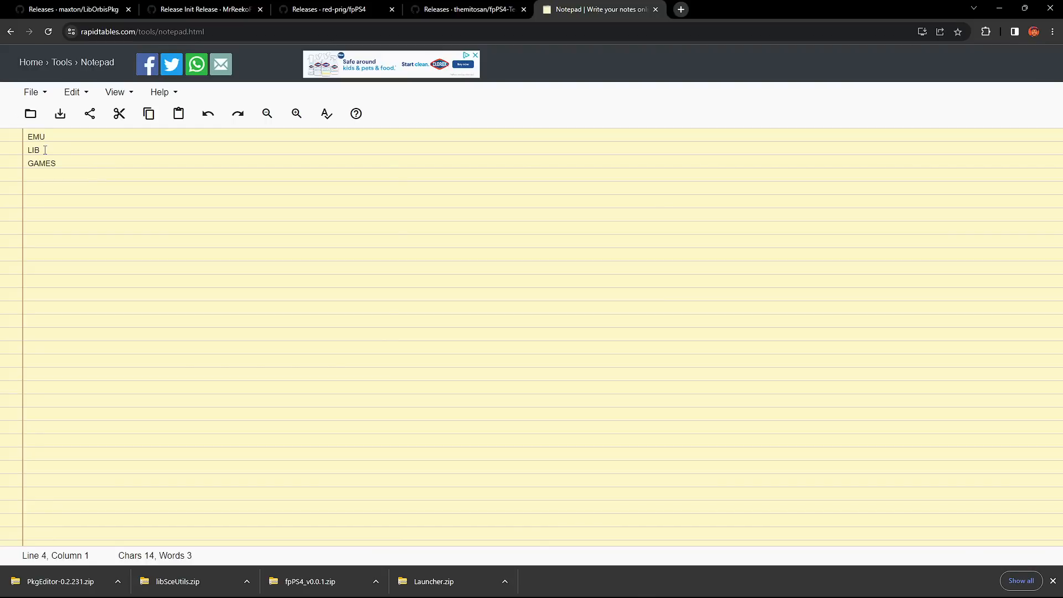
click(47, 136)
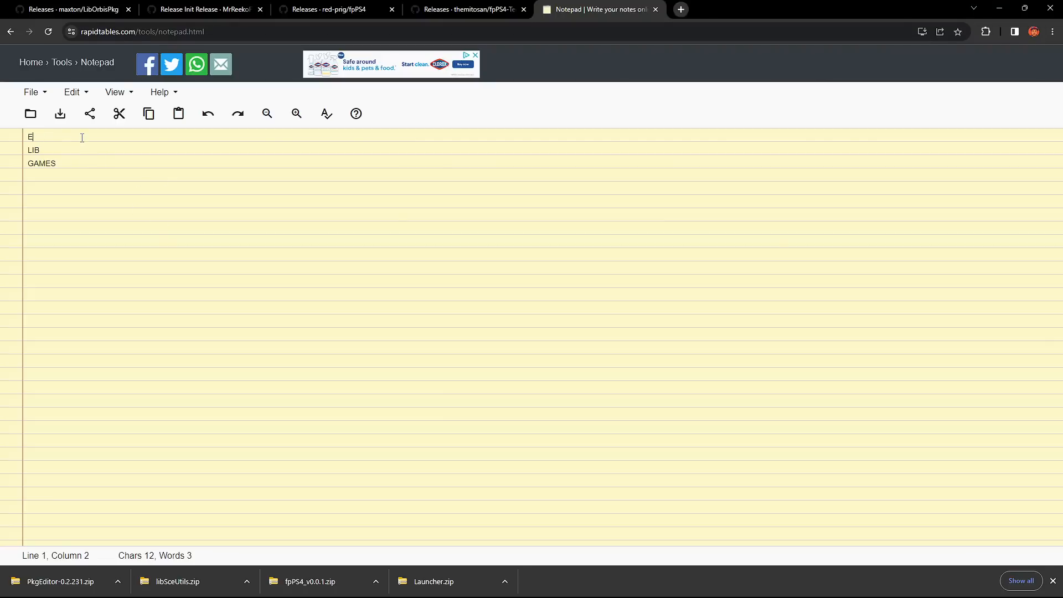
text(mu)
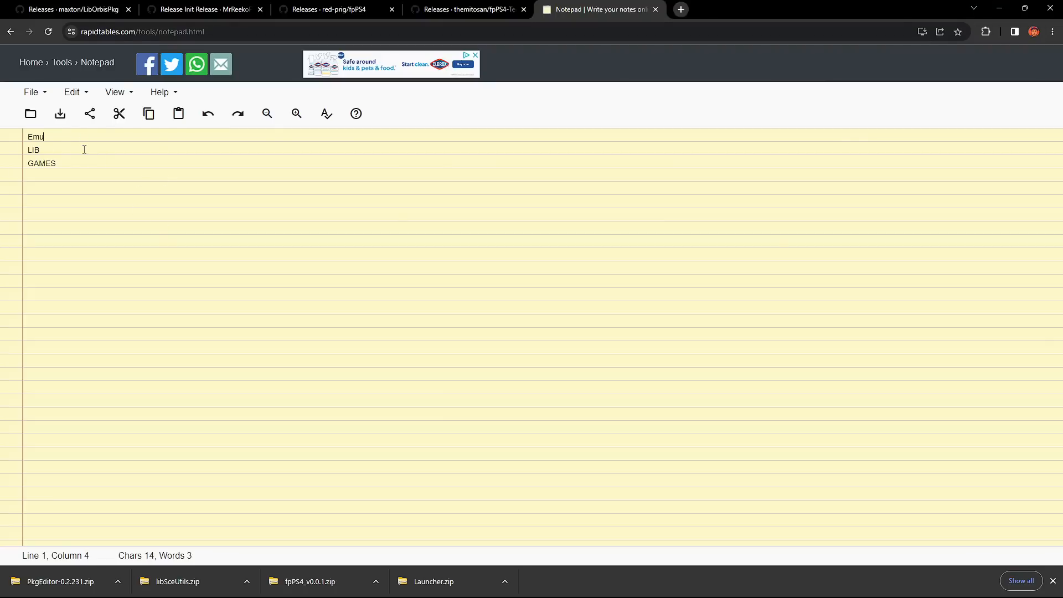
mouse_move(212, 134)
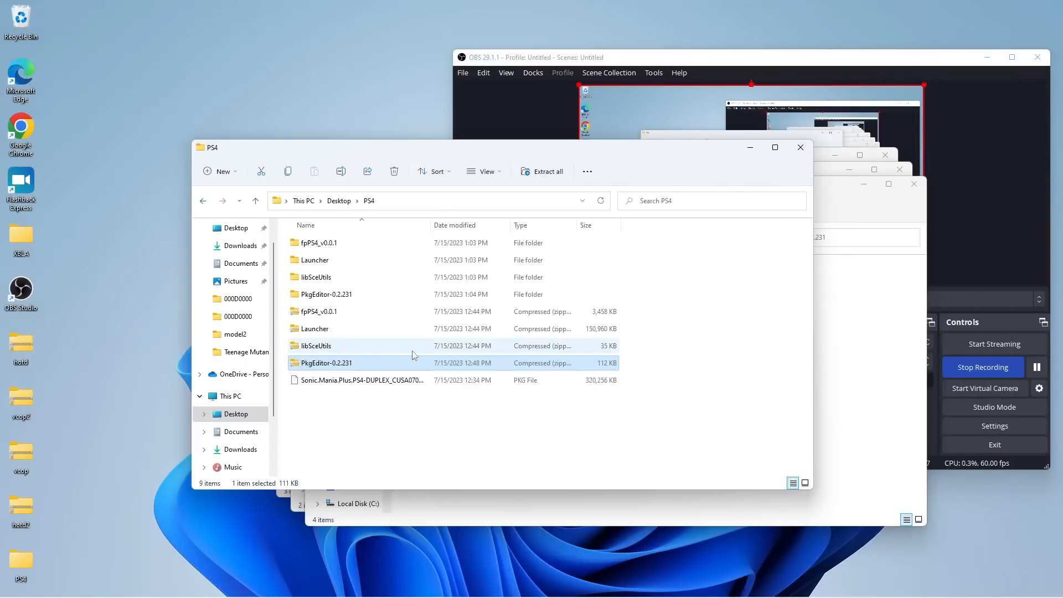
- Create new folders named Emu, Lib and Games inside the extracted Launcher folder
click(314, 259)
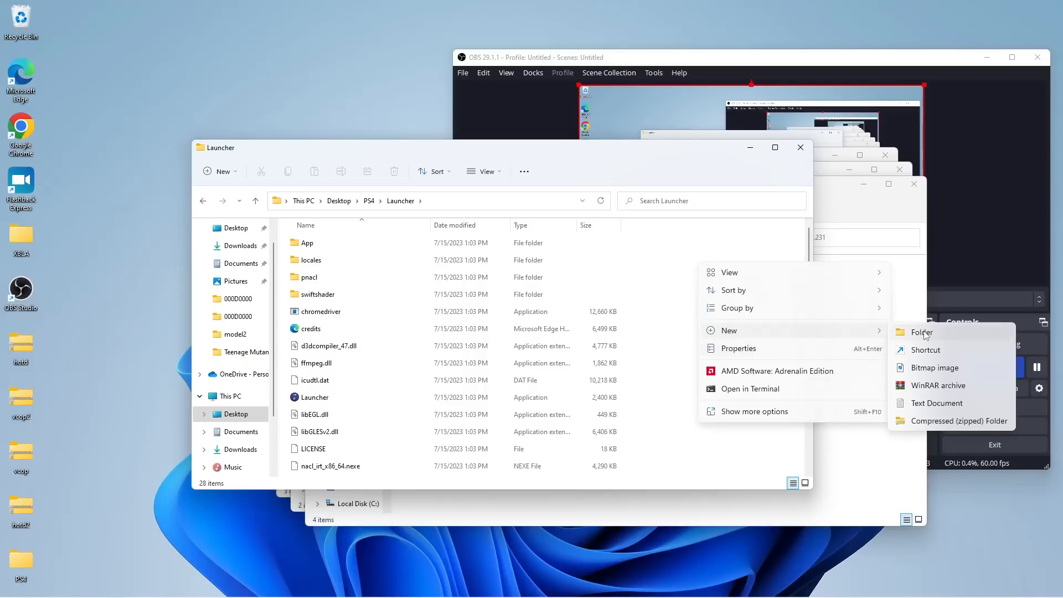
click(921, 332)
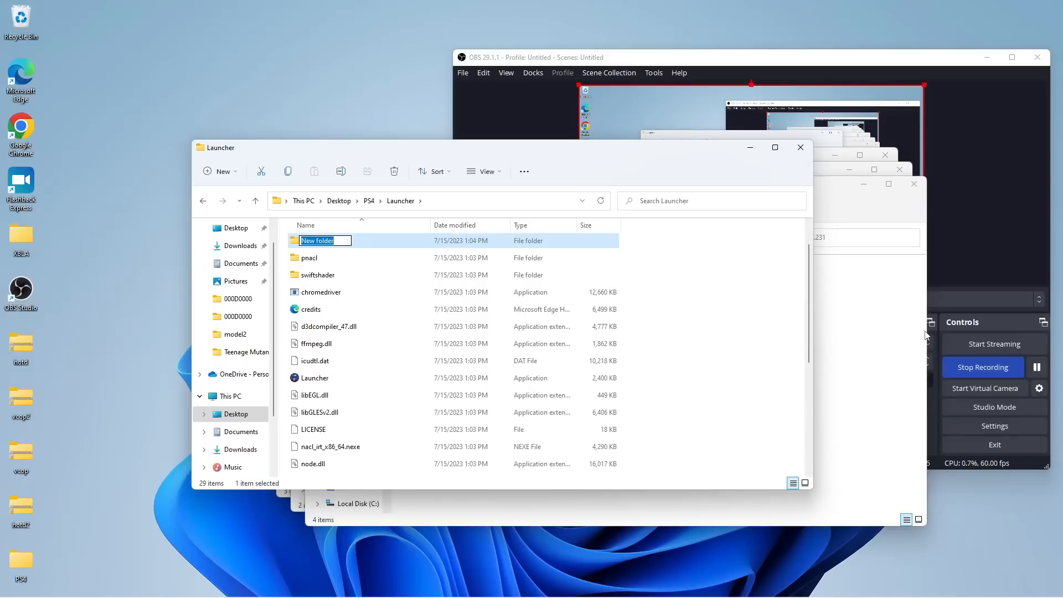
text(Emu)
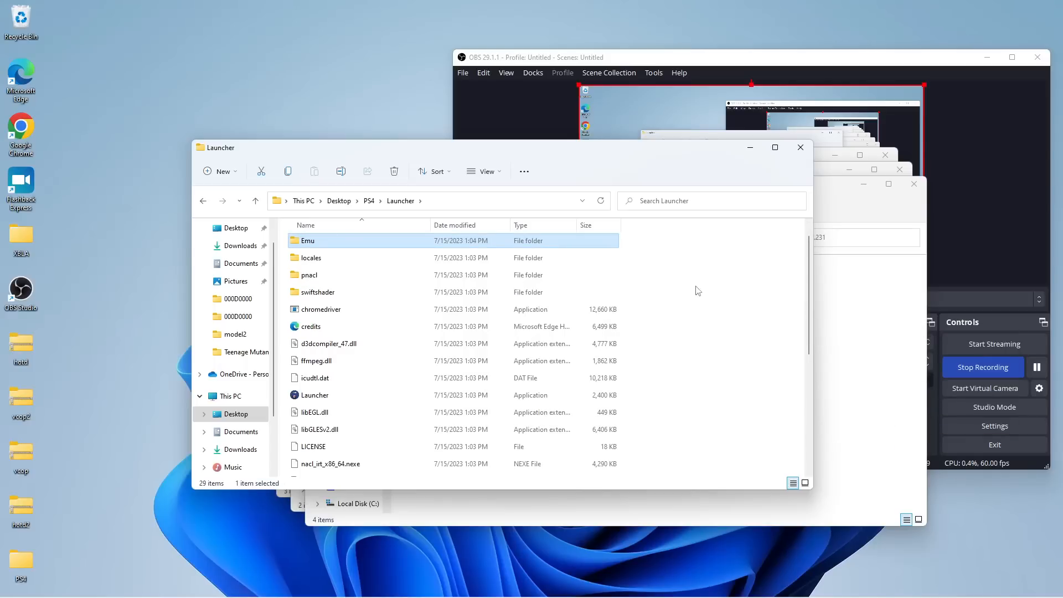
right_click(695, 291)
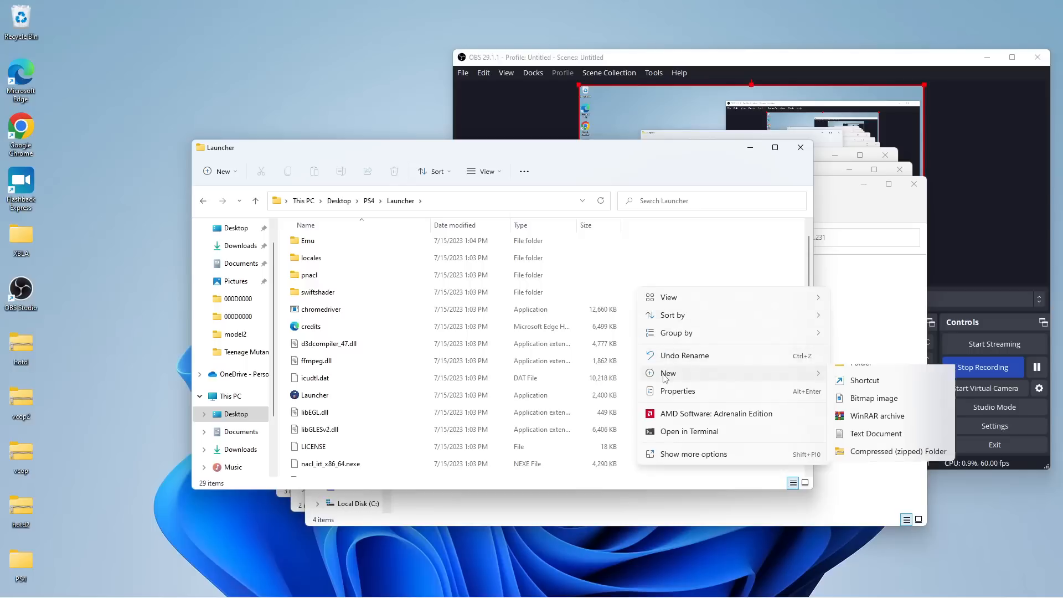
click(861, 364)
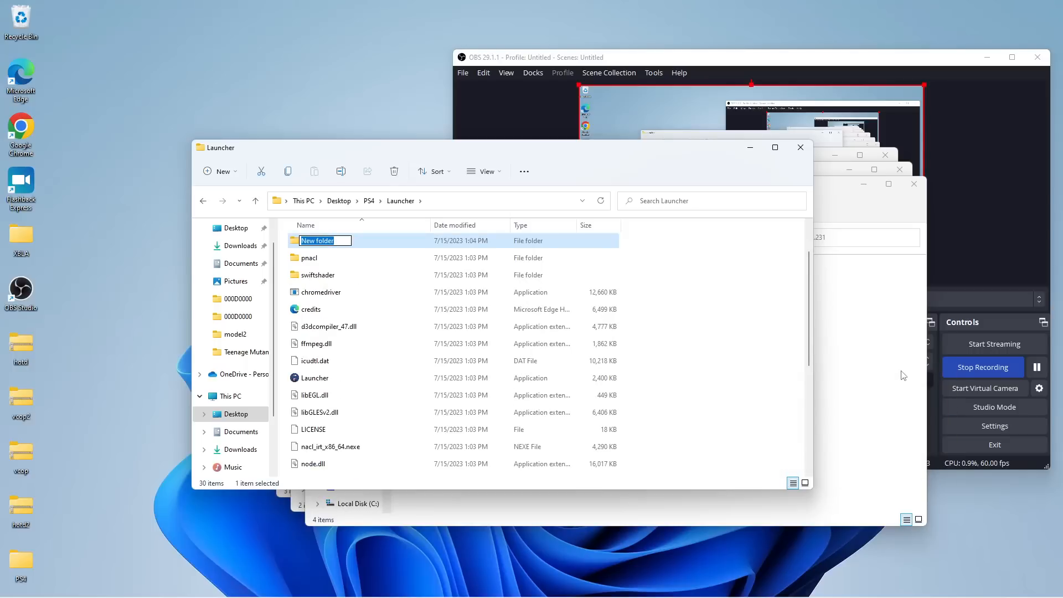
text(Lib)
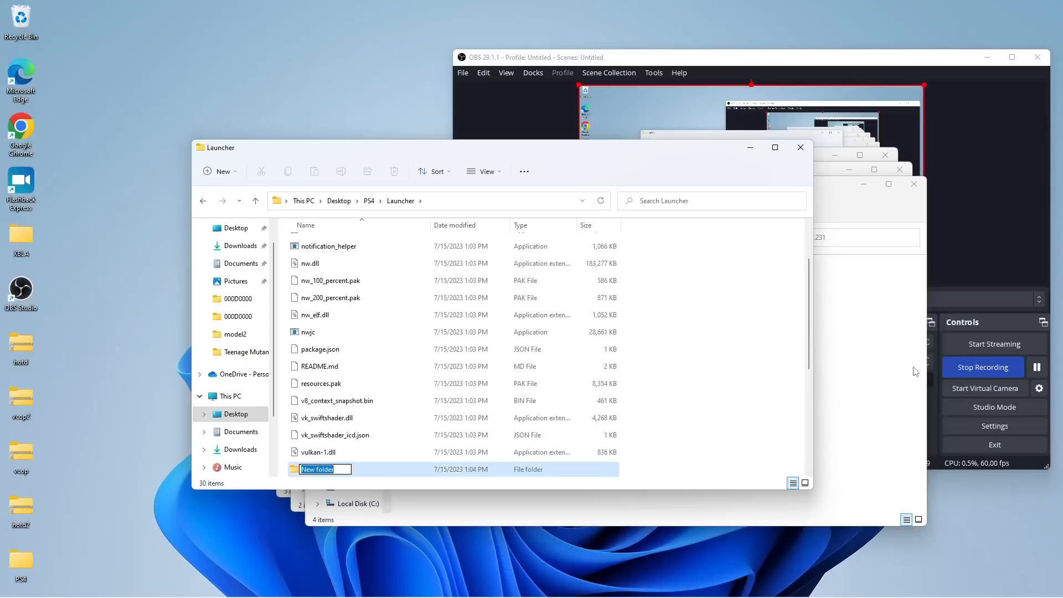
text(Games)
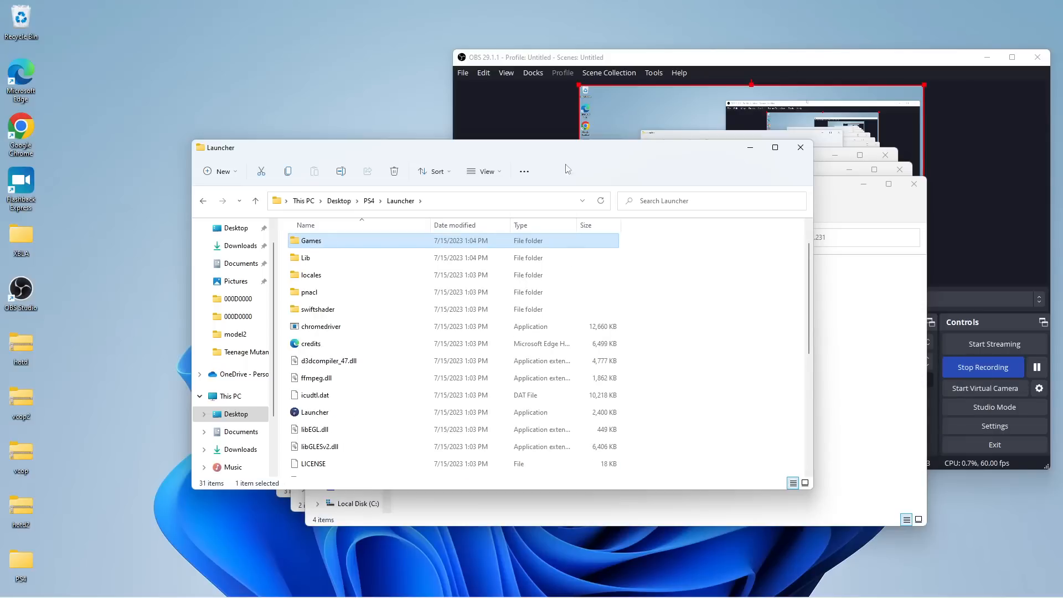
mouse_move(357, 248)
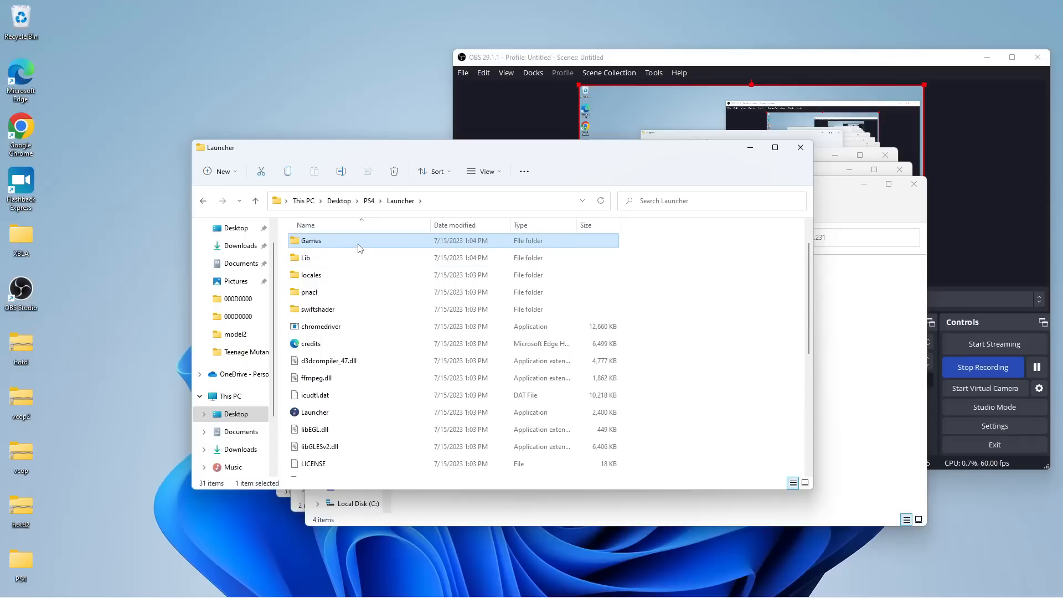
- Create a Sonic Mania folder inside Launcher's Games folder
double_click(310, 240)
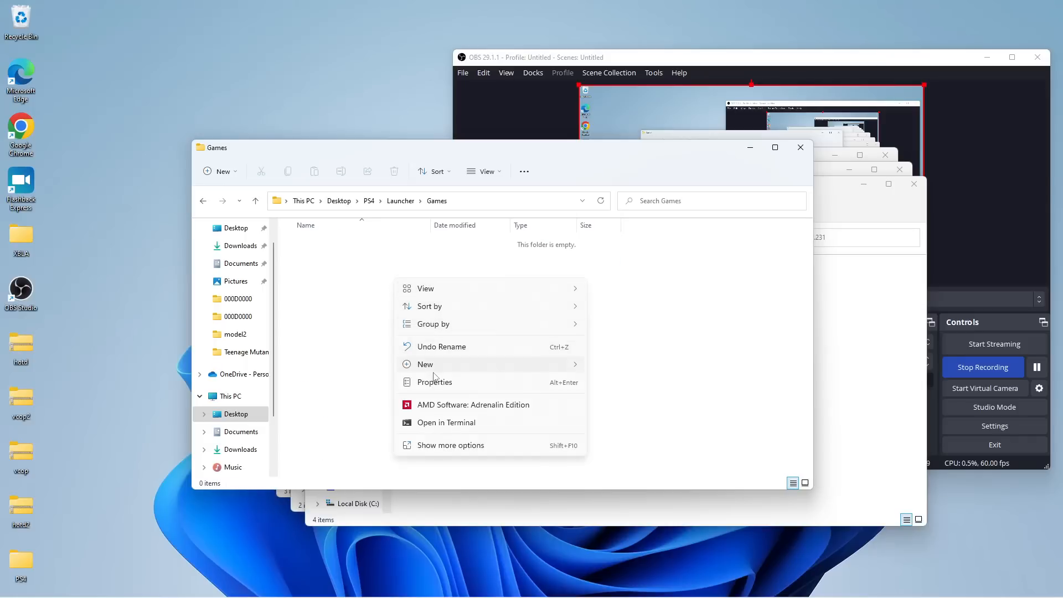
click(424, 365)
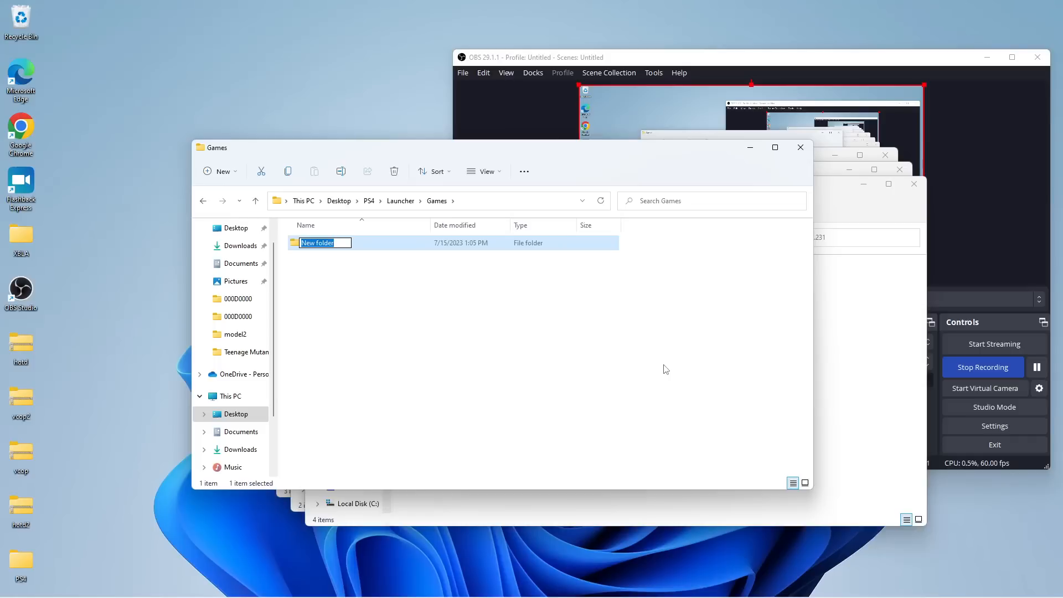
text(Sonic)
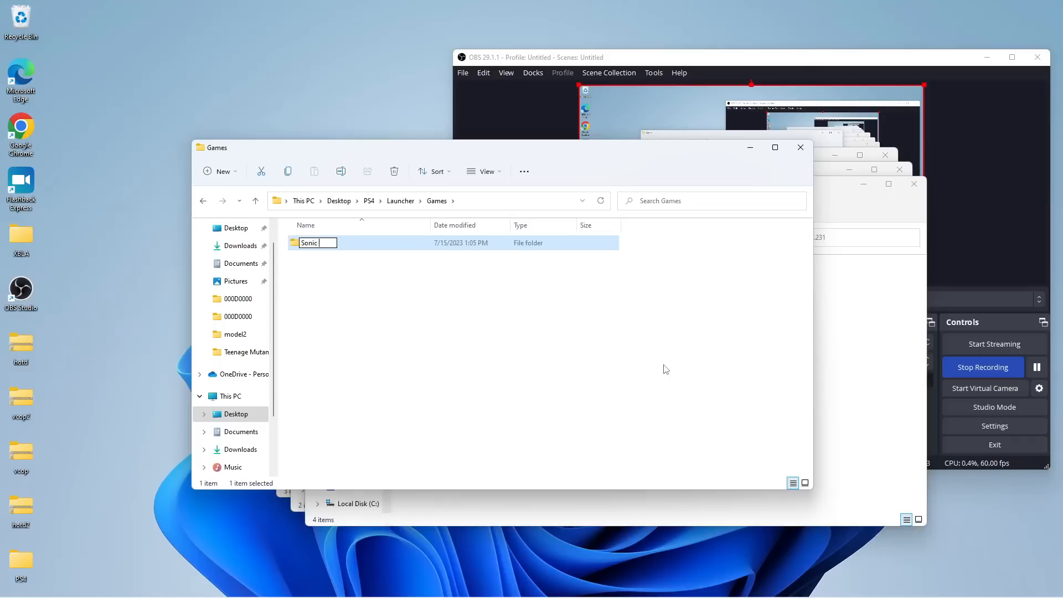
text(Mania)
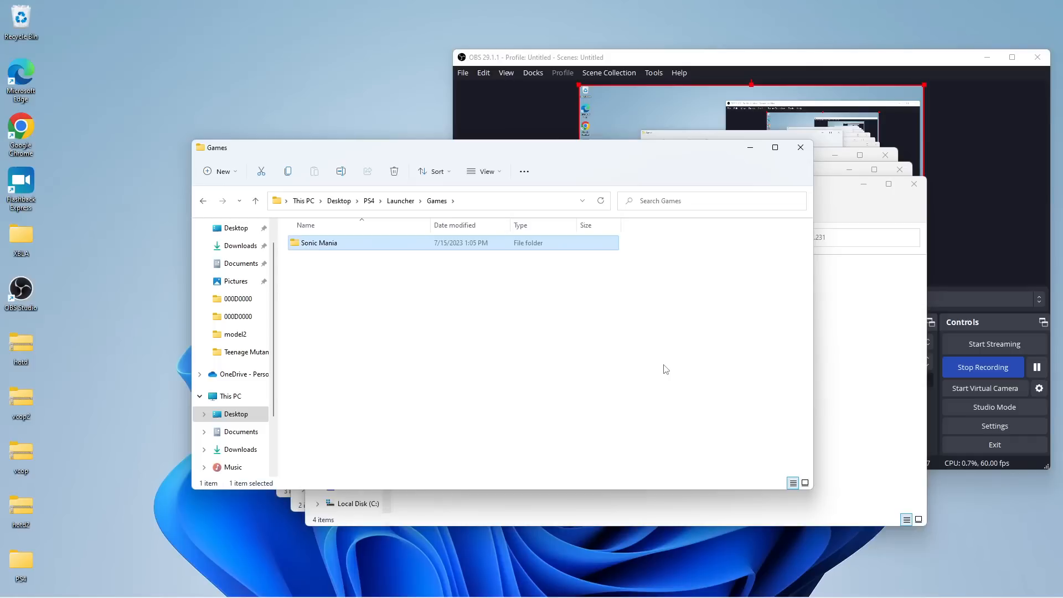
mouse_move(211, 208)
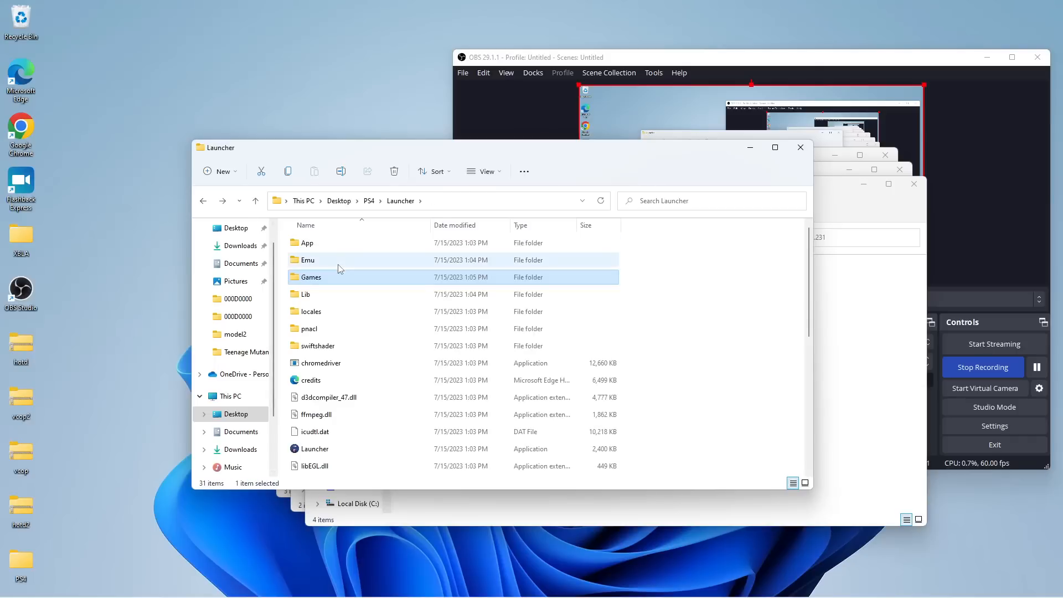
- Copy all fpPS4_v0.0.1 files into Launcher's Emu folder and all libSceUtils files into its Lib folder
click(309, 259)
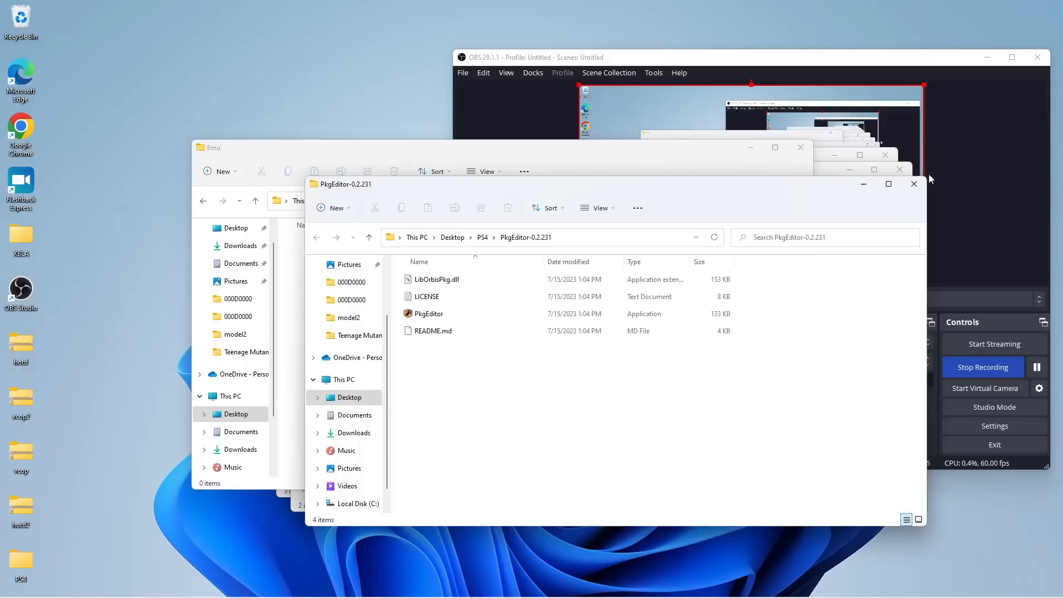
click(913, 184)
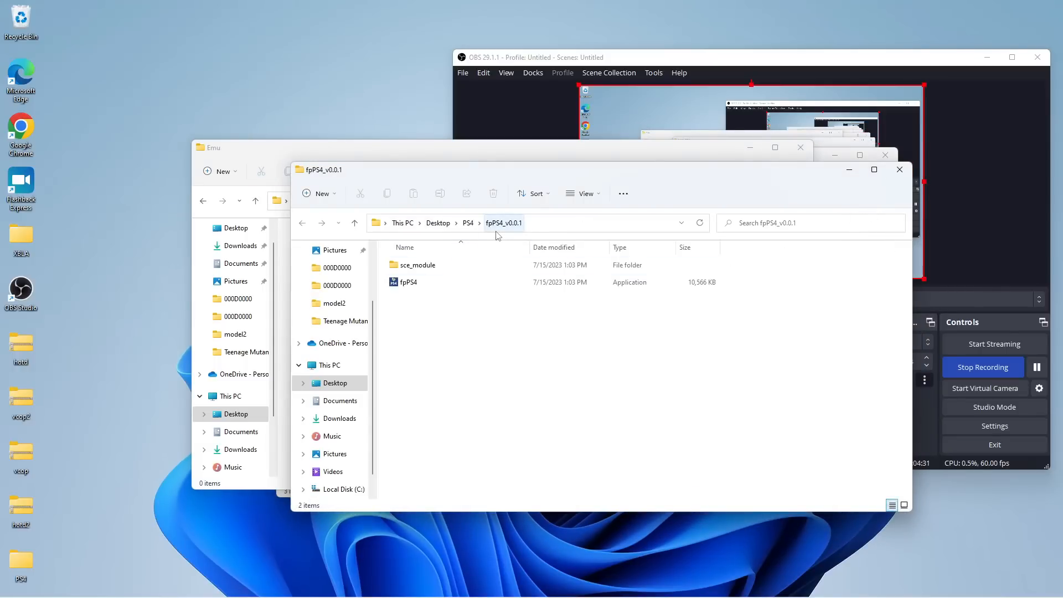
key(ctrl+a)
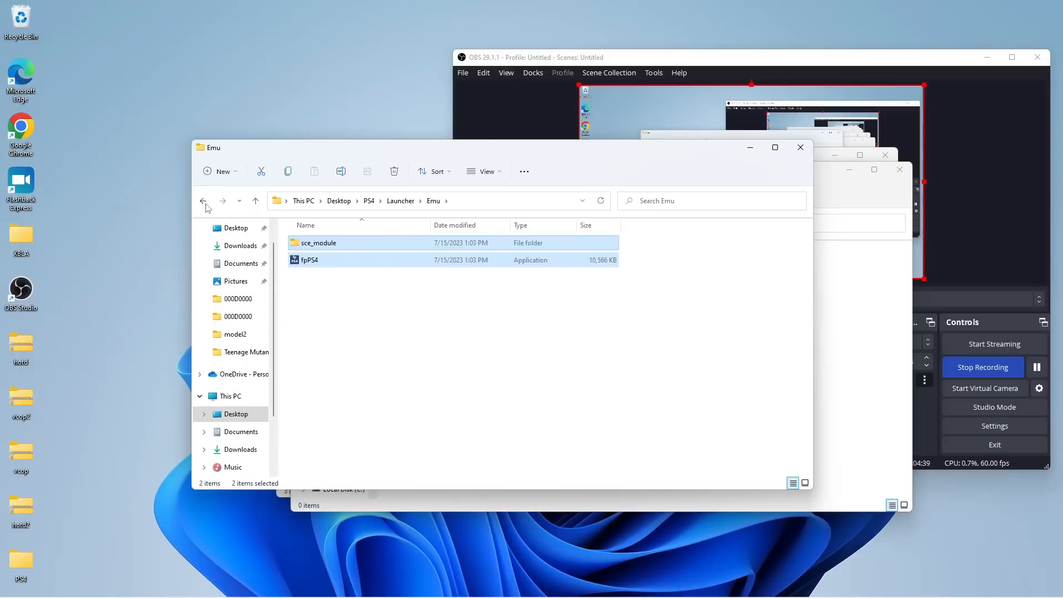
click(204, 200)
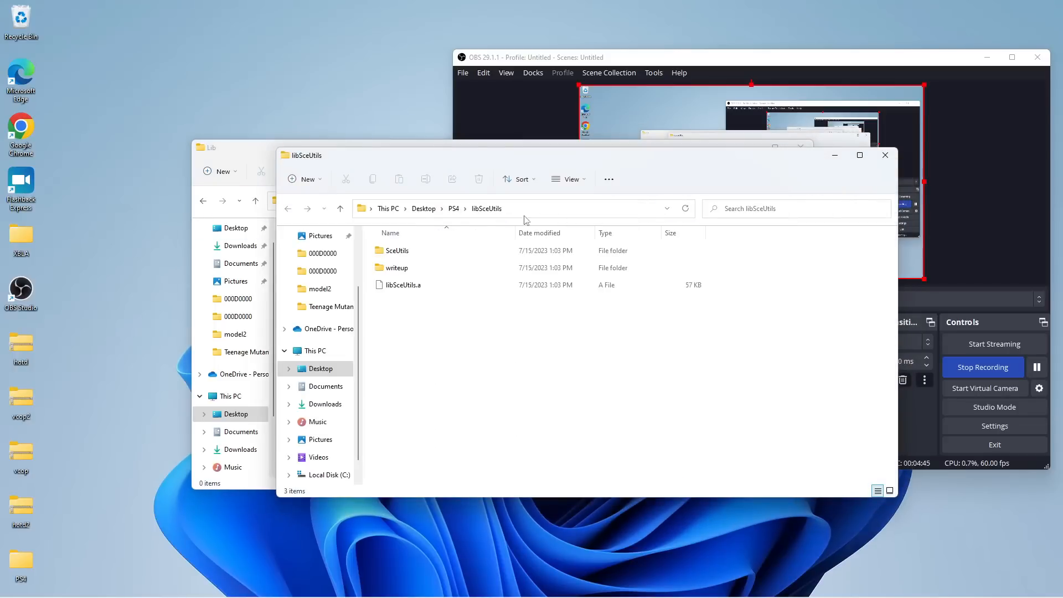
mouse_move(575, 330)
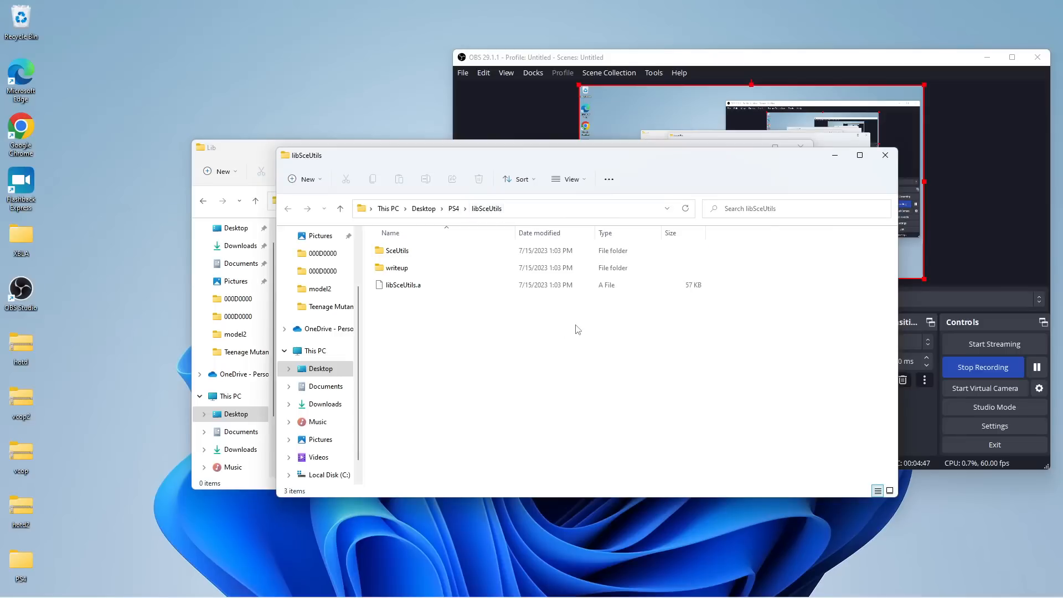
key(ctrl+a)
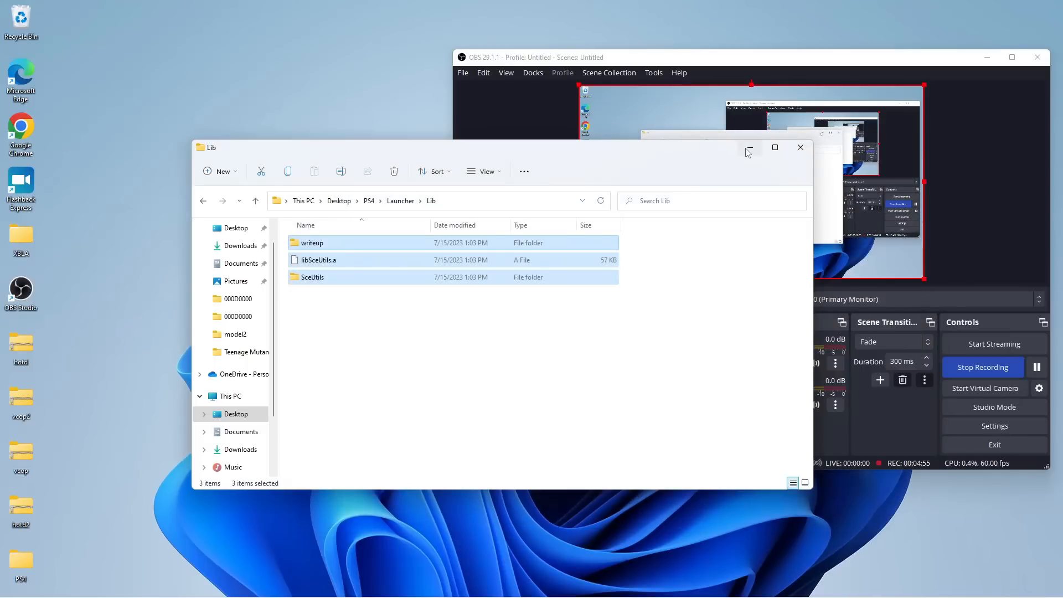
- Open the PkgEditor-0.2.231 folder in PS4 and select the PkgEditor application
click(256, 201)
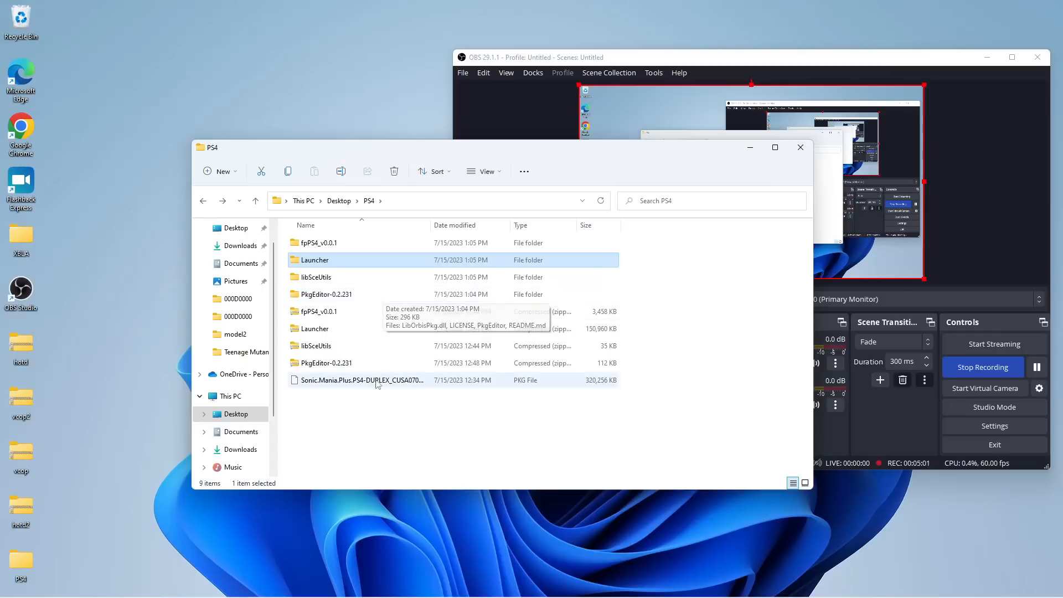
mouse_move(376, 384)
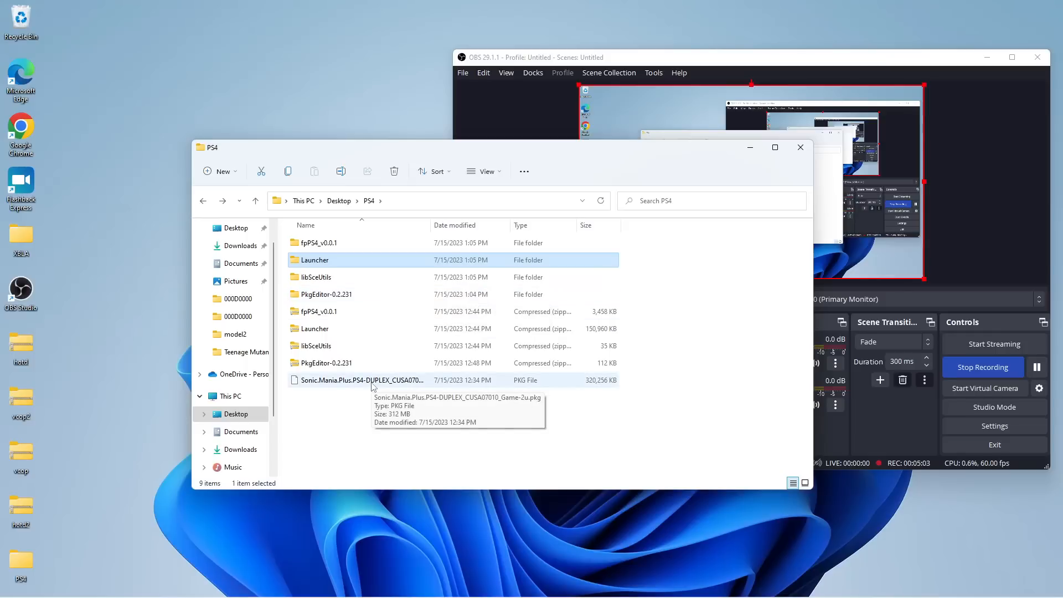
mouse_move(384, 295)
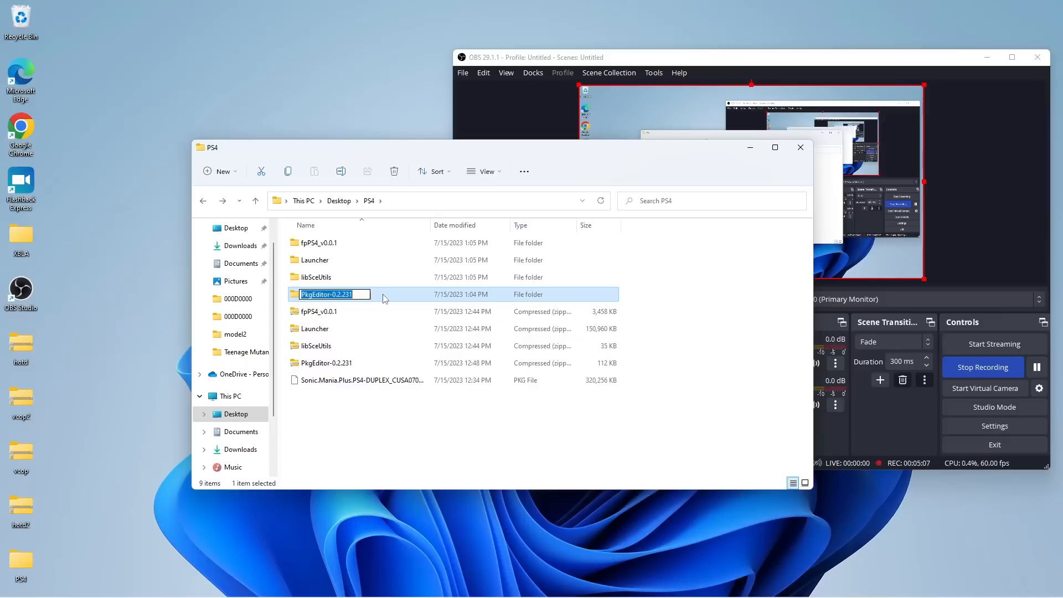
double_click(325, 293)
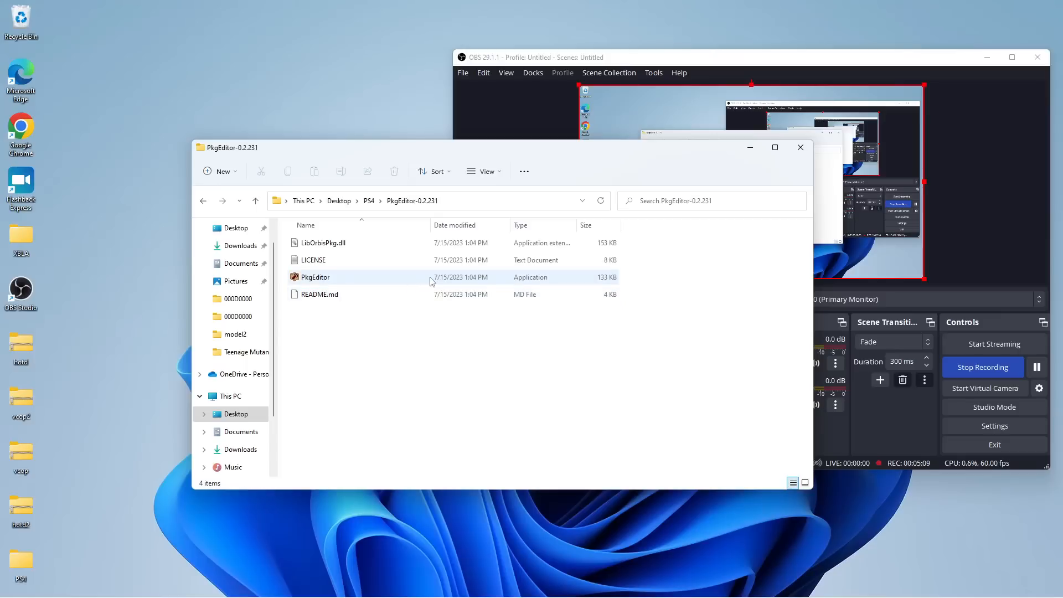
mouse_move(431, 280)
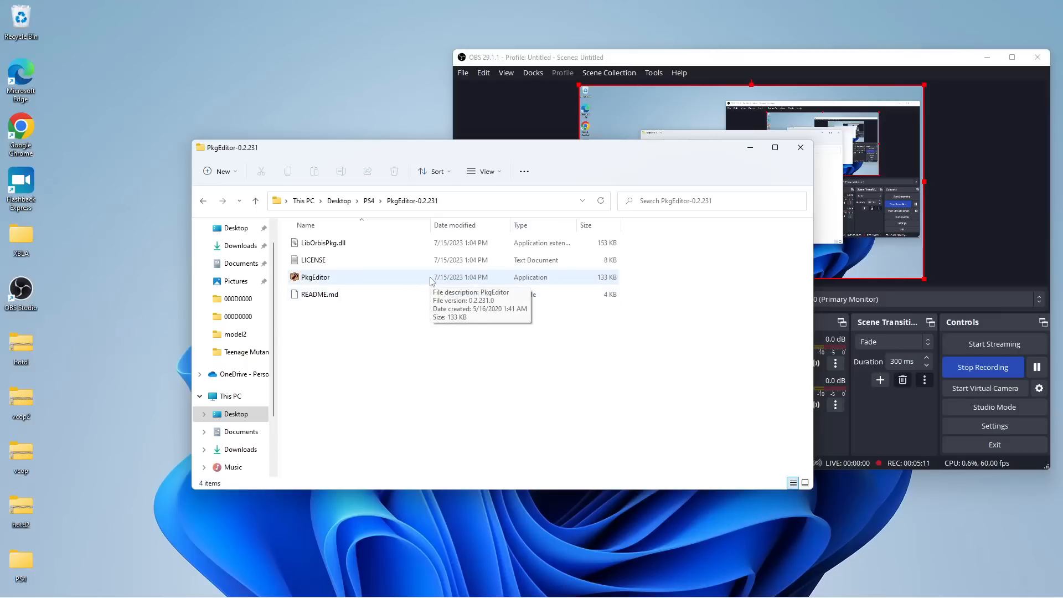
click(315, 277)
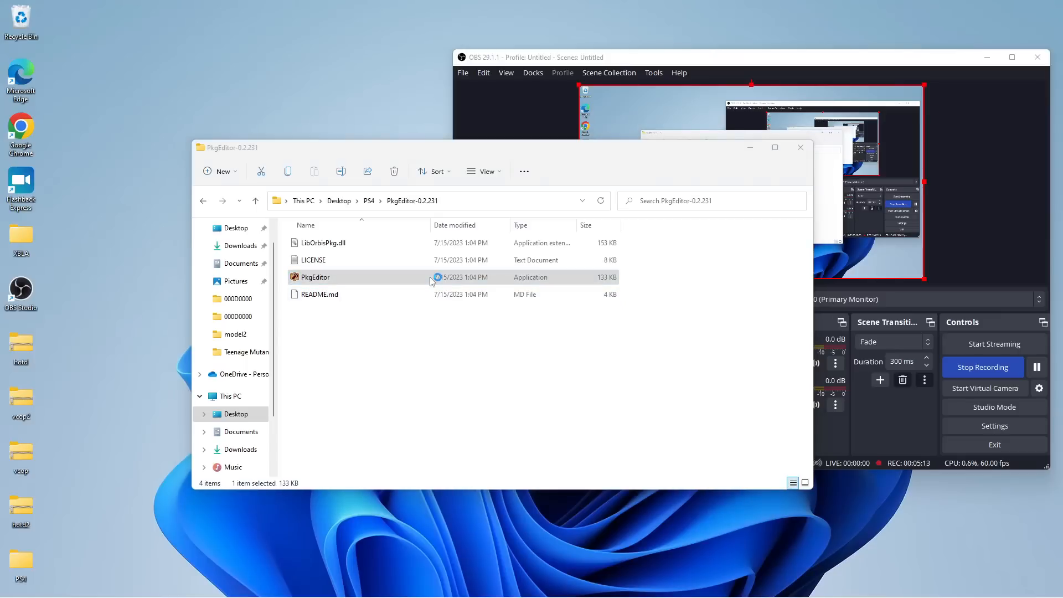
- Launch PkgEditor and load the Sonic Mania PKG through File > Open
double_click(313, 277)
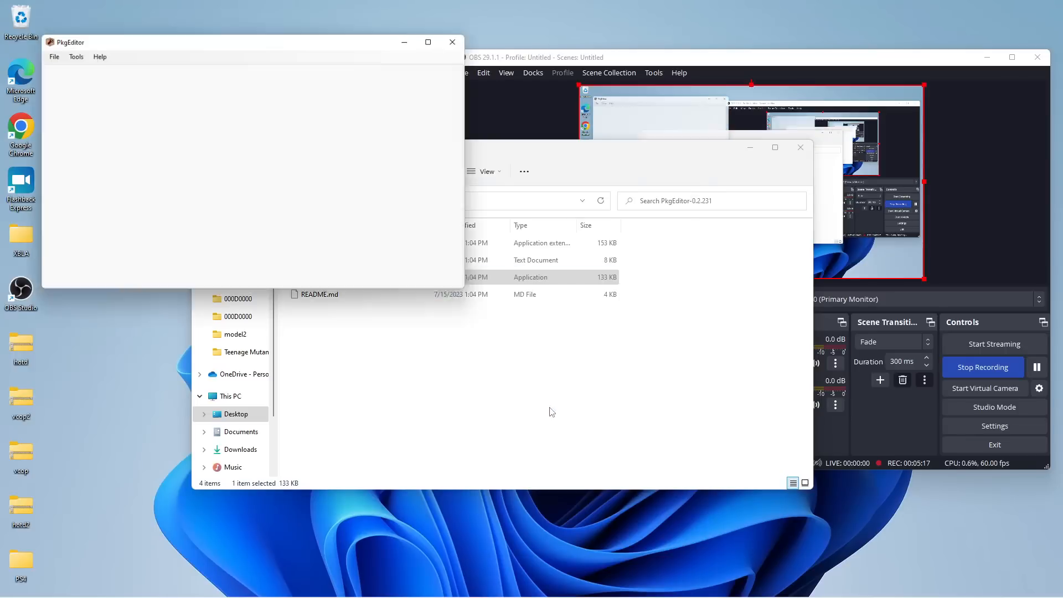
click(47, 52)
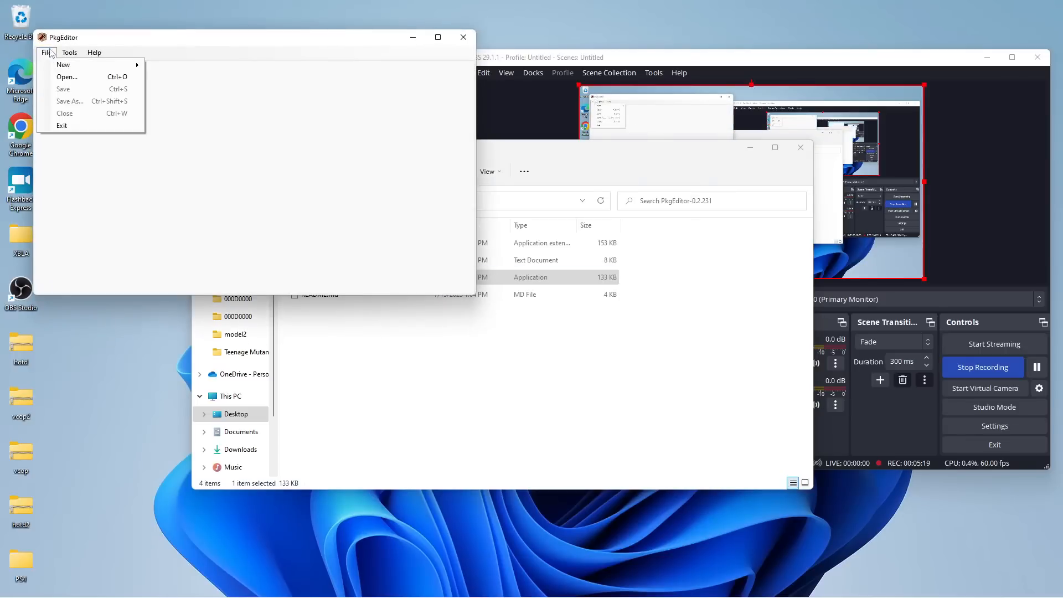
click(66, 77)
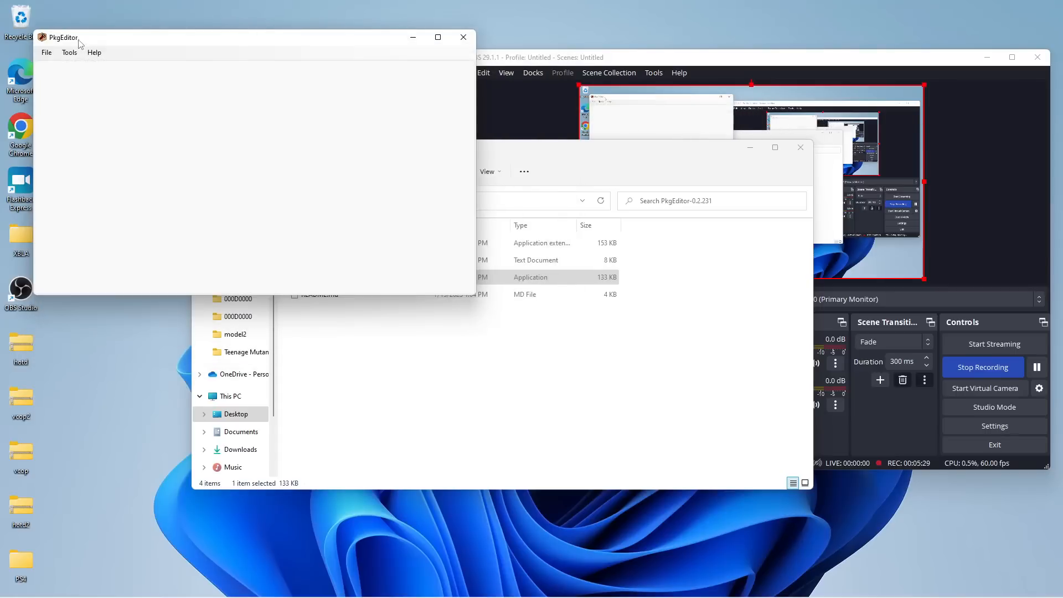
click(45, 52)
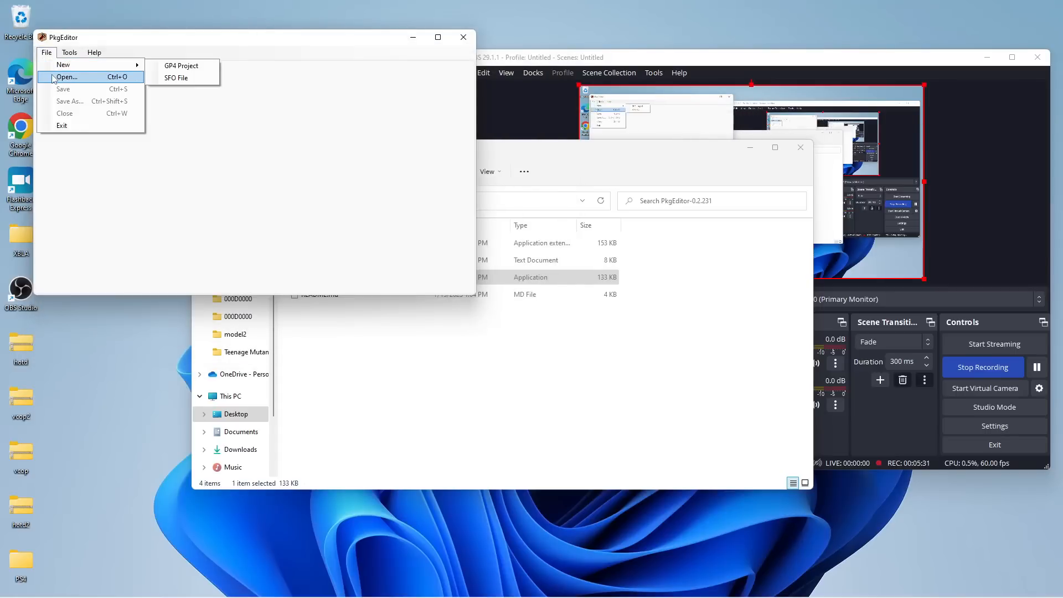
click(67, 77)
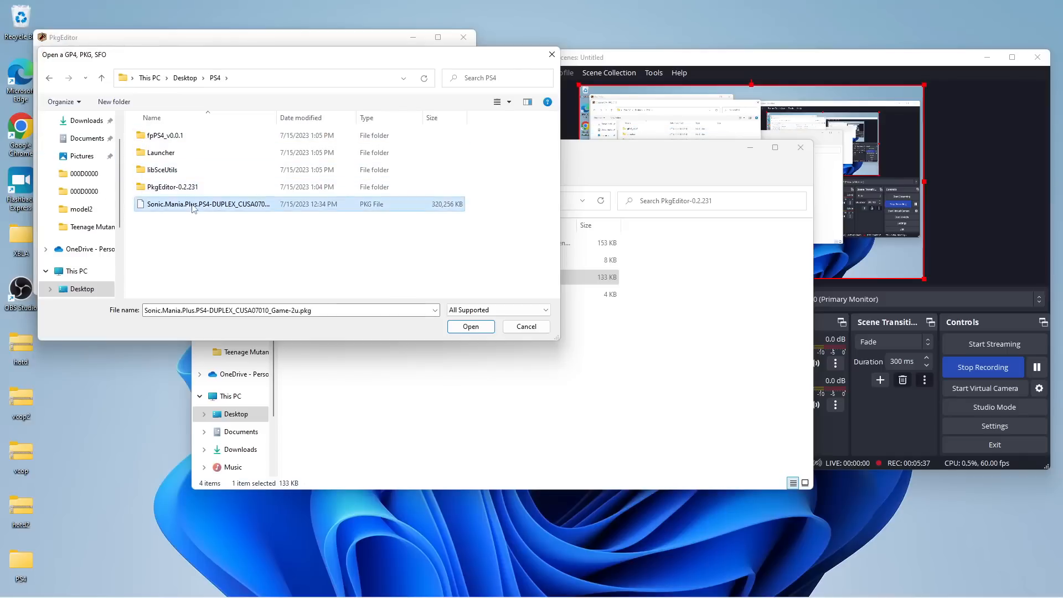
click(469, 326)
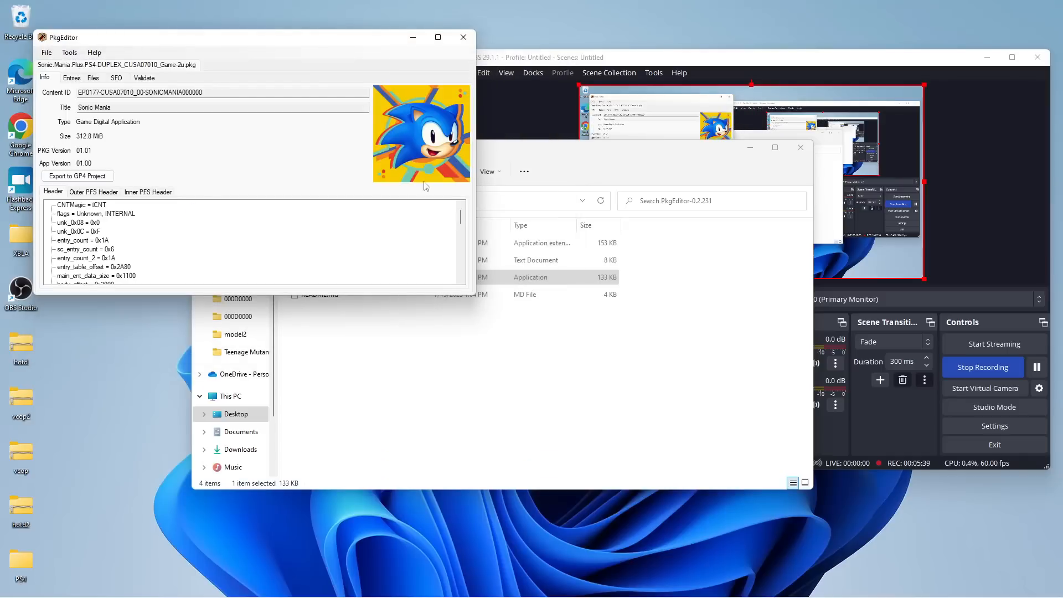
mouse_move(77, 176)
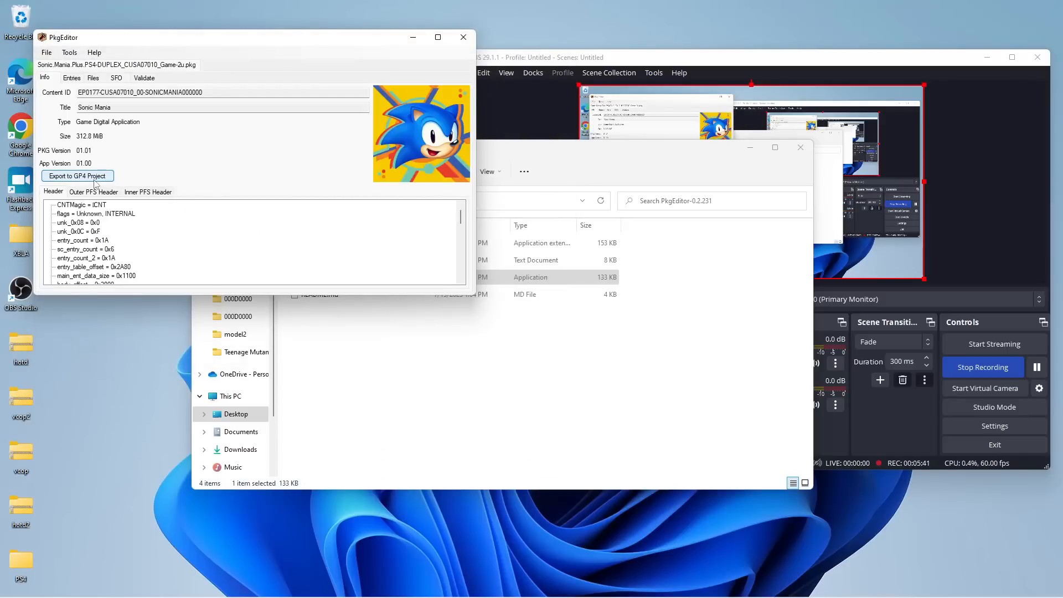
- Export the PKG as a GP4 project into Launcher's Games\Sonic Mania folder and acknowledge completion
click(78, 176)
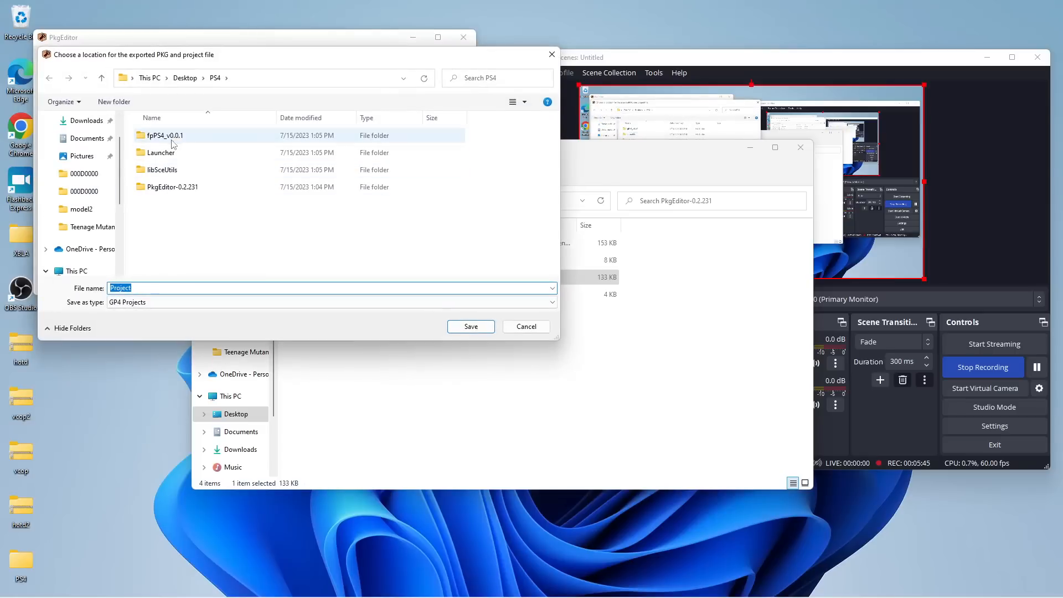
click(162, 152)
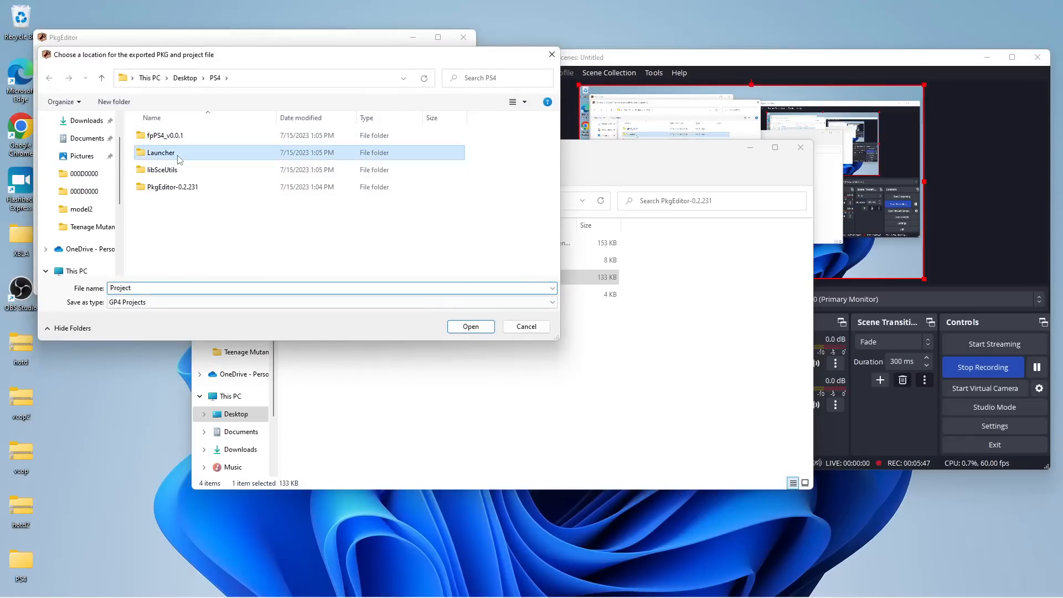
double_click(161, 152)
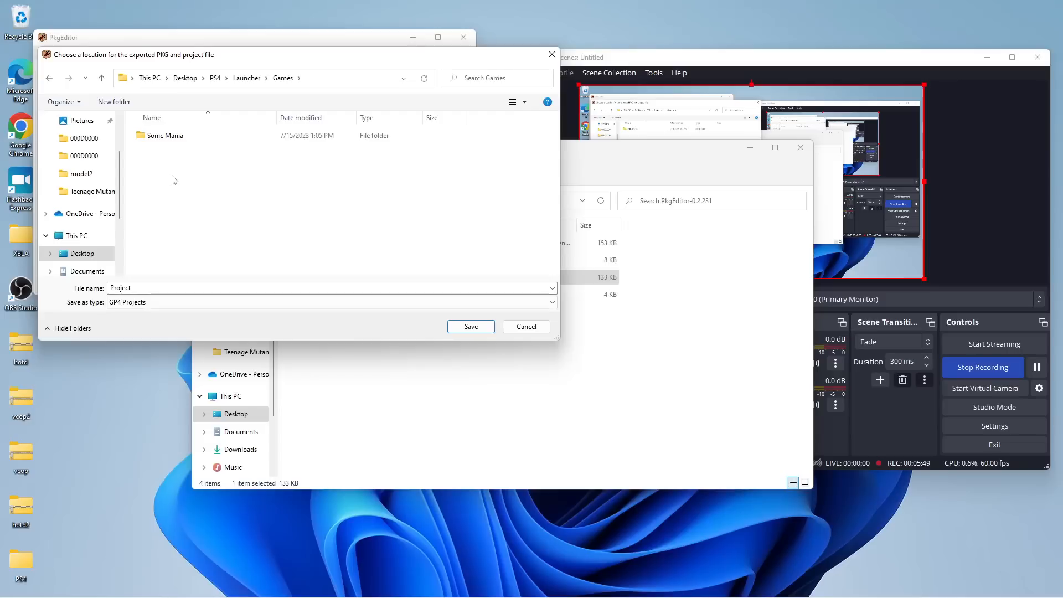
double_click(164, 135)
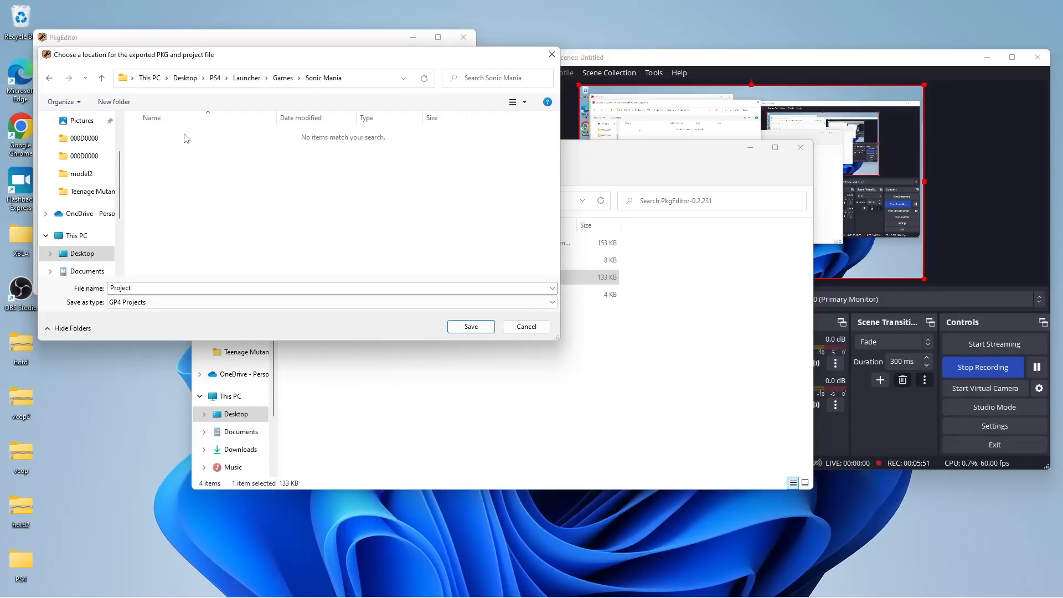
click(469, 325)
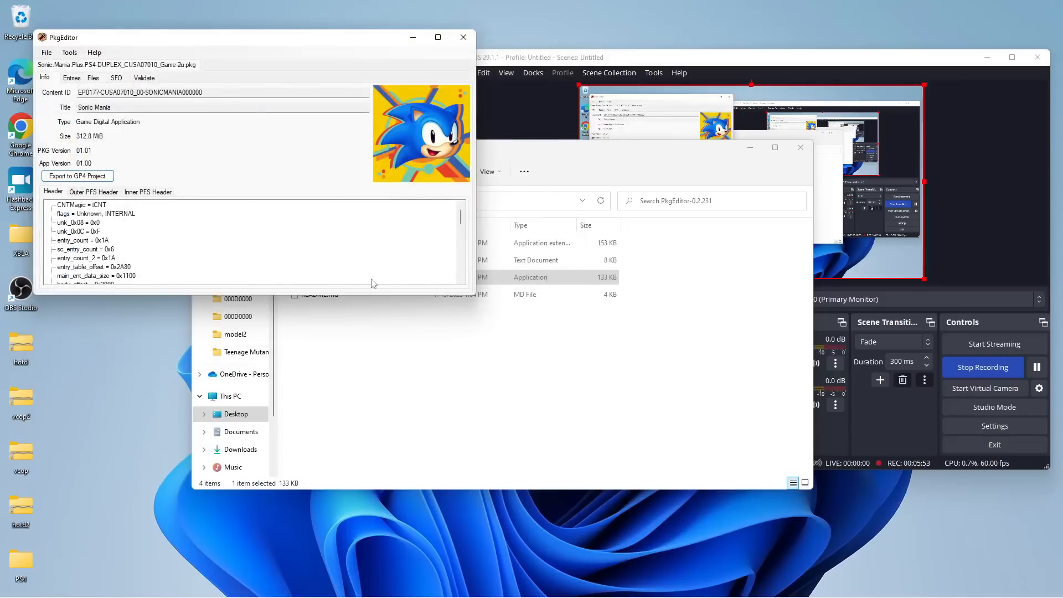
mouse_move(331, 220)
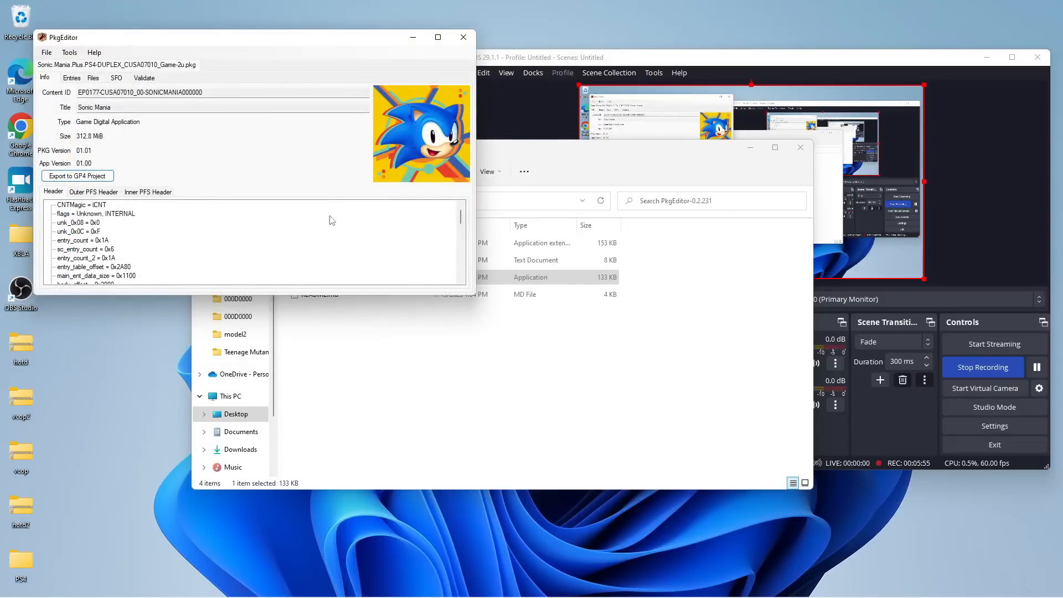
click(78, 176)
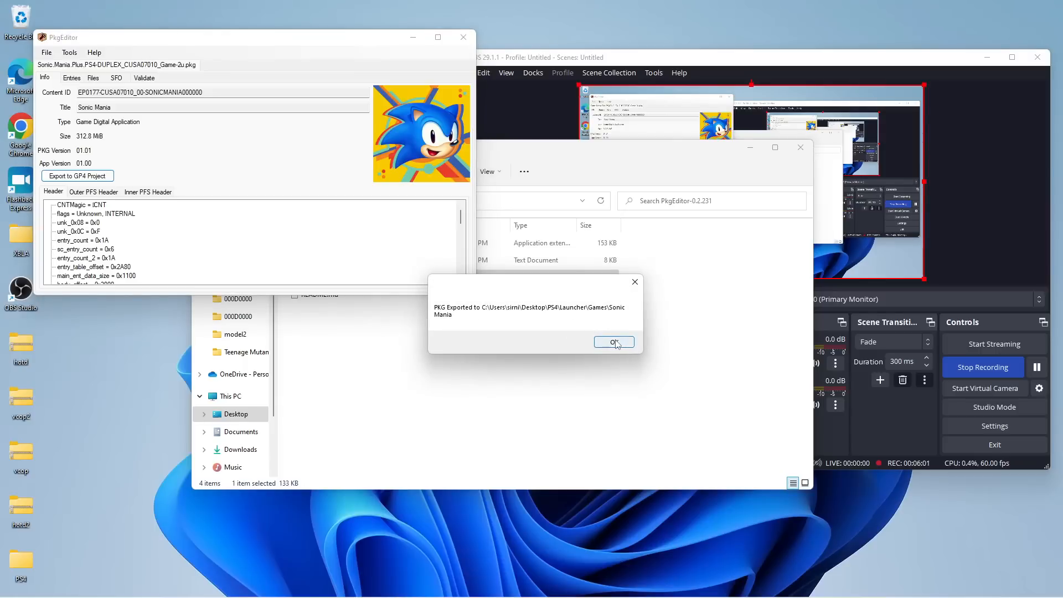
click(612, 341)
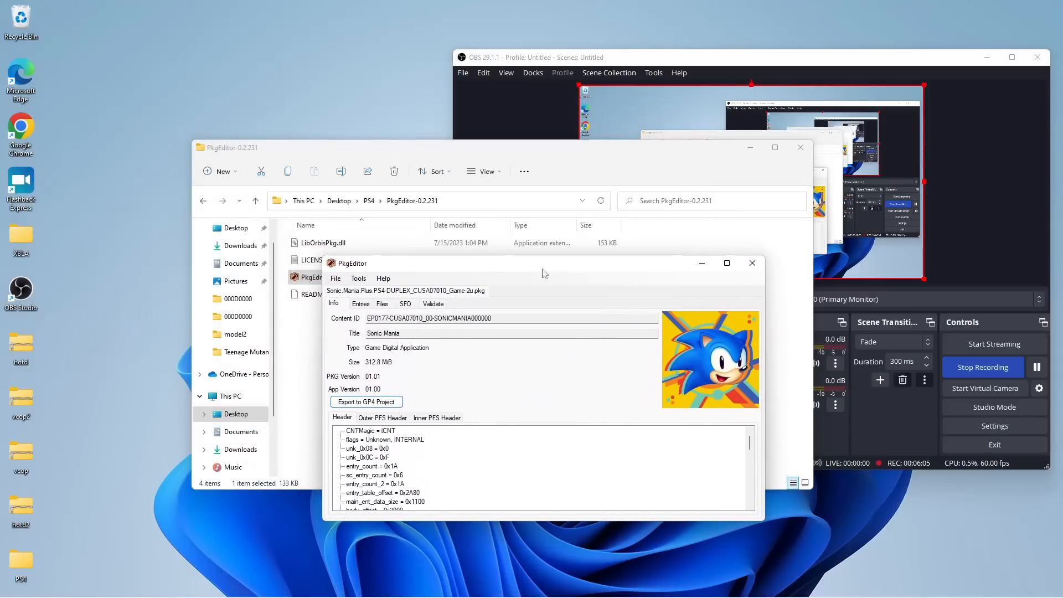
- Browse from PS4 into the Launcher folder and start Launcher.exe, which detects Sonic Mania (CUSA07010)
click(750, 262)
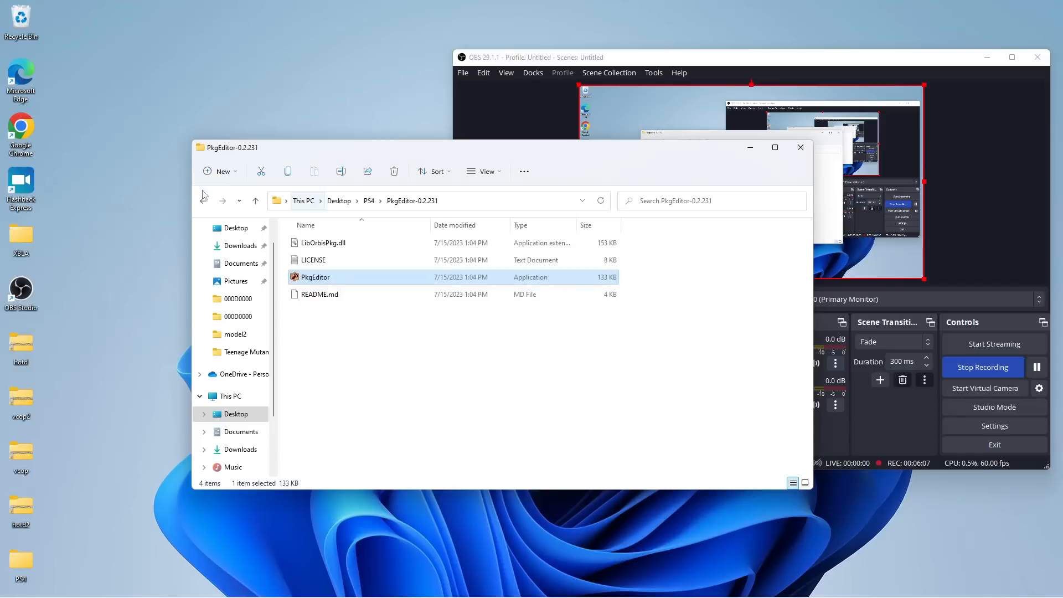
click(256, 200)
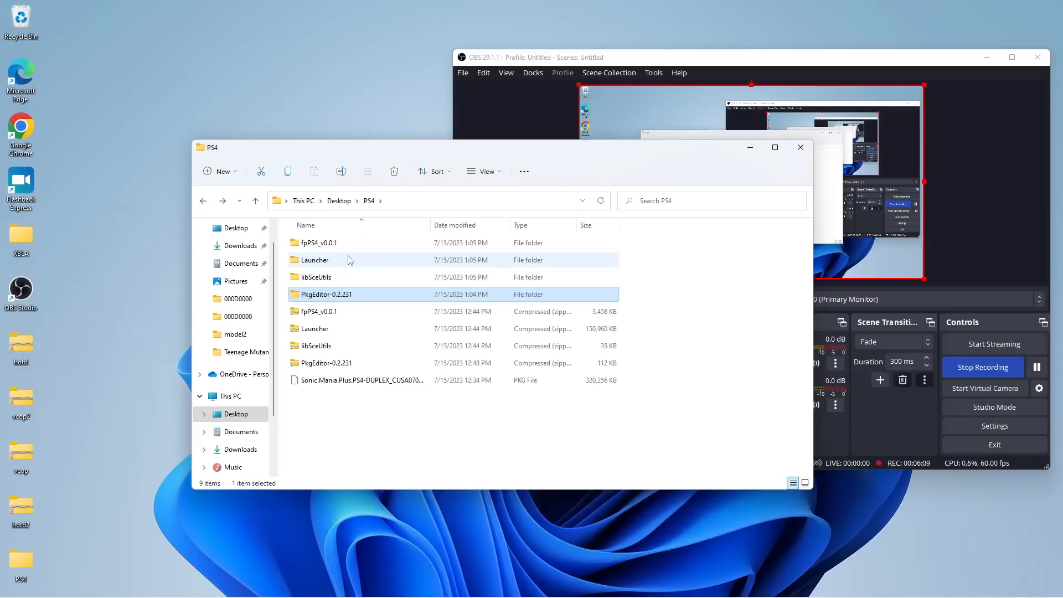
mouse_move(352, 243)
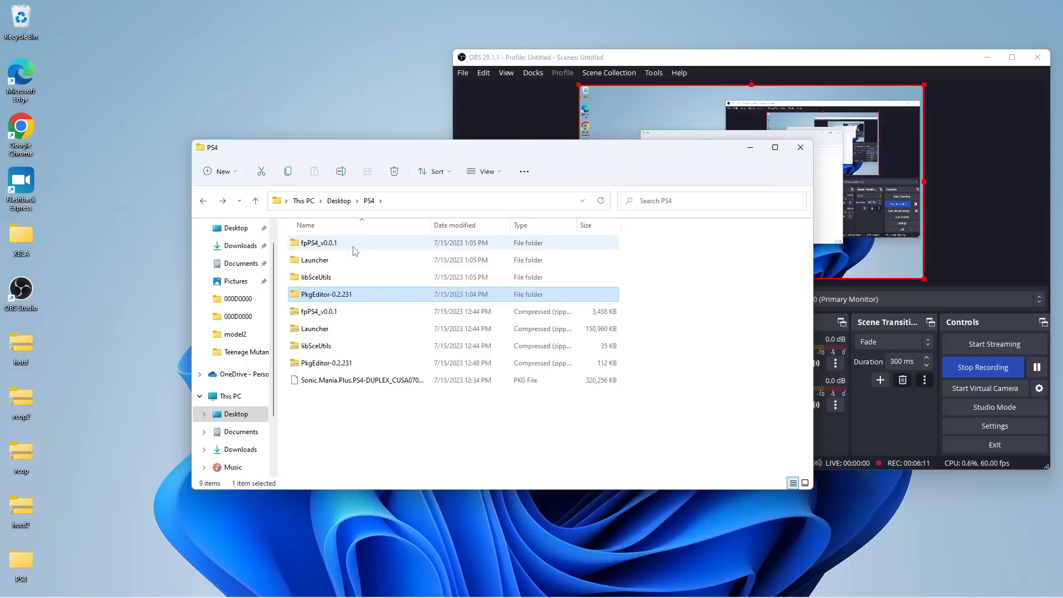
double_click(319, 243)
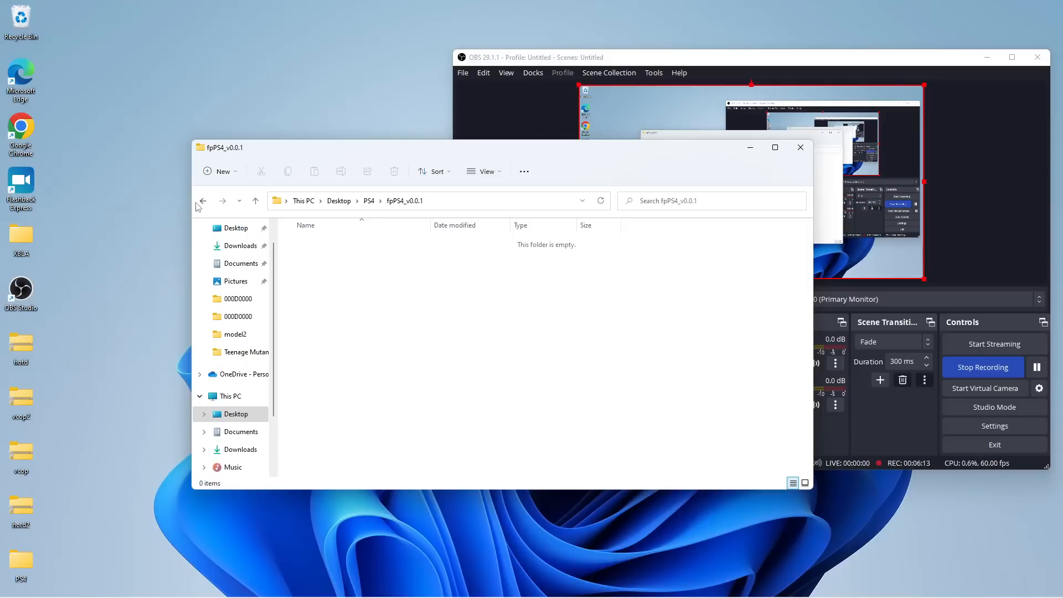
click(202, 200)
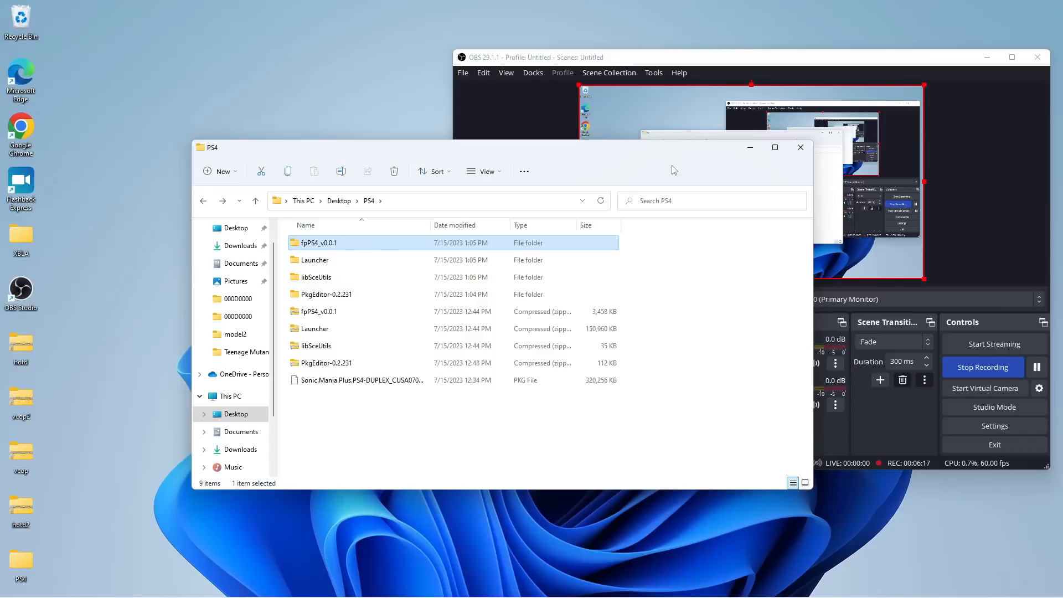
double_click(313, 259)
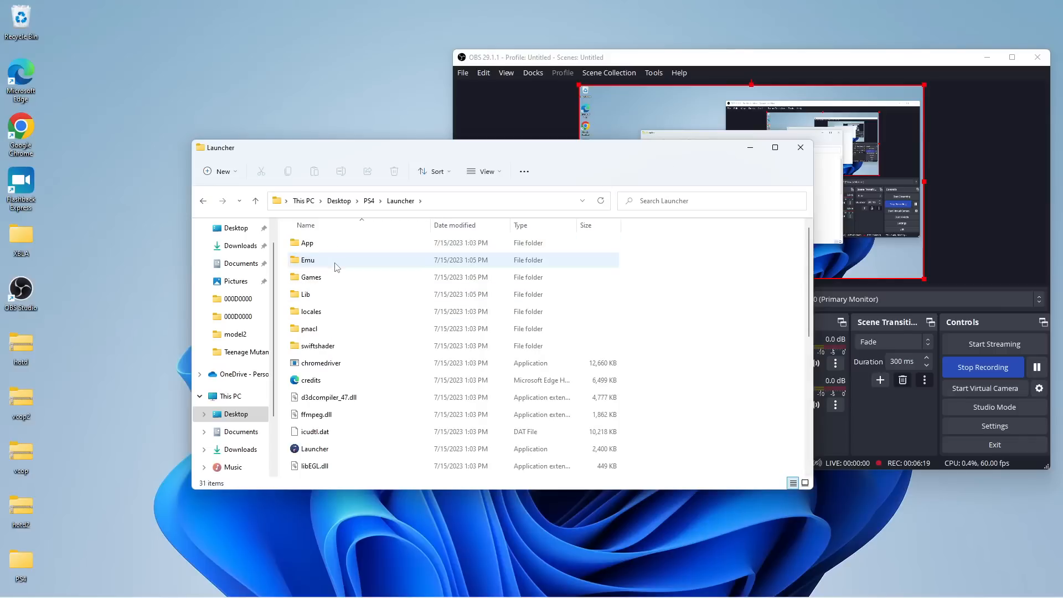
scroll(down, 3)
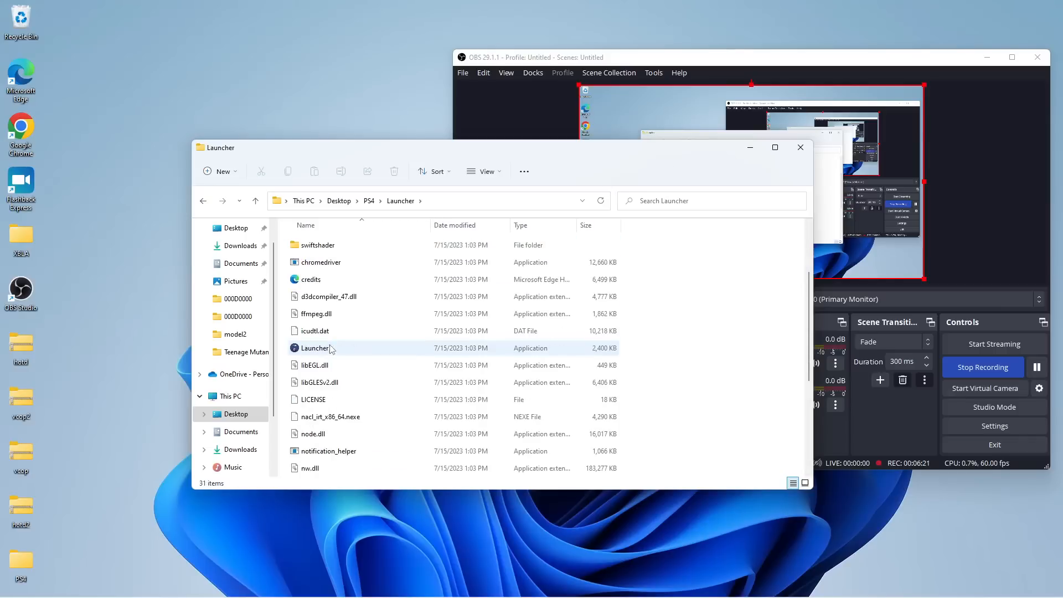
double_click(314, 348)
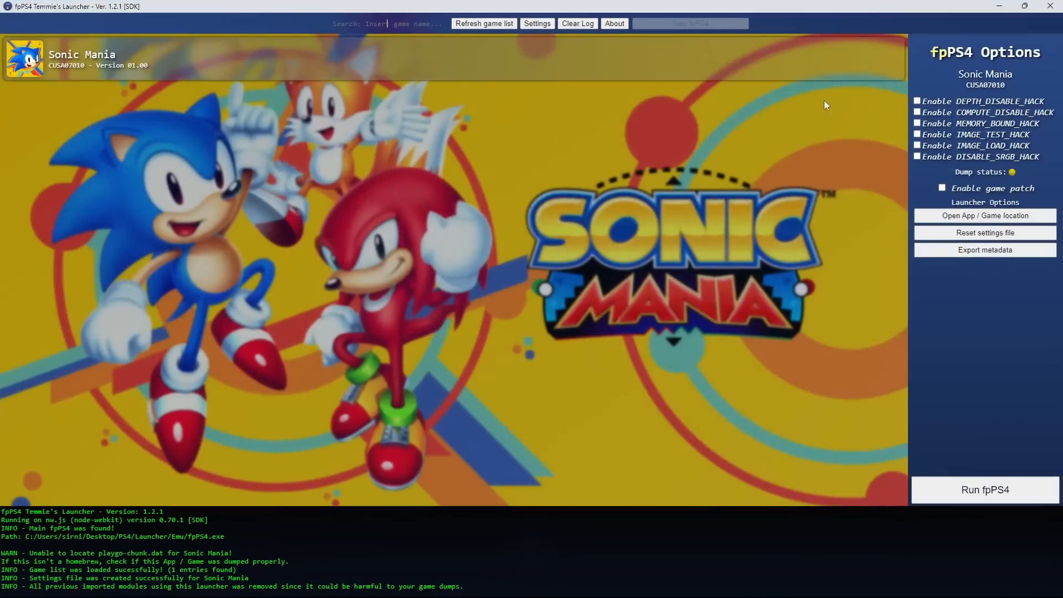
mouse_move(397, 476)
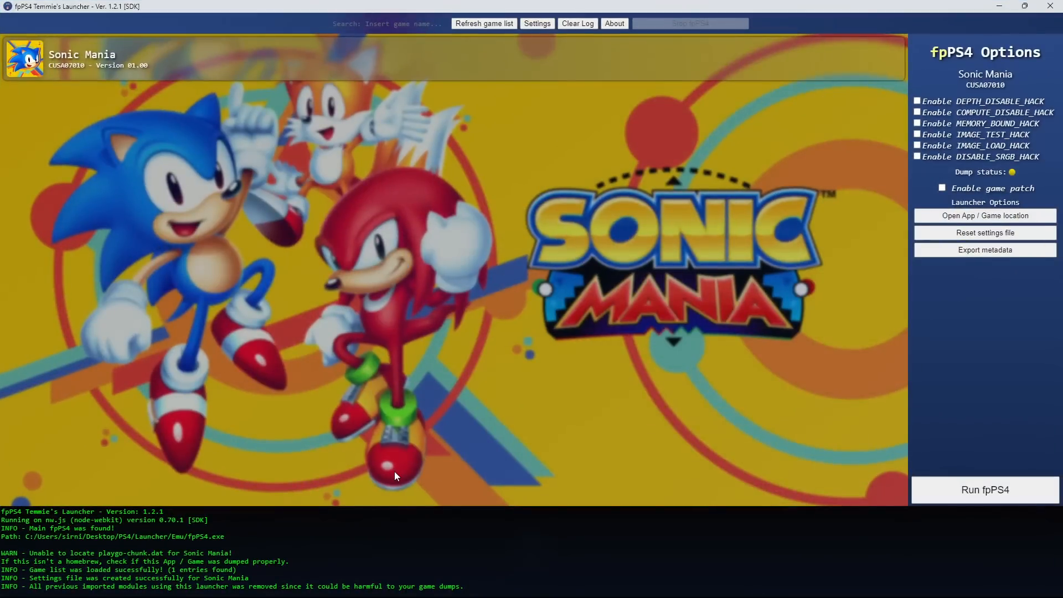
mouse_move(389, 475)
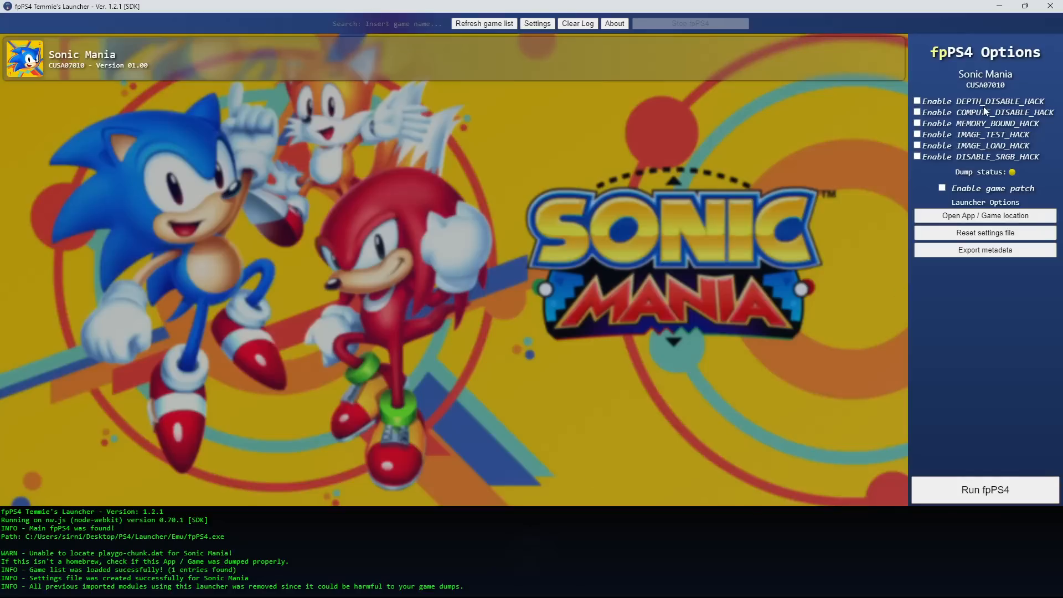
mouse_move(537, 24)
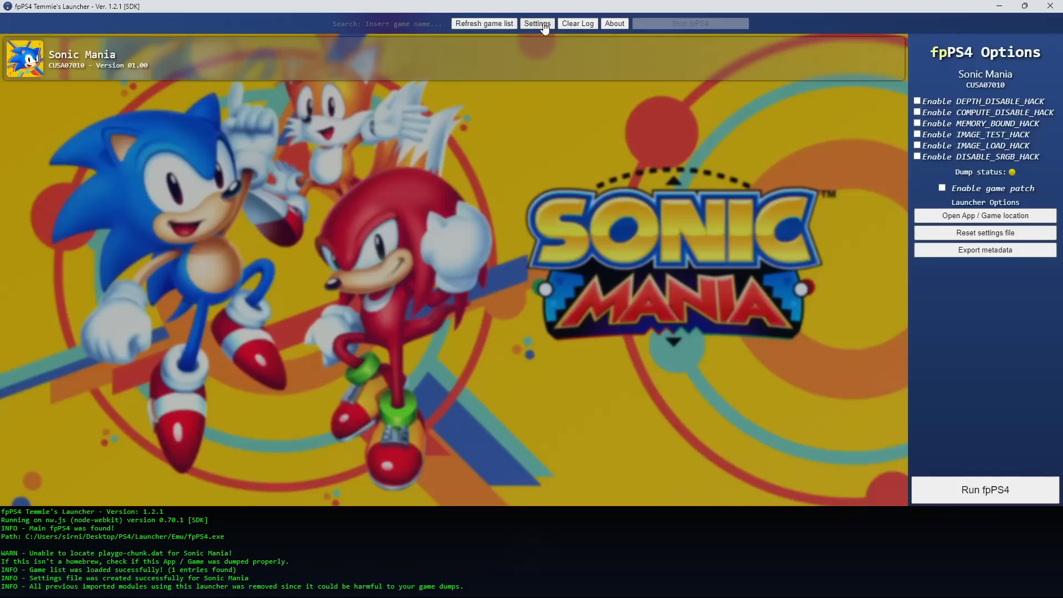
click(536, 23)
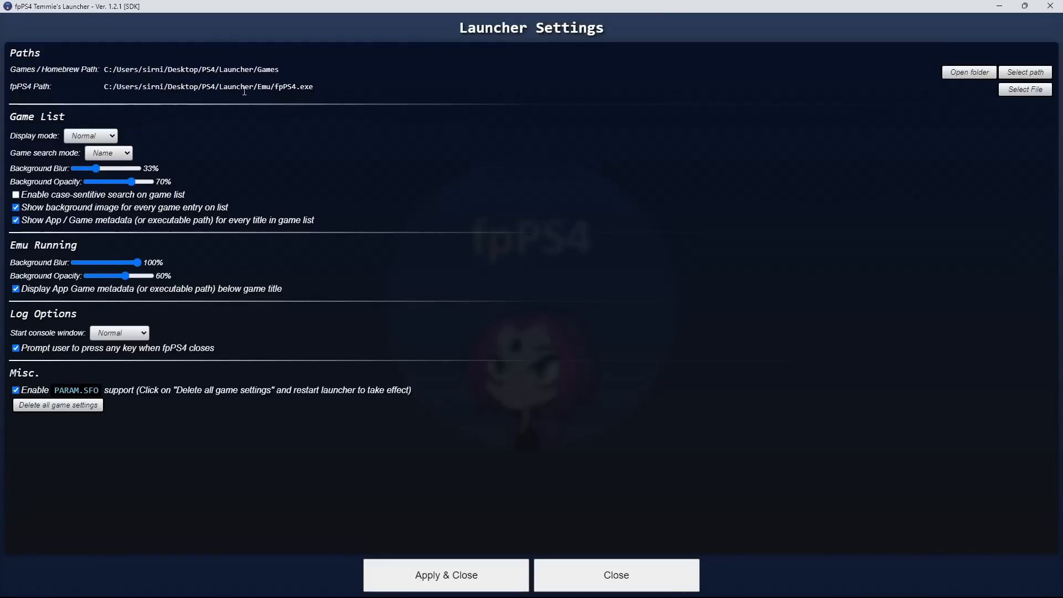
mouse_move(565, 574)
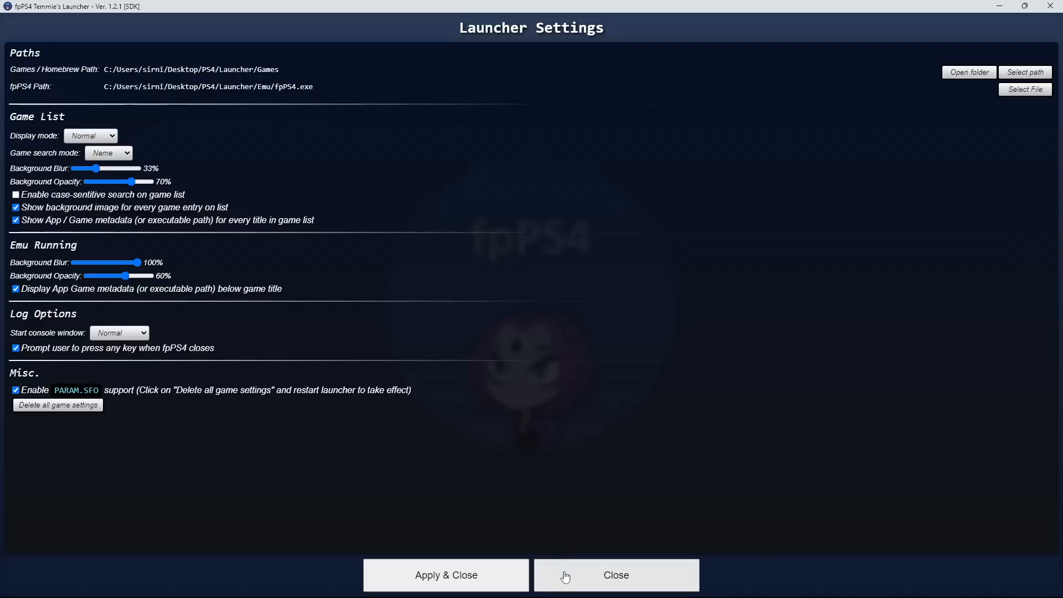
mouse_move(135, 92)
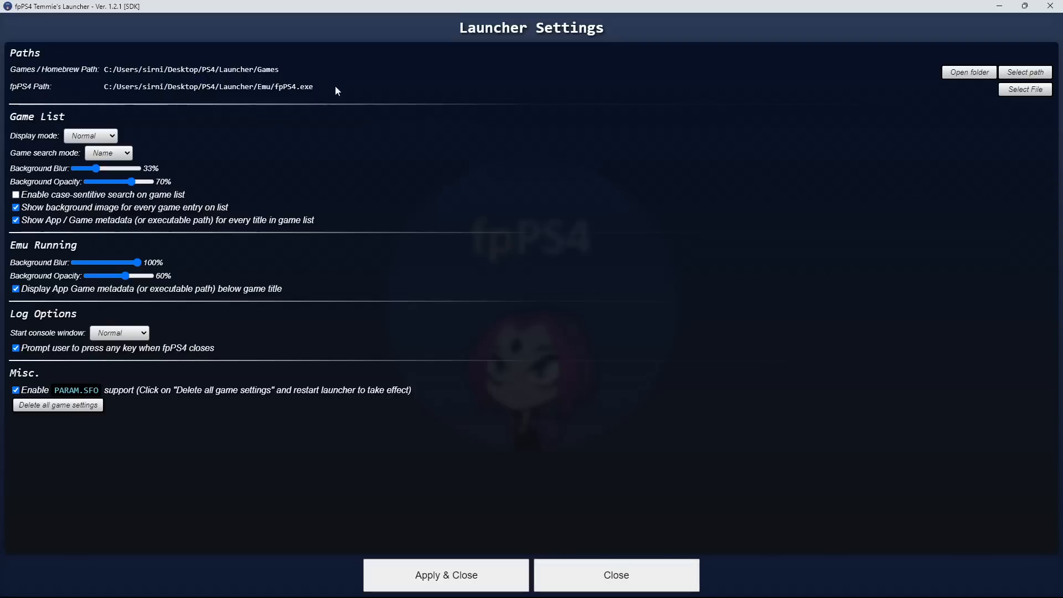
mouse_move(1024, 89)
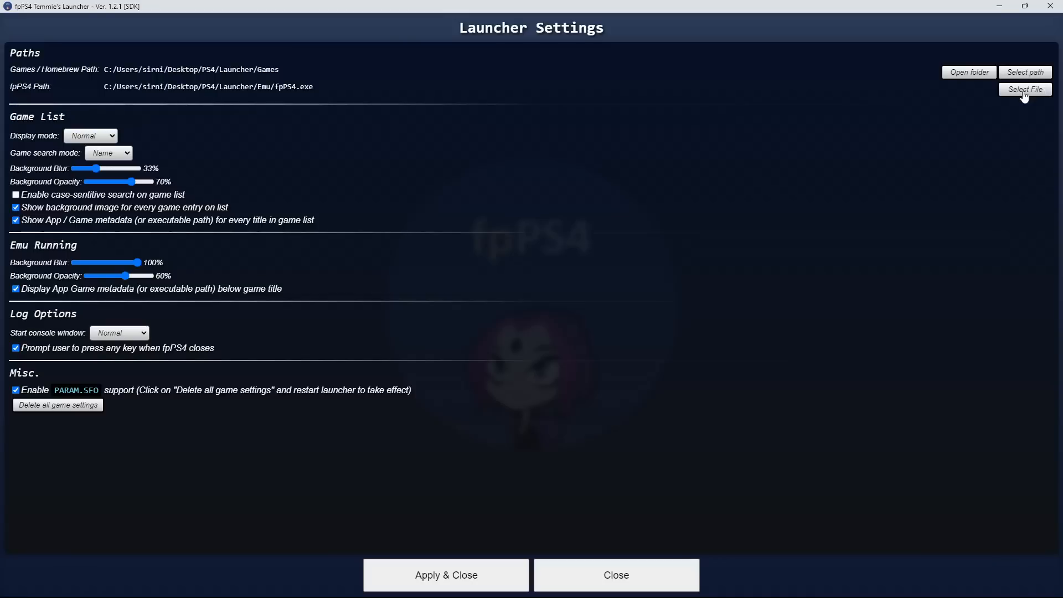
mouse_move(412, 223)
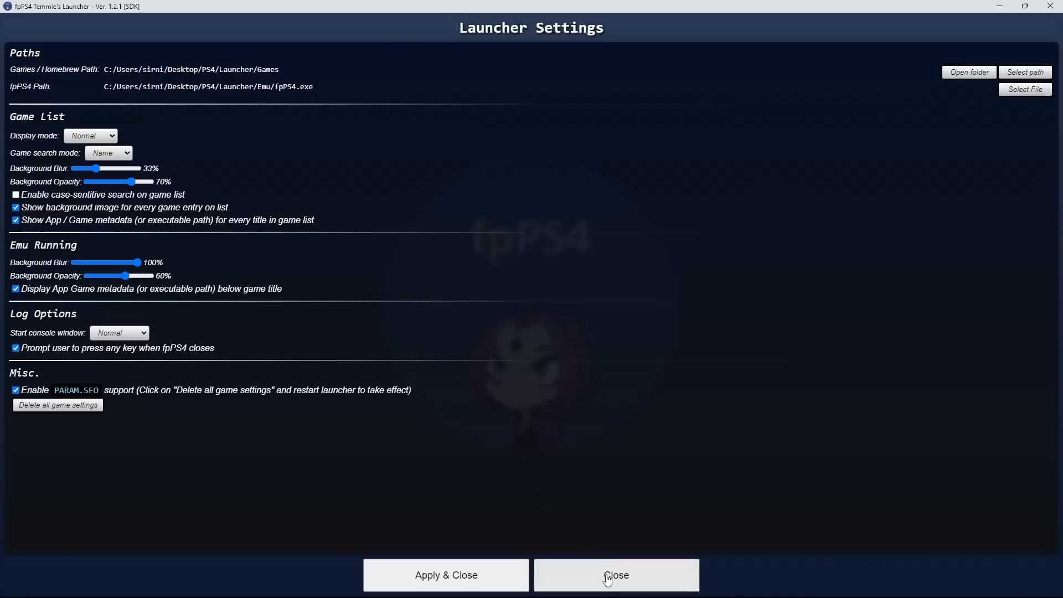
click(614, 574)
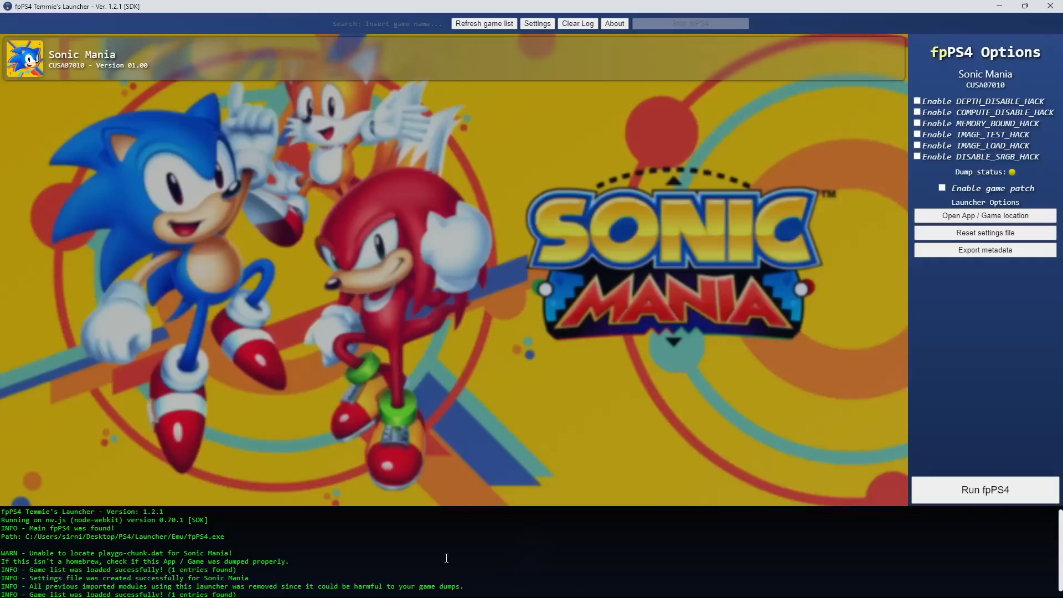
mouse_move(108, 62)
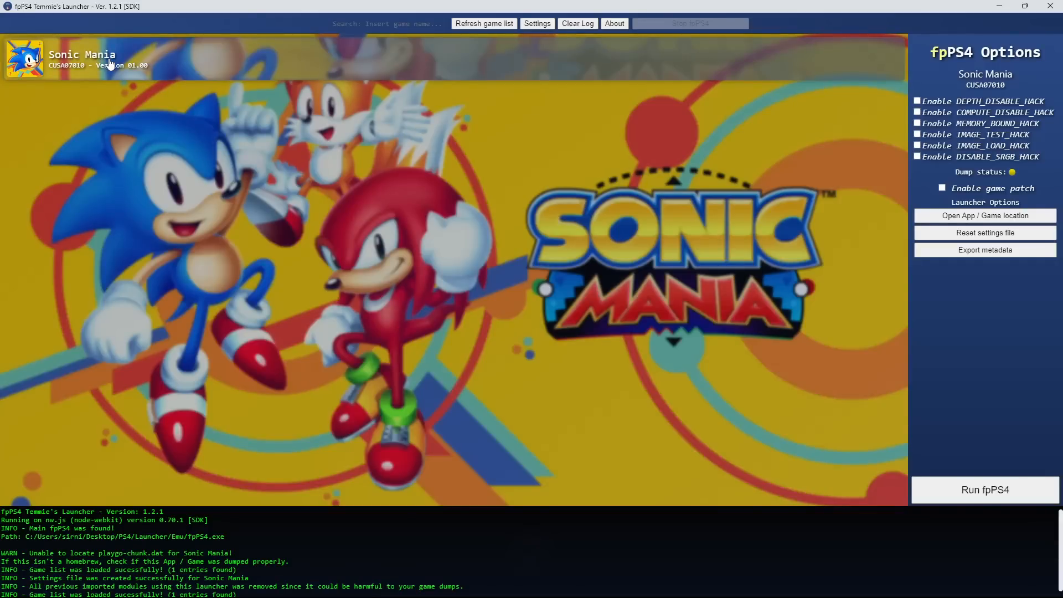
mouse_move(699, 429)
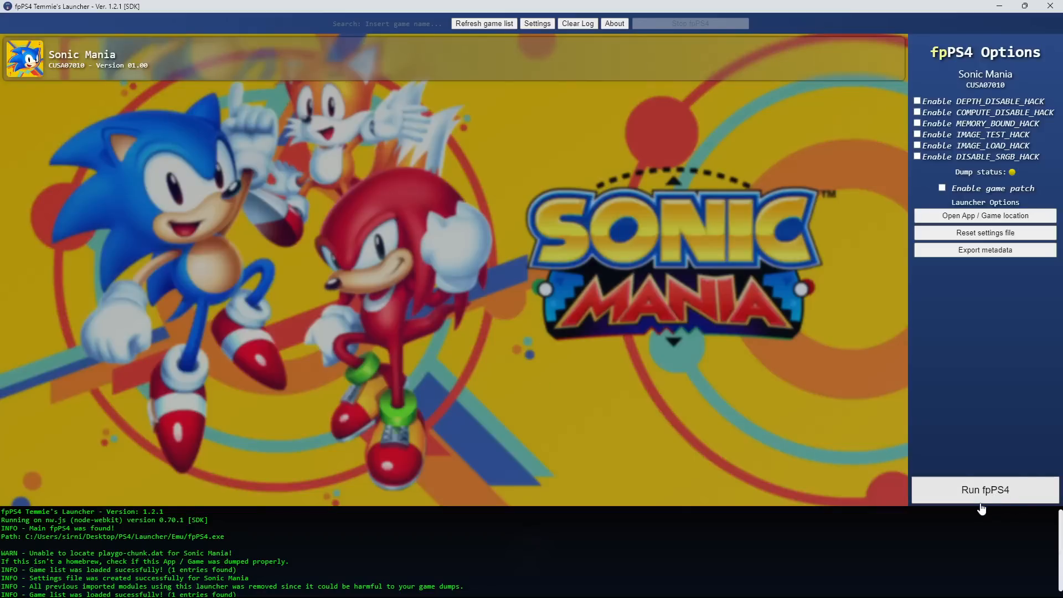
- Run fpPS4 so Sonic Mania launches in the emulator beside its console log
click(984, 489)
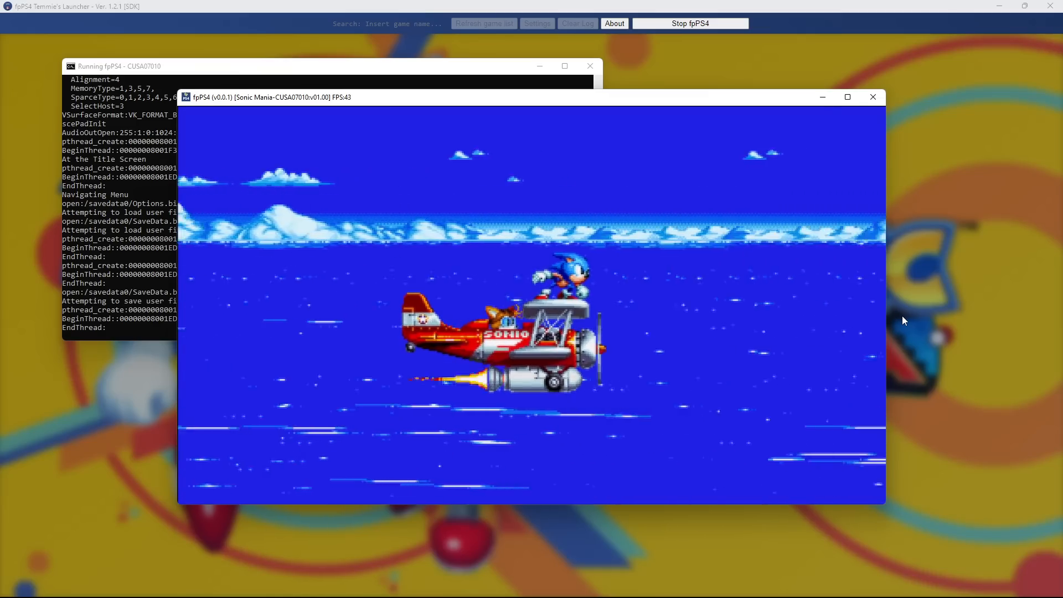
- Focus the Sonic Mania window, play into Mania Mode, then bring up the pause menu
click(847, 98)
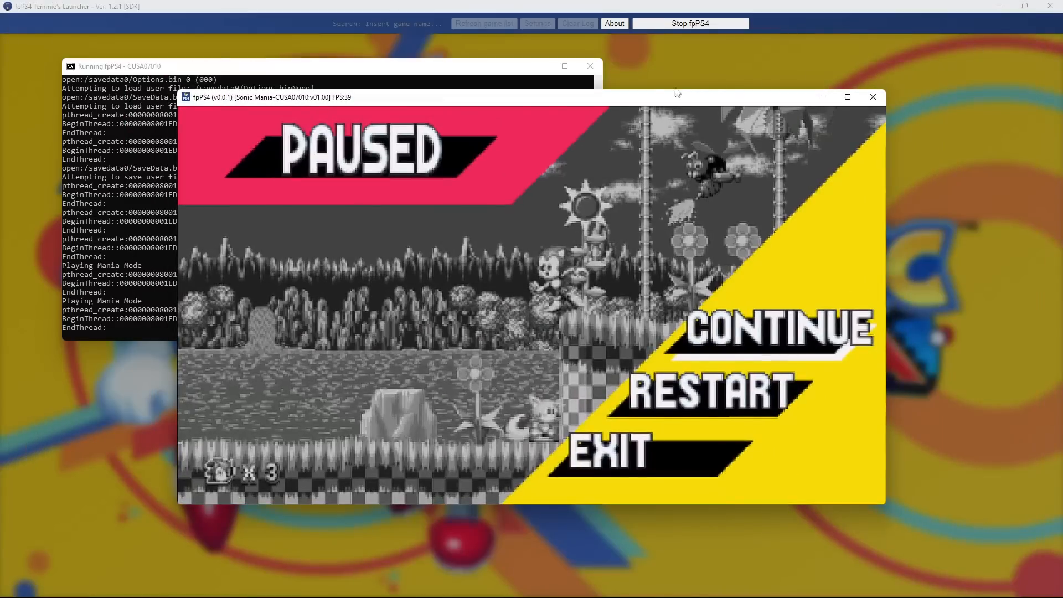
mouse_move(612, 163)
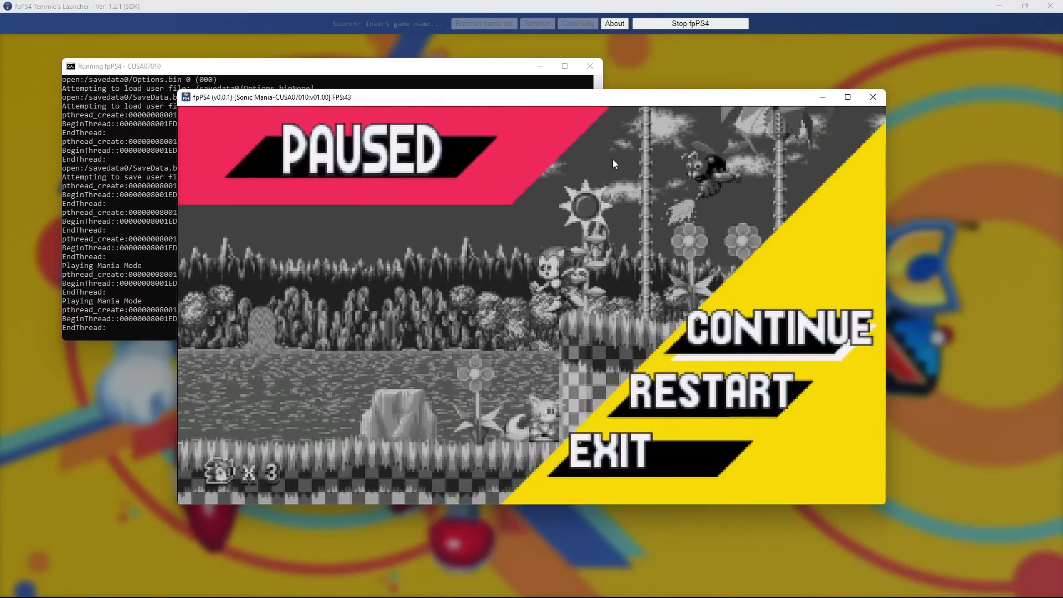
mouse_move(718, 84)
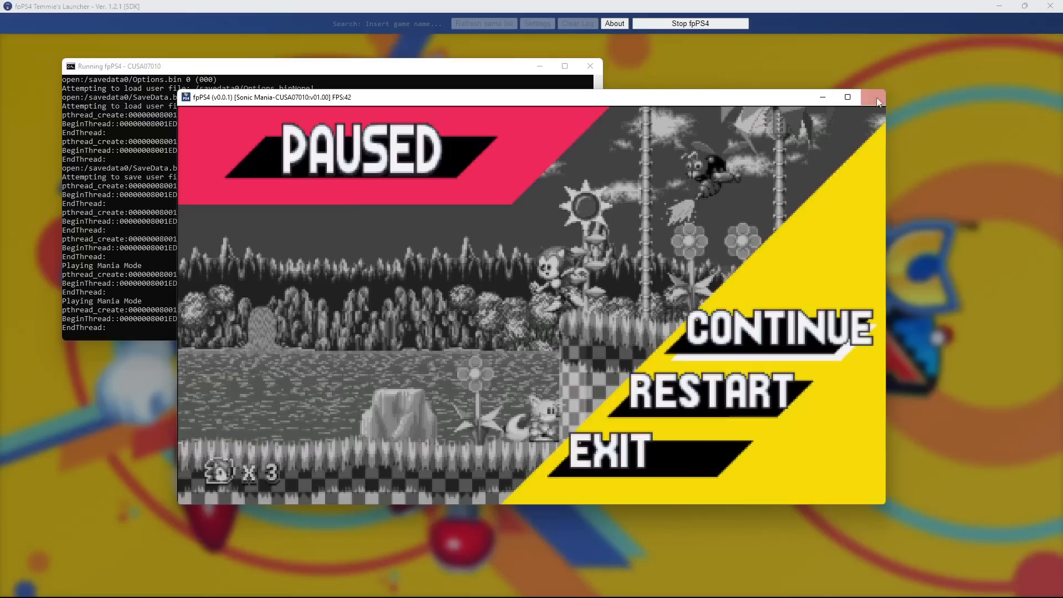
- Close the Sonic Mania game window and the Running fpPS4 console, so fpPS4.exe exits with code 0
click(877, 97)
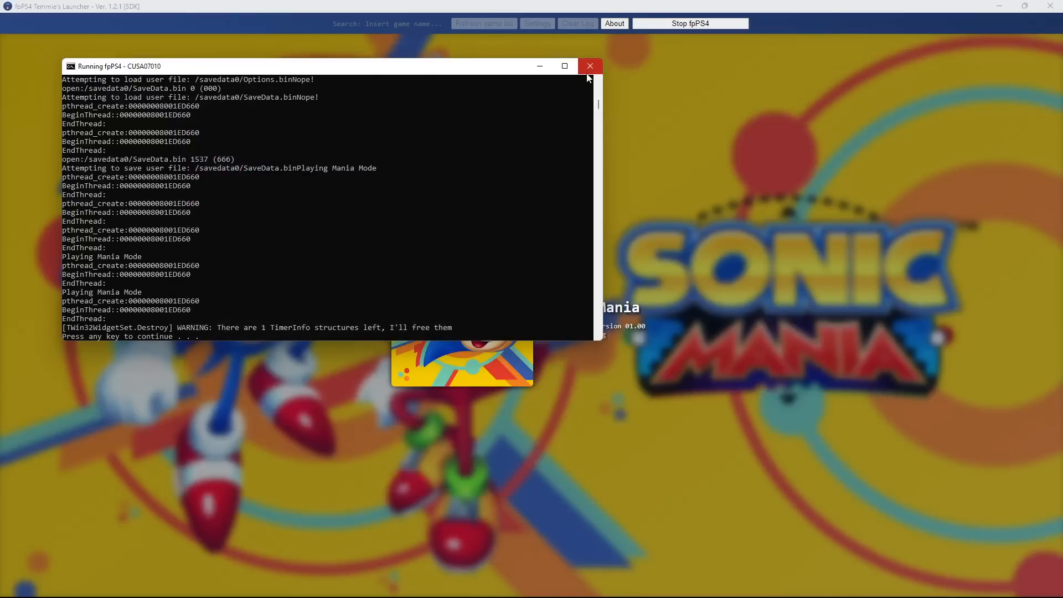
click(587, 65)
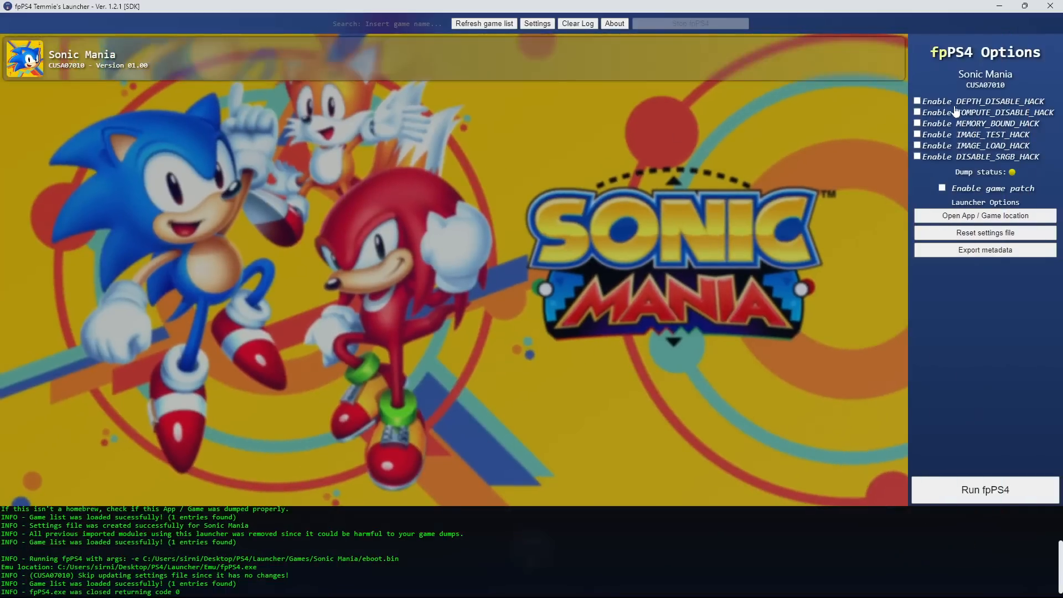
mouse_move(970, 134)
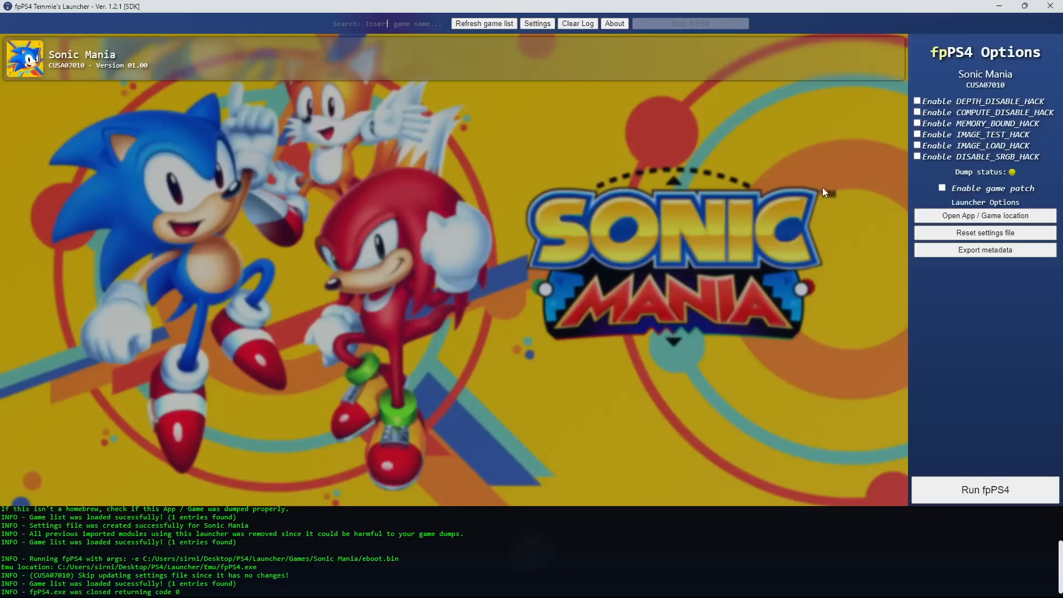
mouse_move(585, 284)
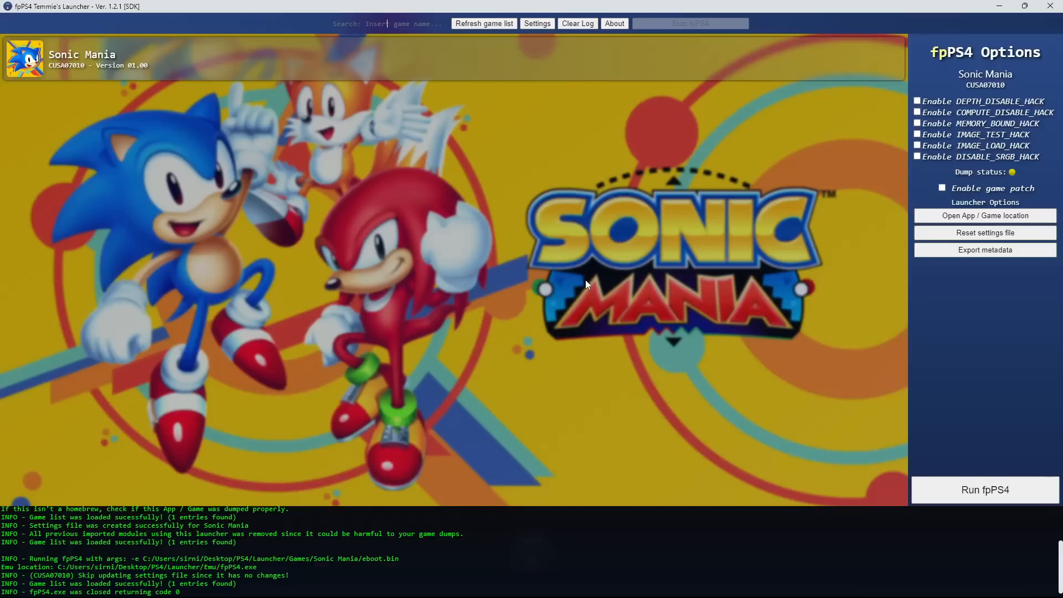
mouse_move(541, 301)
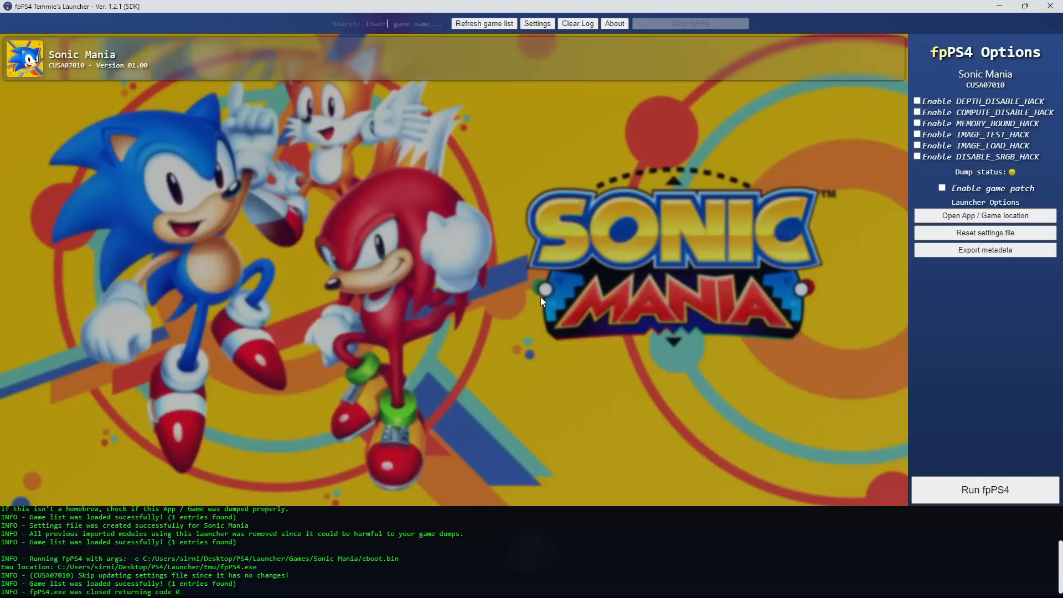
mouse_move(536, 306)
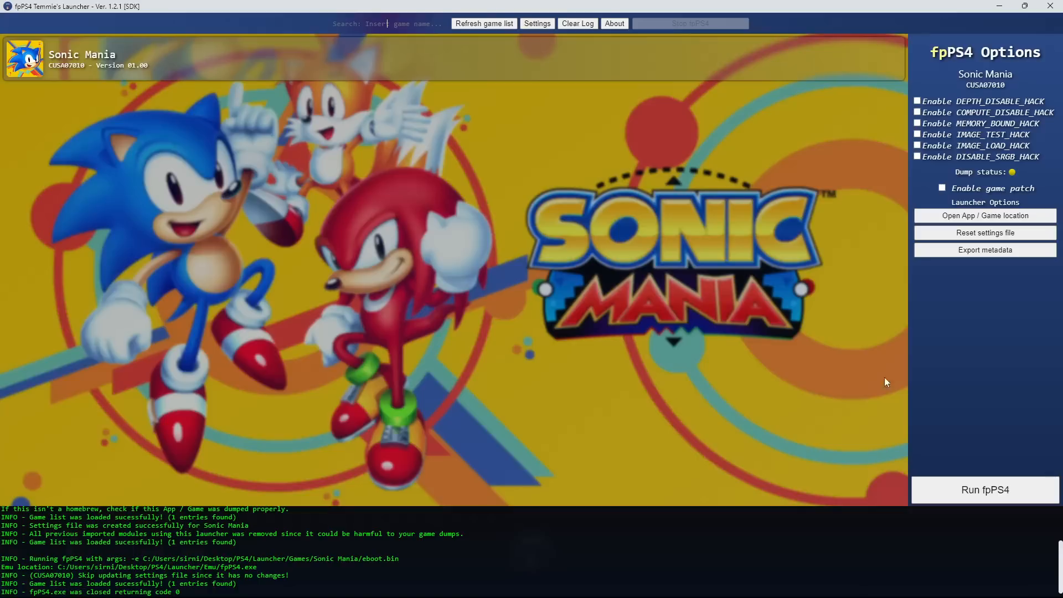
mouse_move(942, 73)
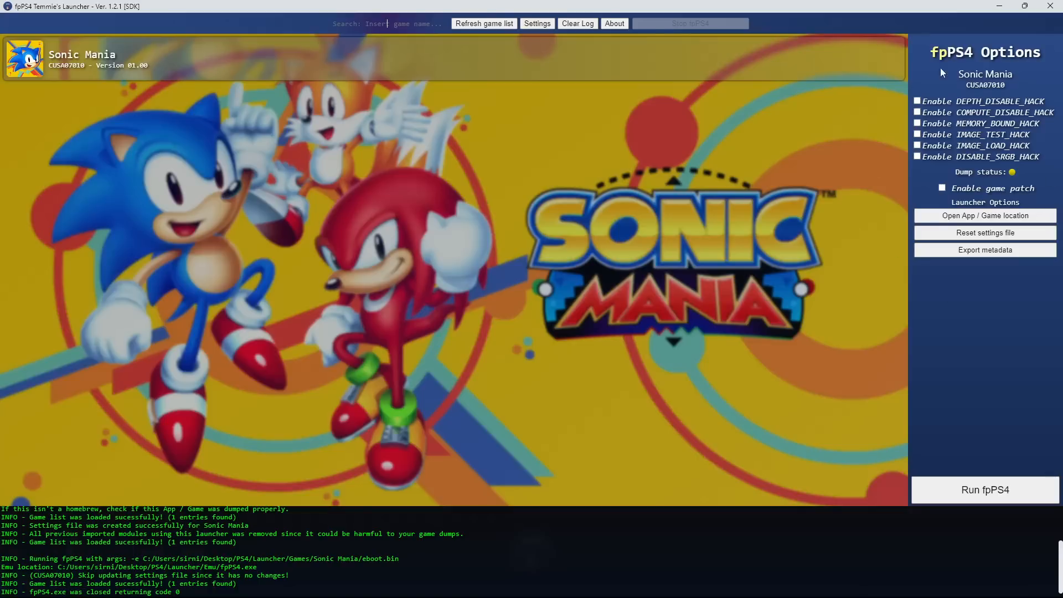